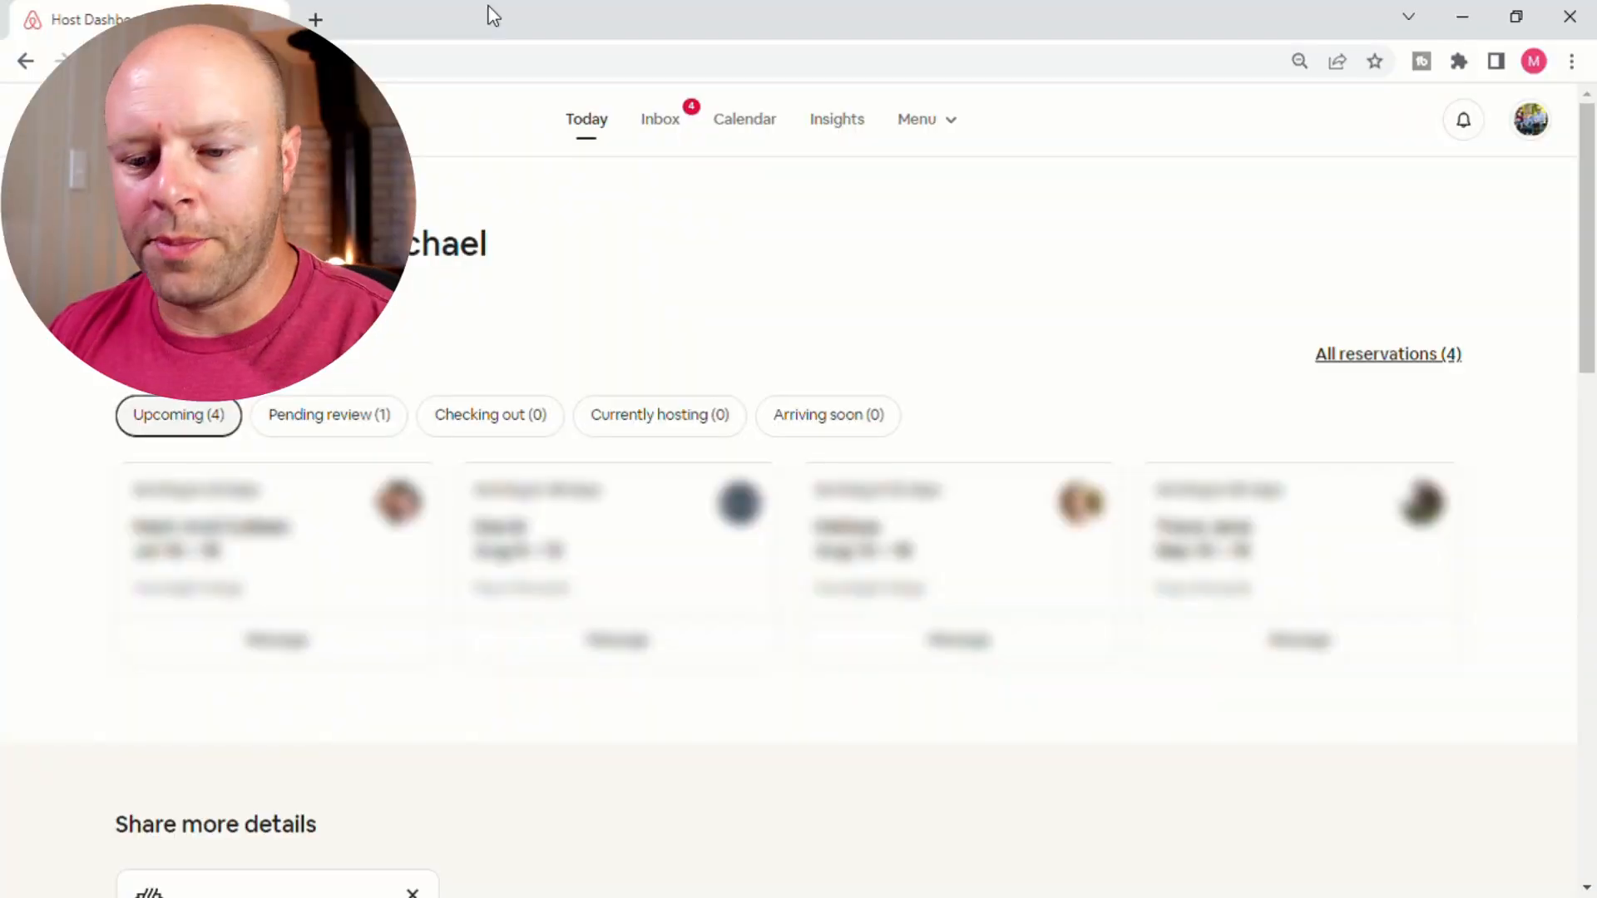
mouse_move(789, 15)
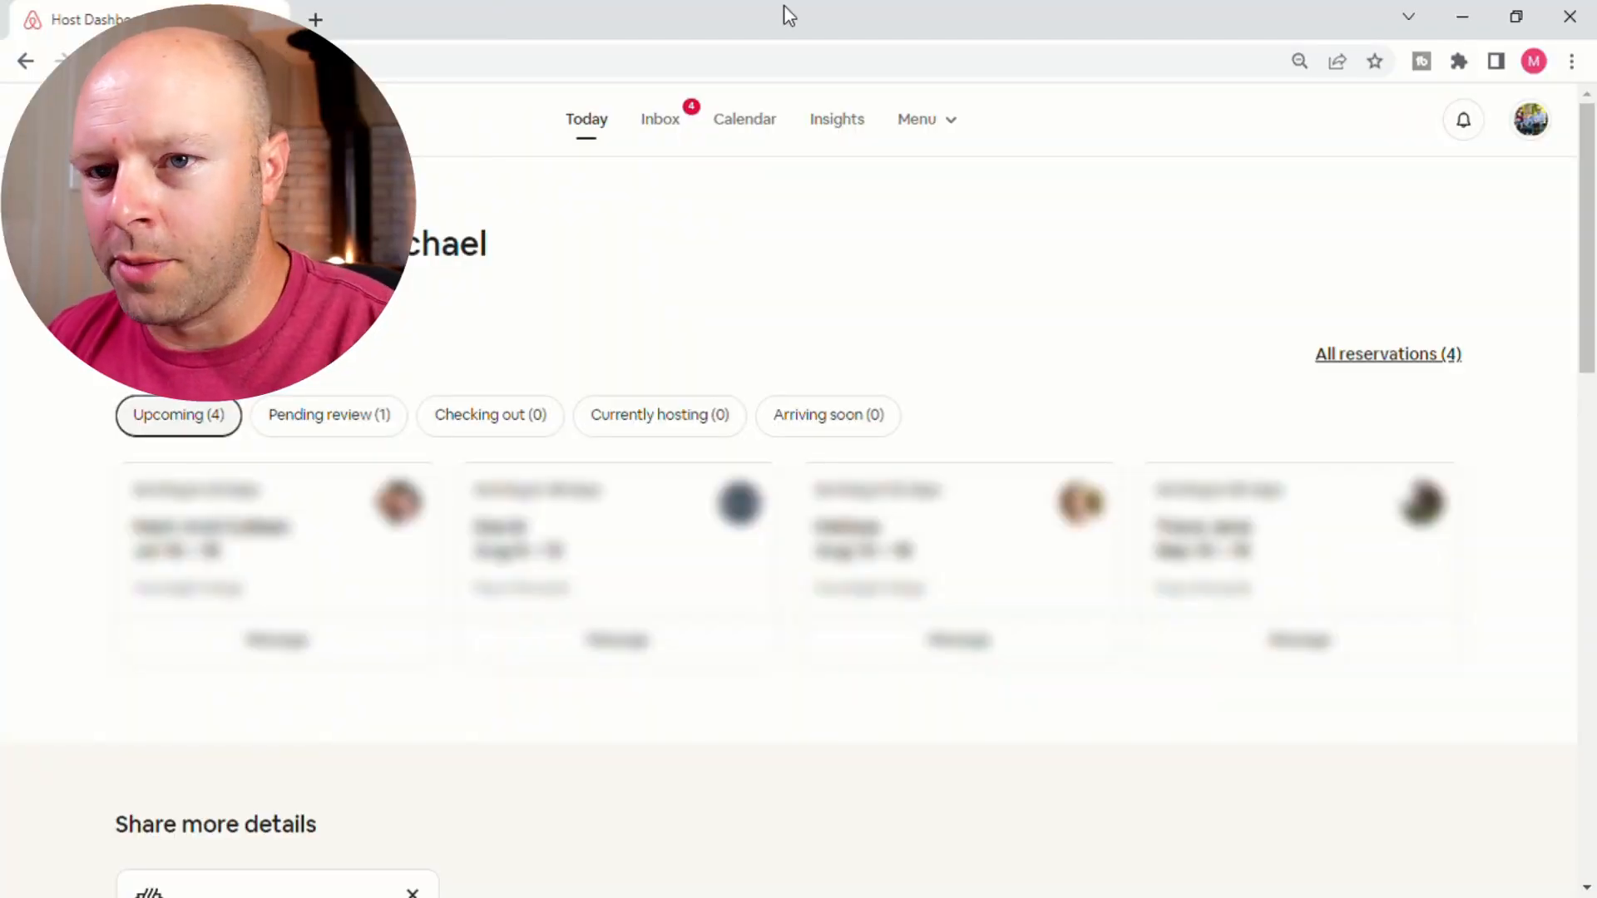
mouse_move(746, 120)
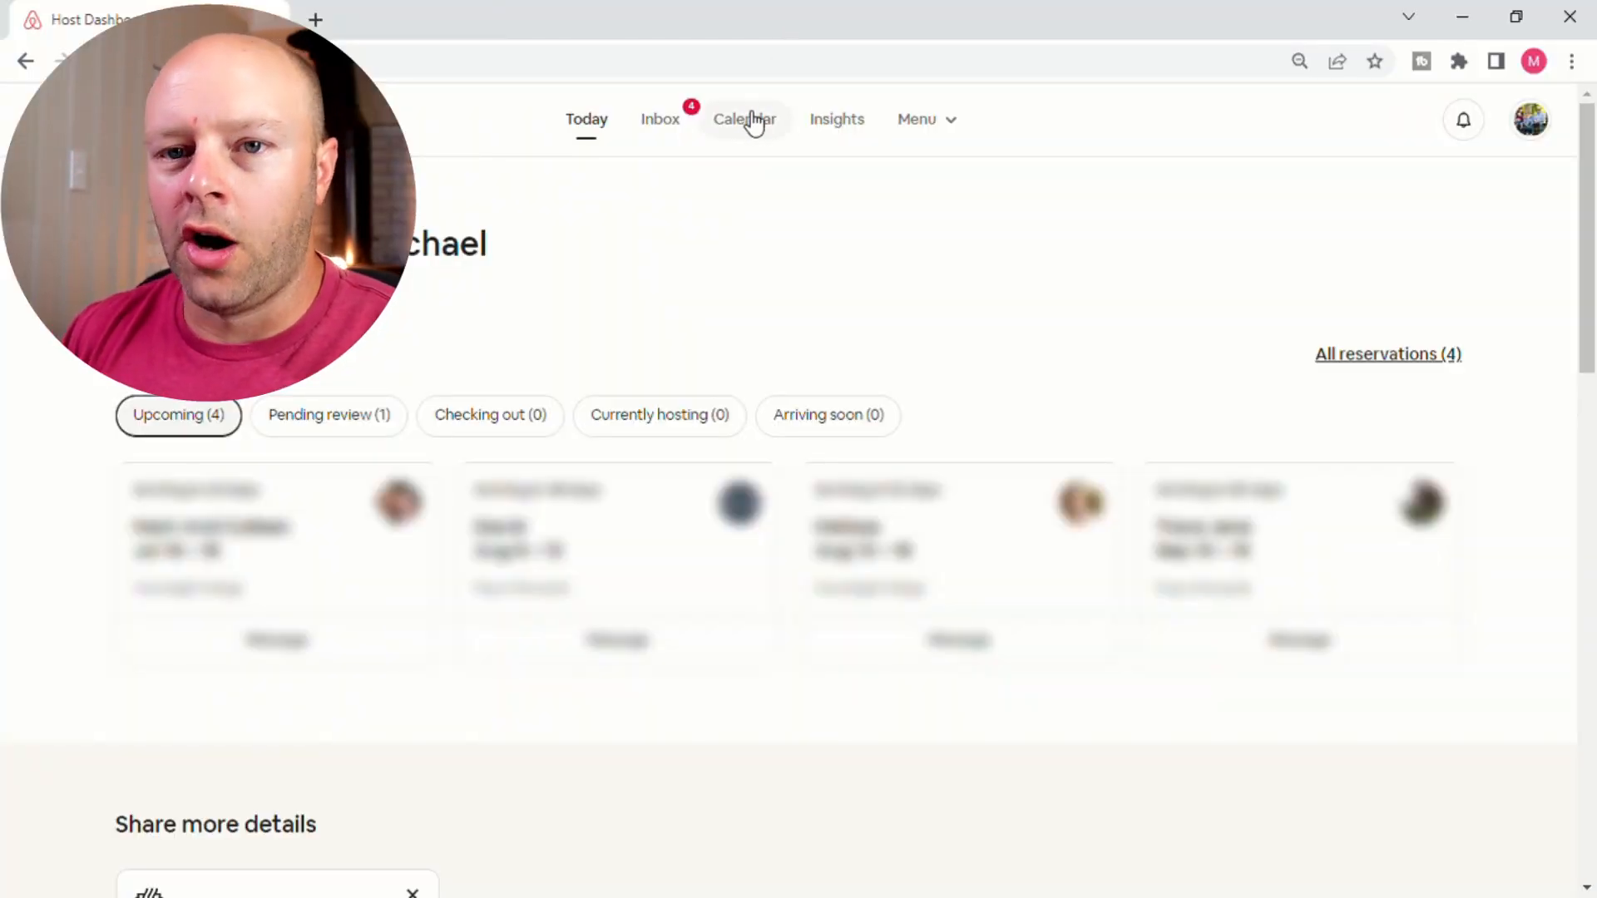
Go to the multi-listing Calendar showing the seasonal rates and availability rule-sets panel.
click(754, 119)
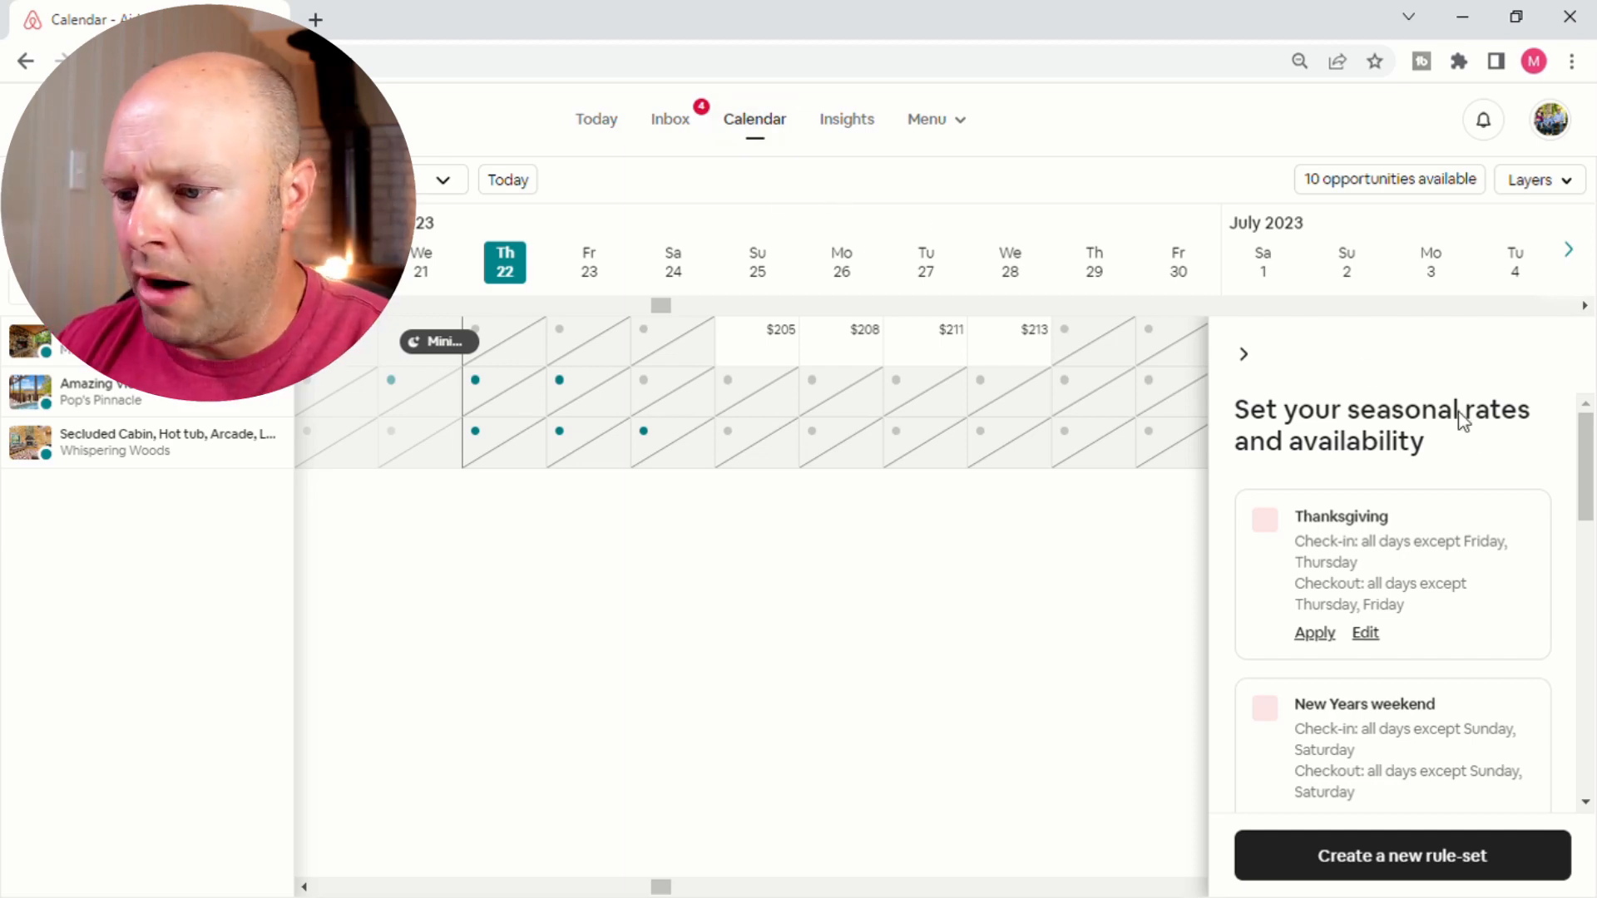
mouse_move(1404, 870)
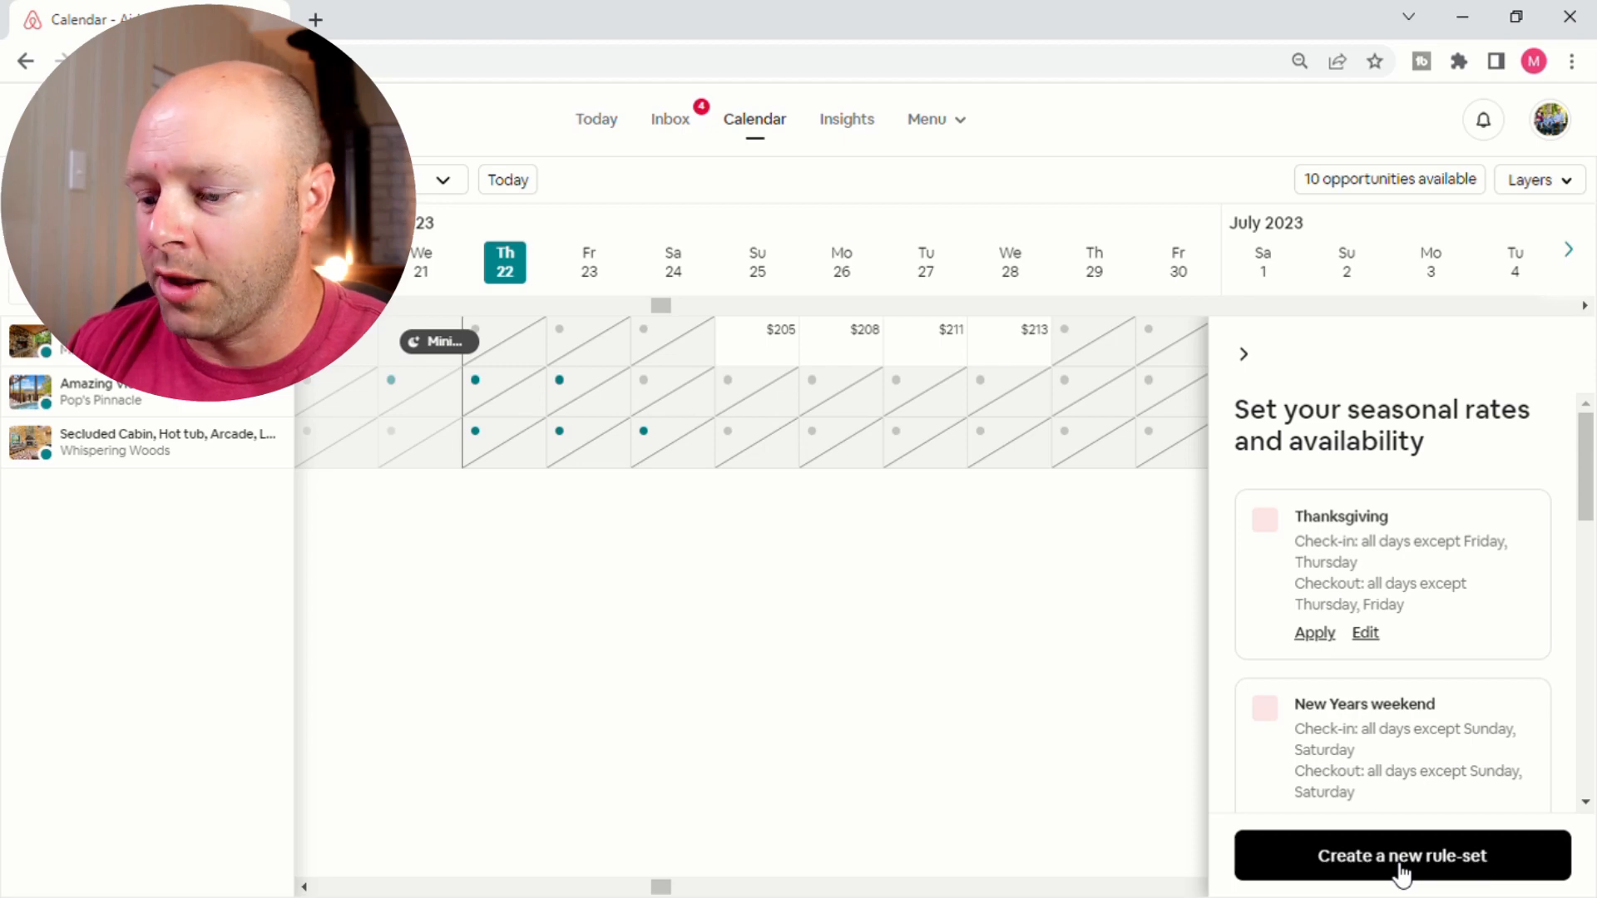
Start a new rule-set, review its pricing and check-in/checkout day options, then cancel back to the calendar.
click(1400, 855)
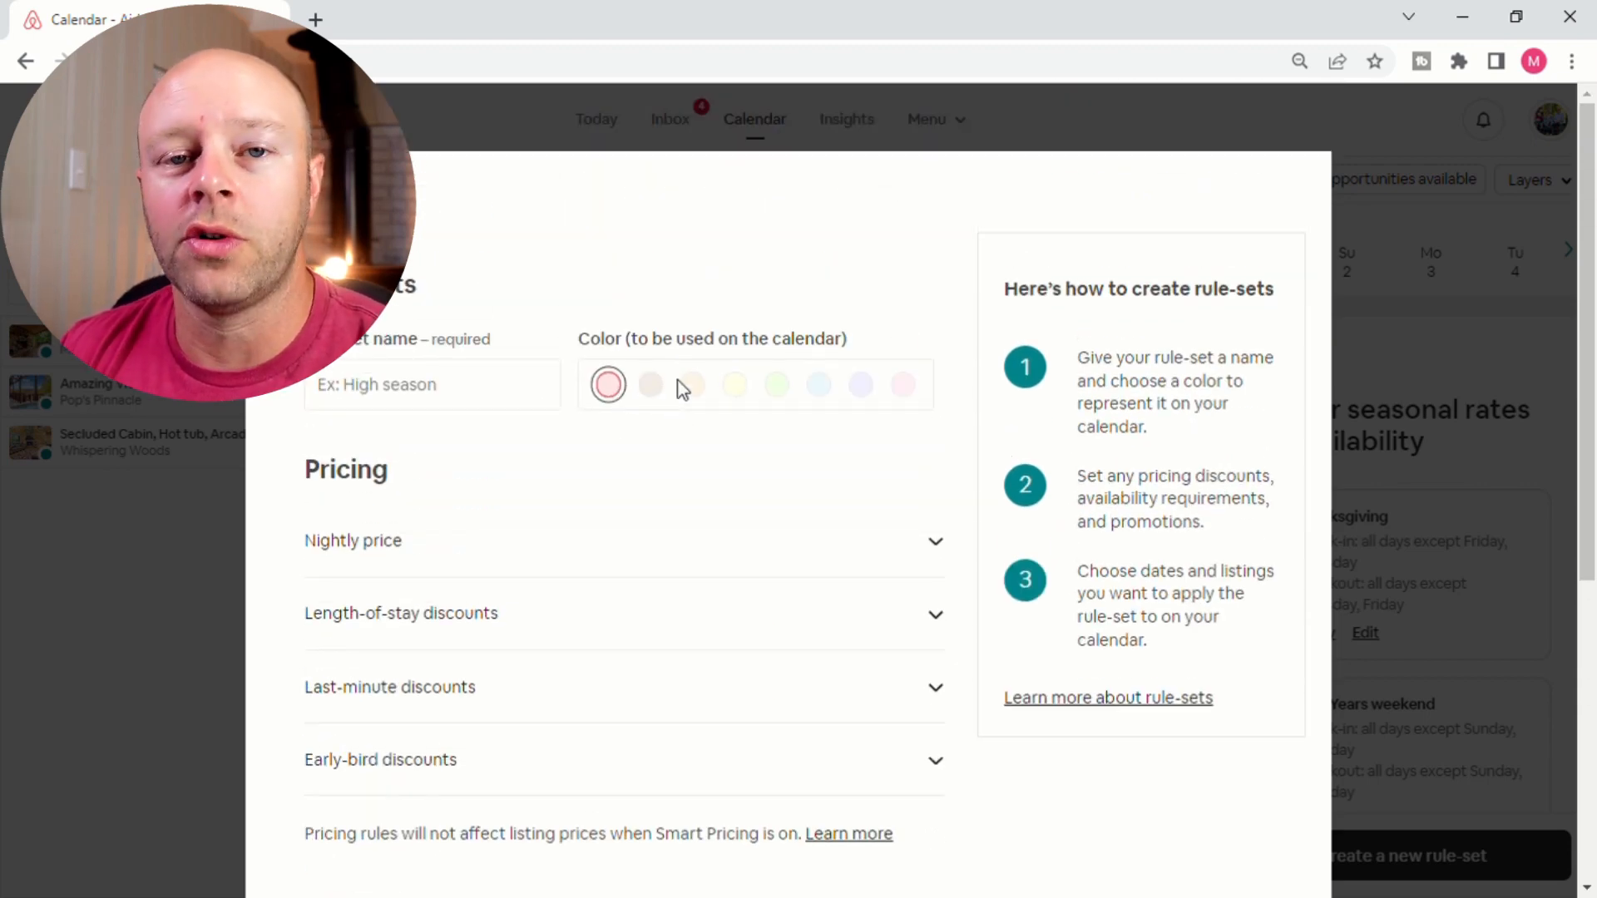
scroll(down, 3)
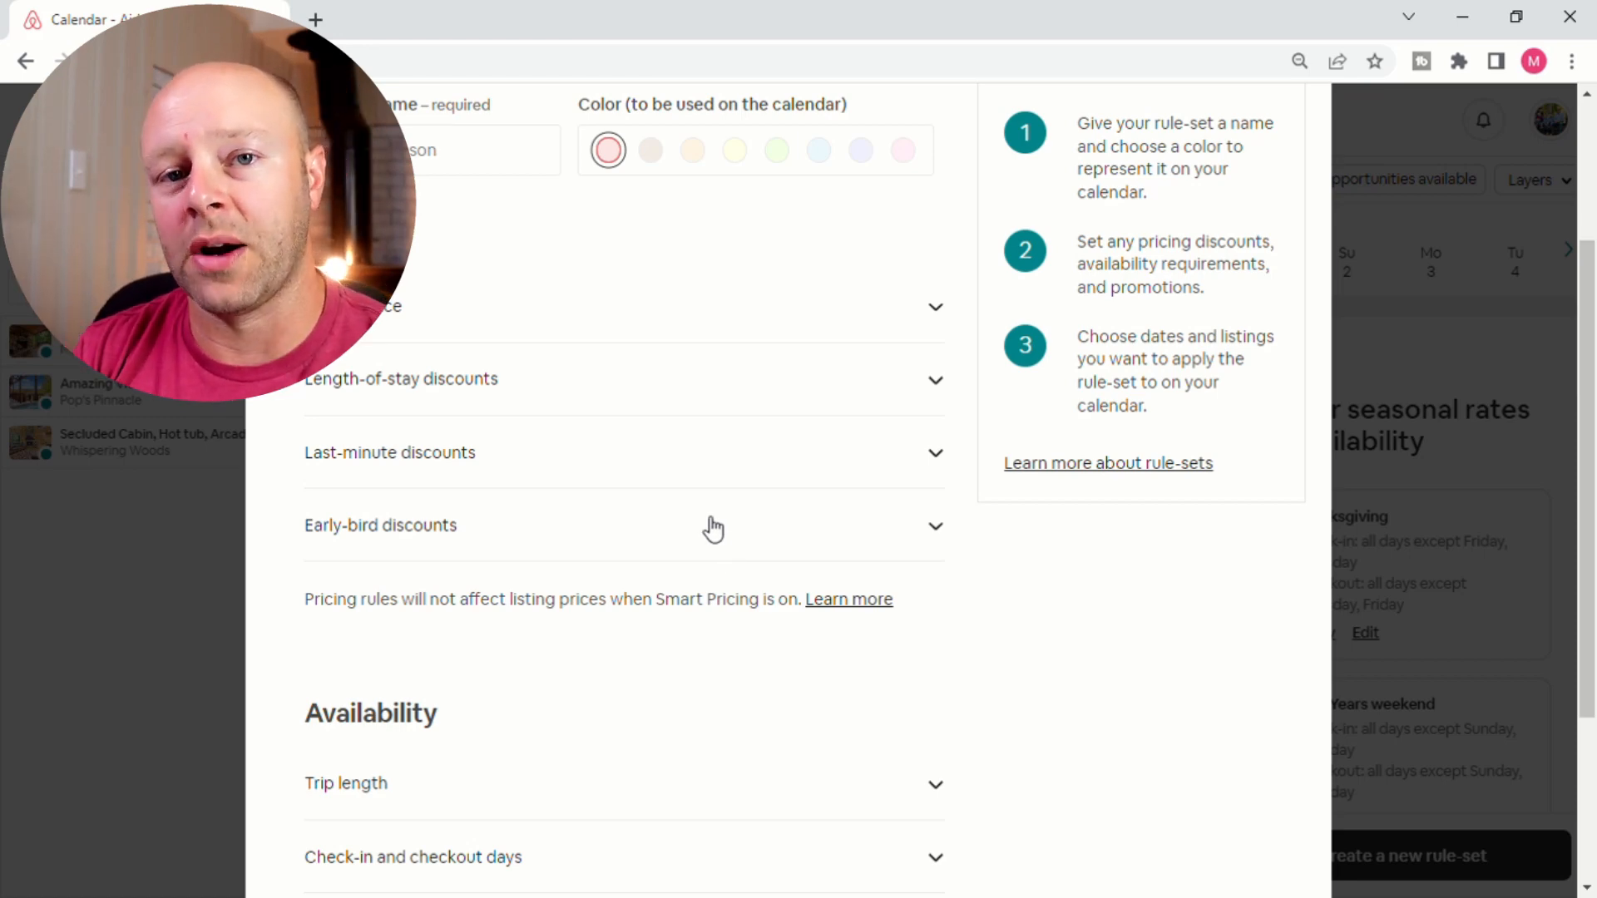
scroll(down, 3)
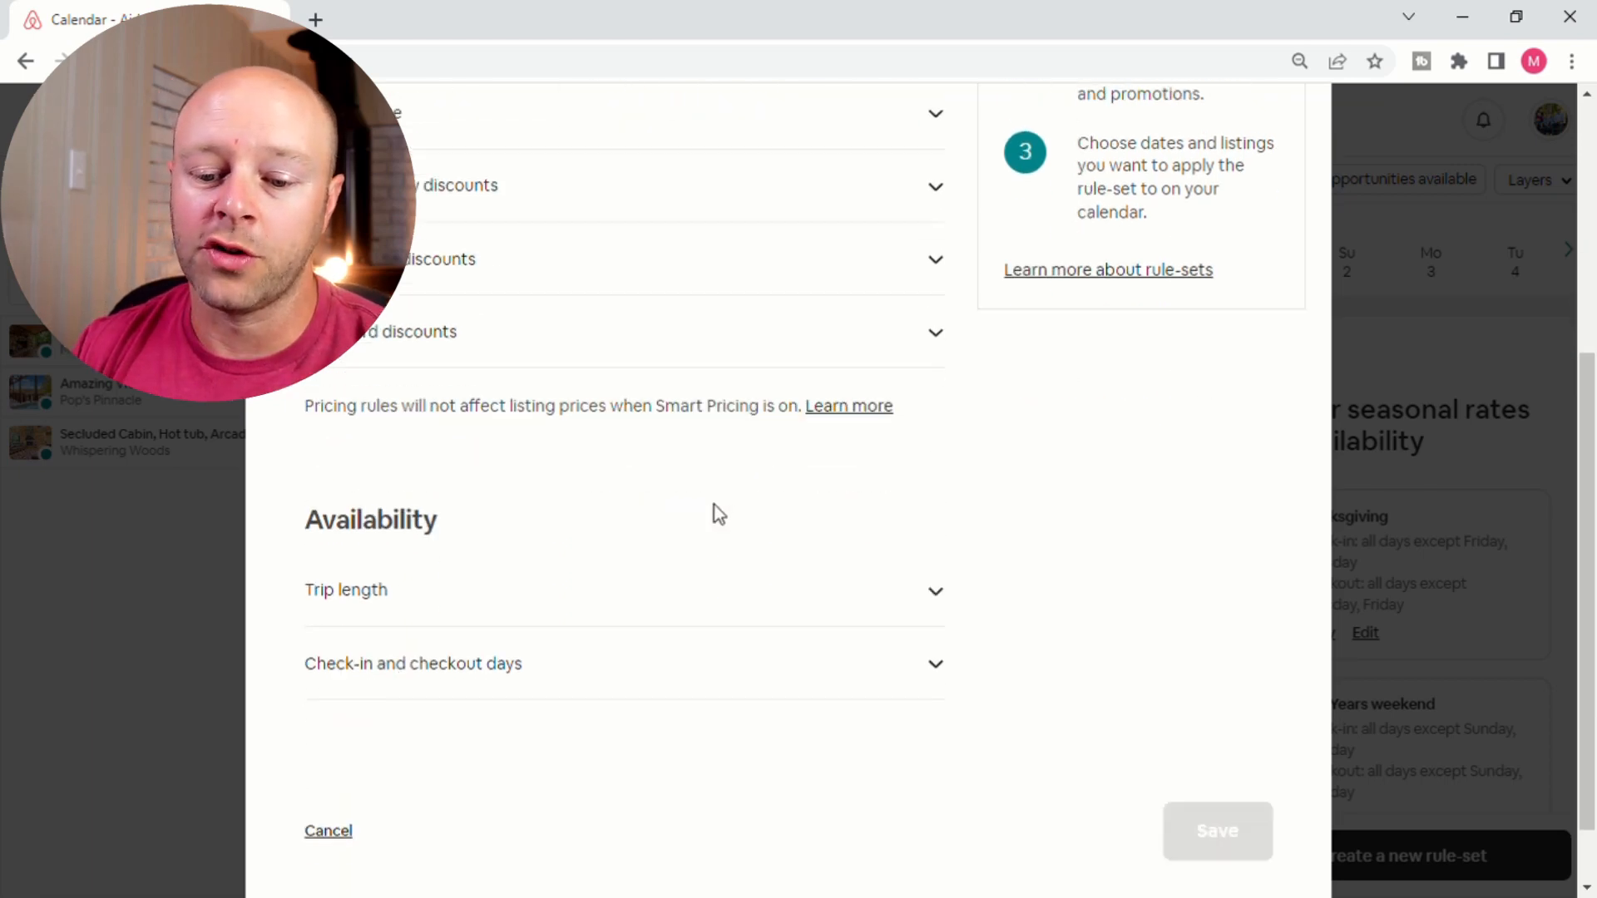
scroll(down, 3)
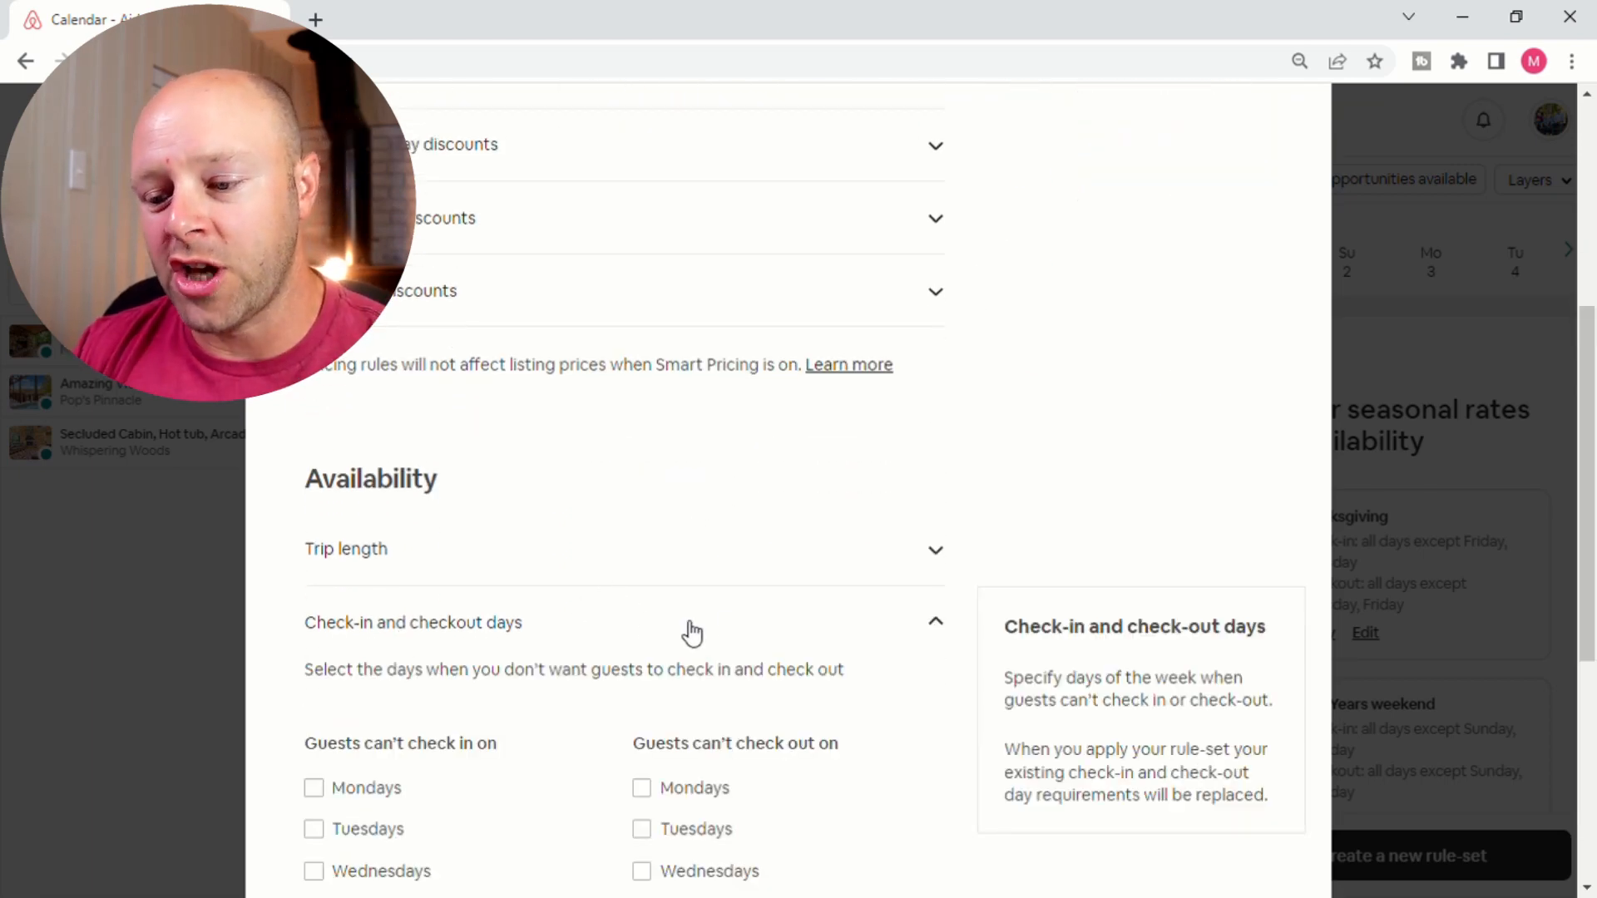
scroll(down, 3)
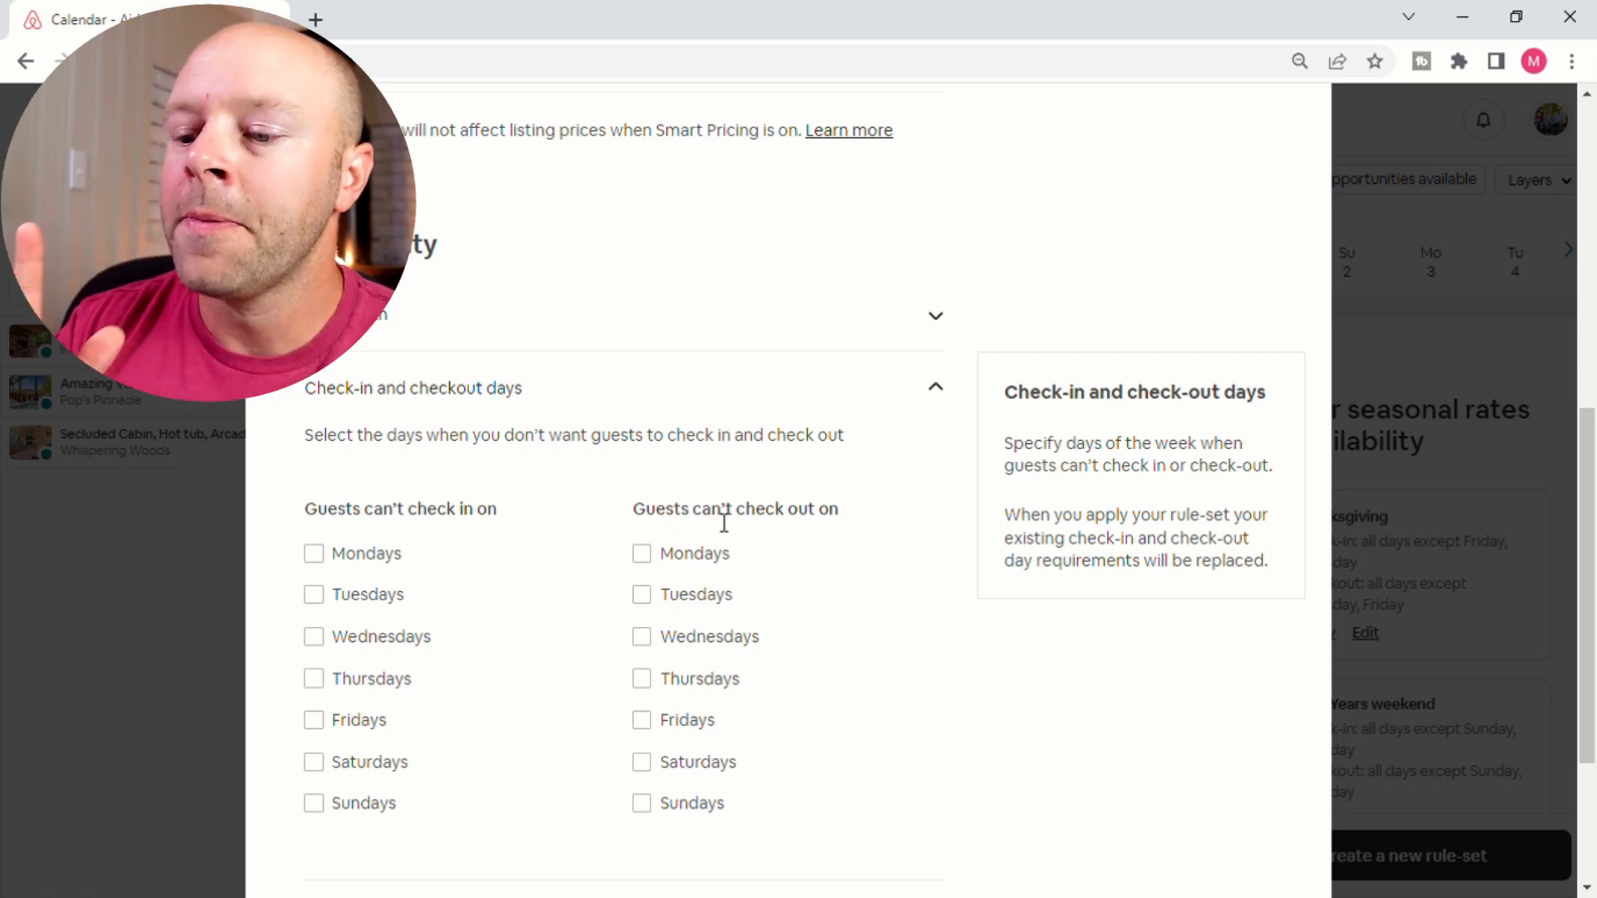
scroll(up, 3)
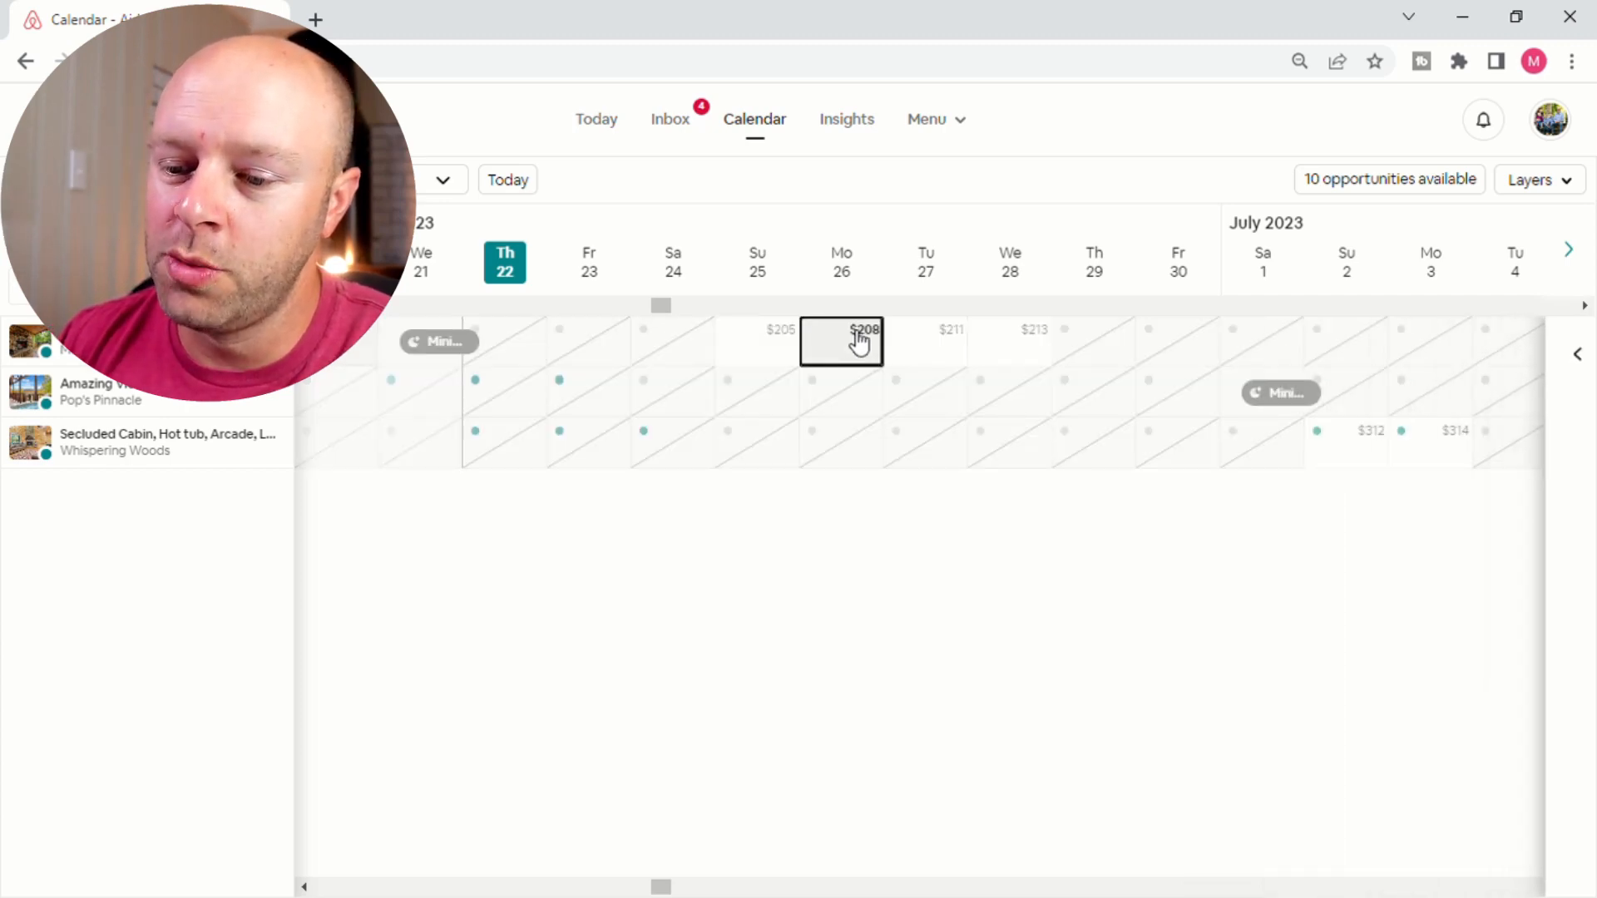
View the first listing's $208 June 26 night on its own calendar, then go back to the multi-calendar.
scroll(left, 3)
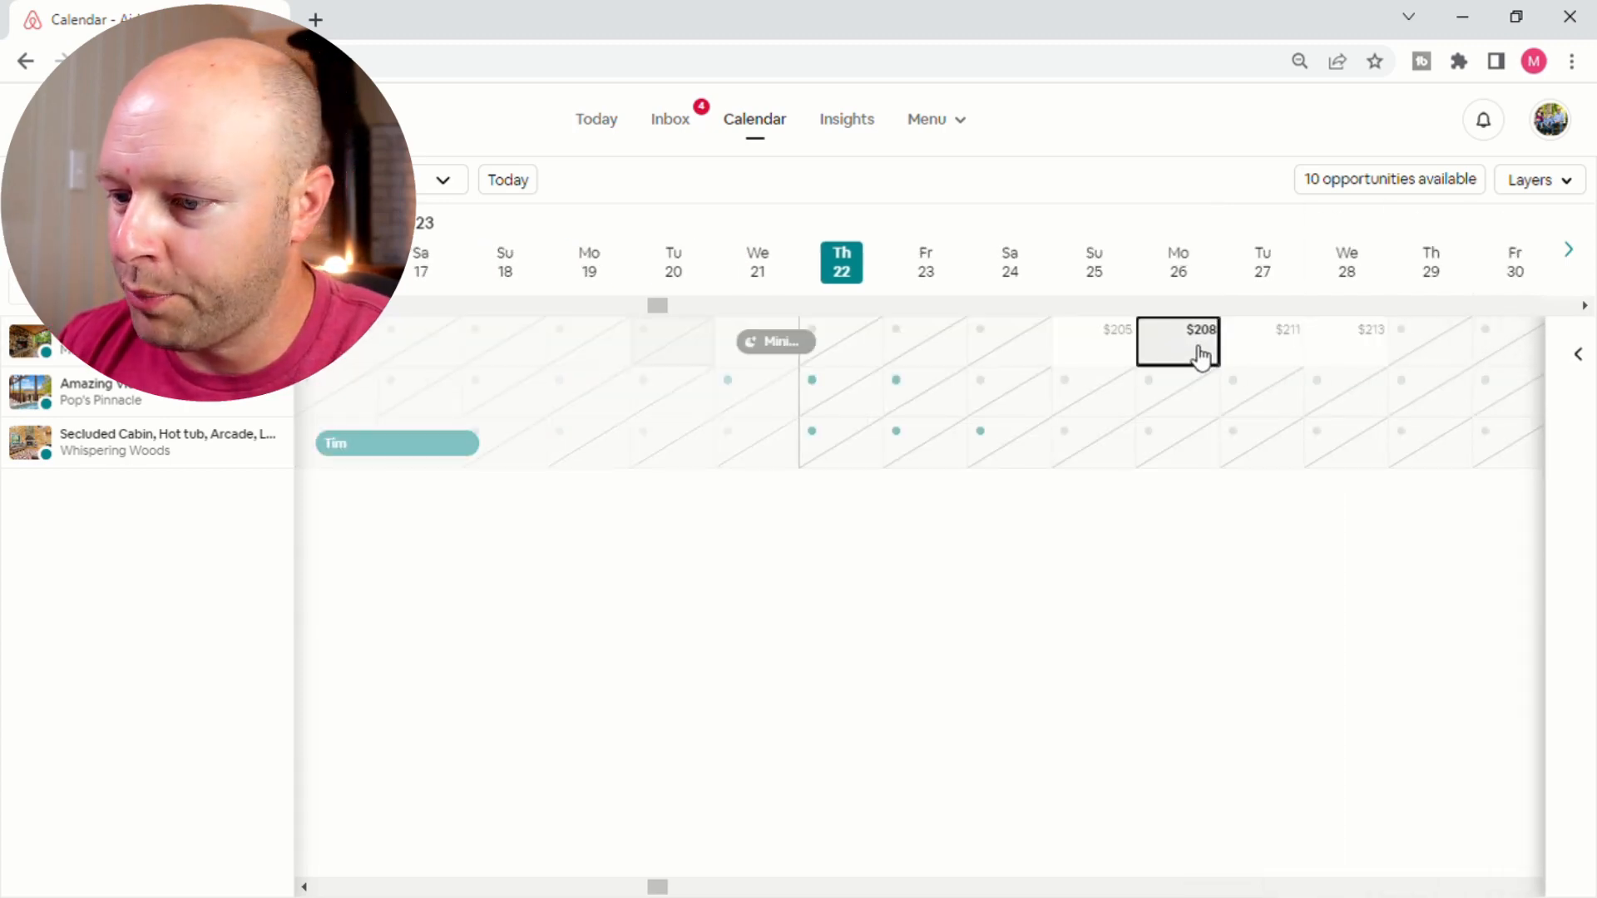
click(1178, 343)
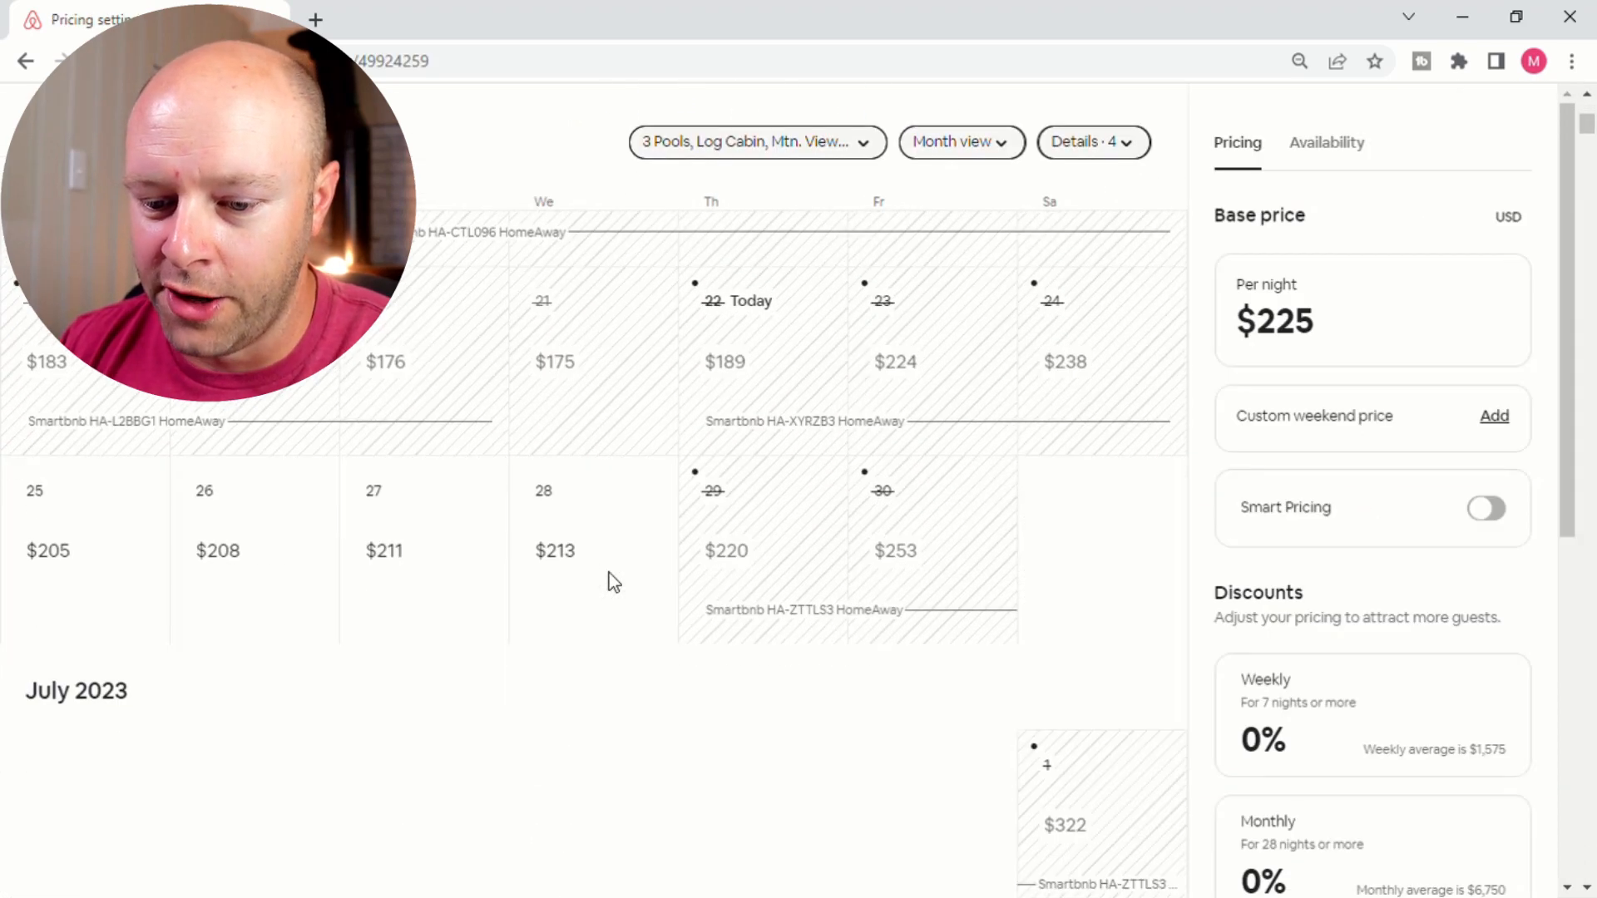
click(253, 550)
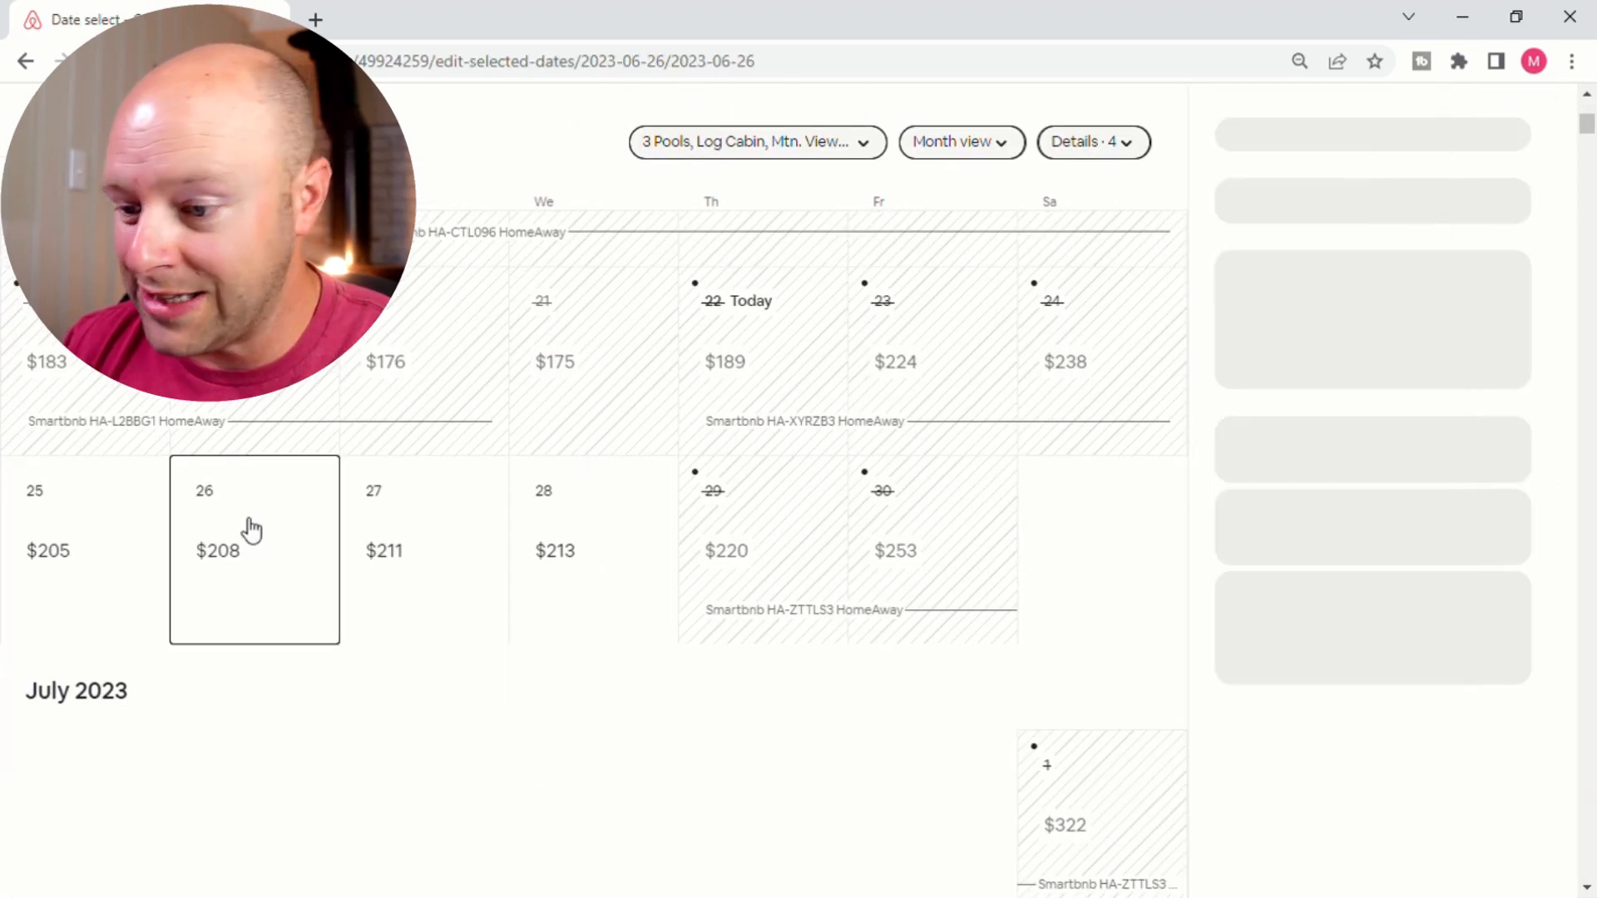
click(252, 548)
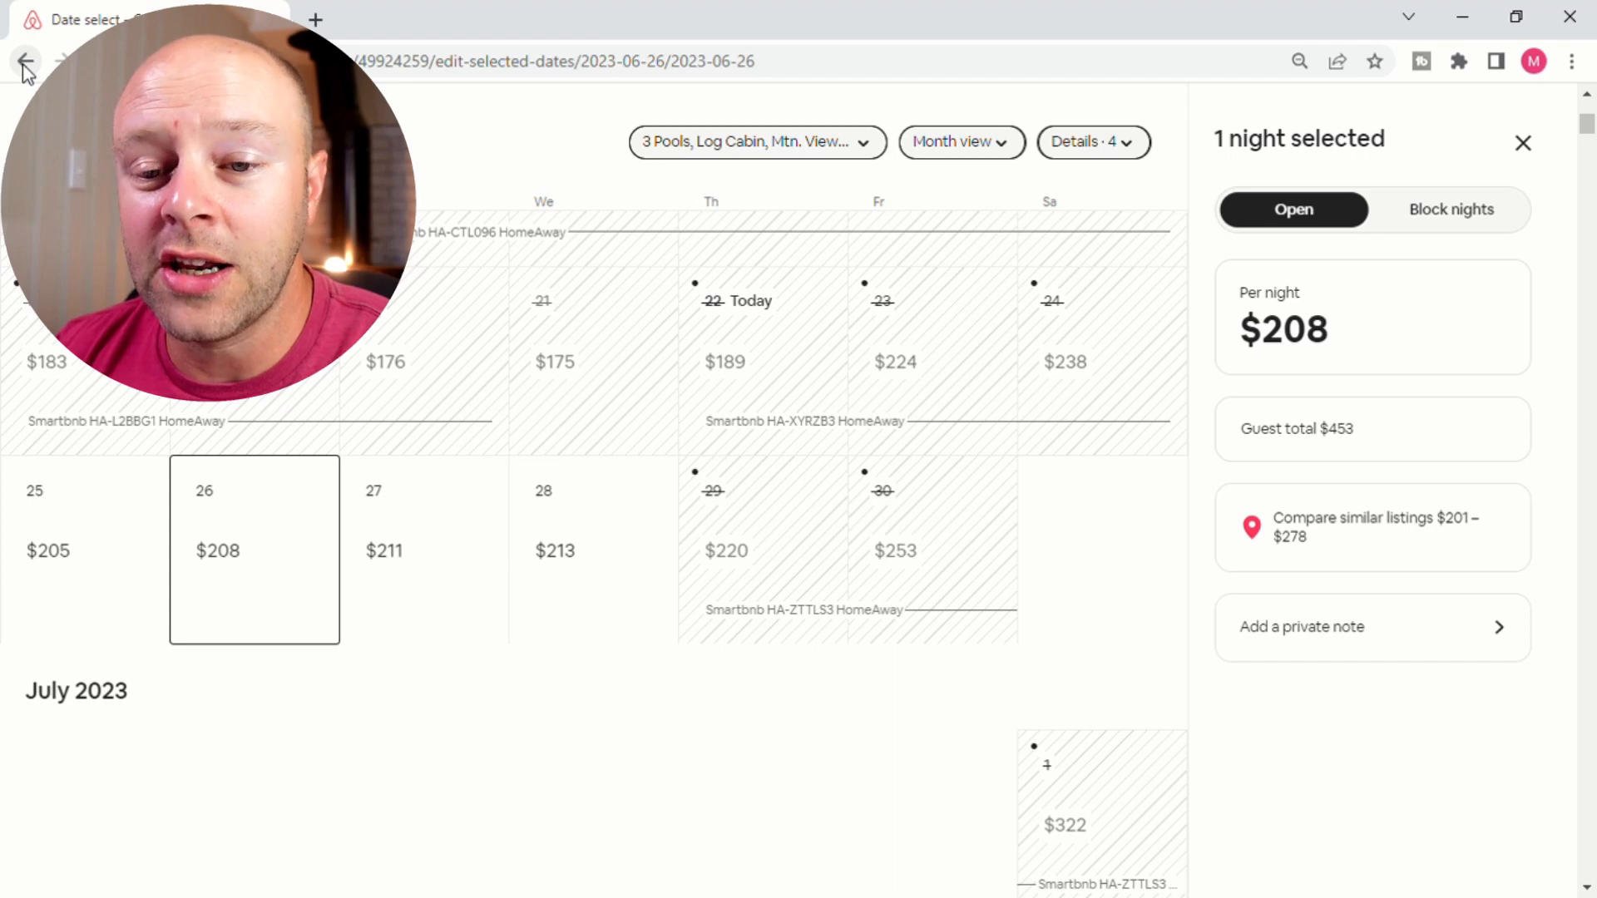
click(25, 62)
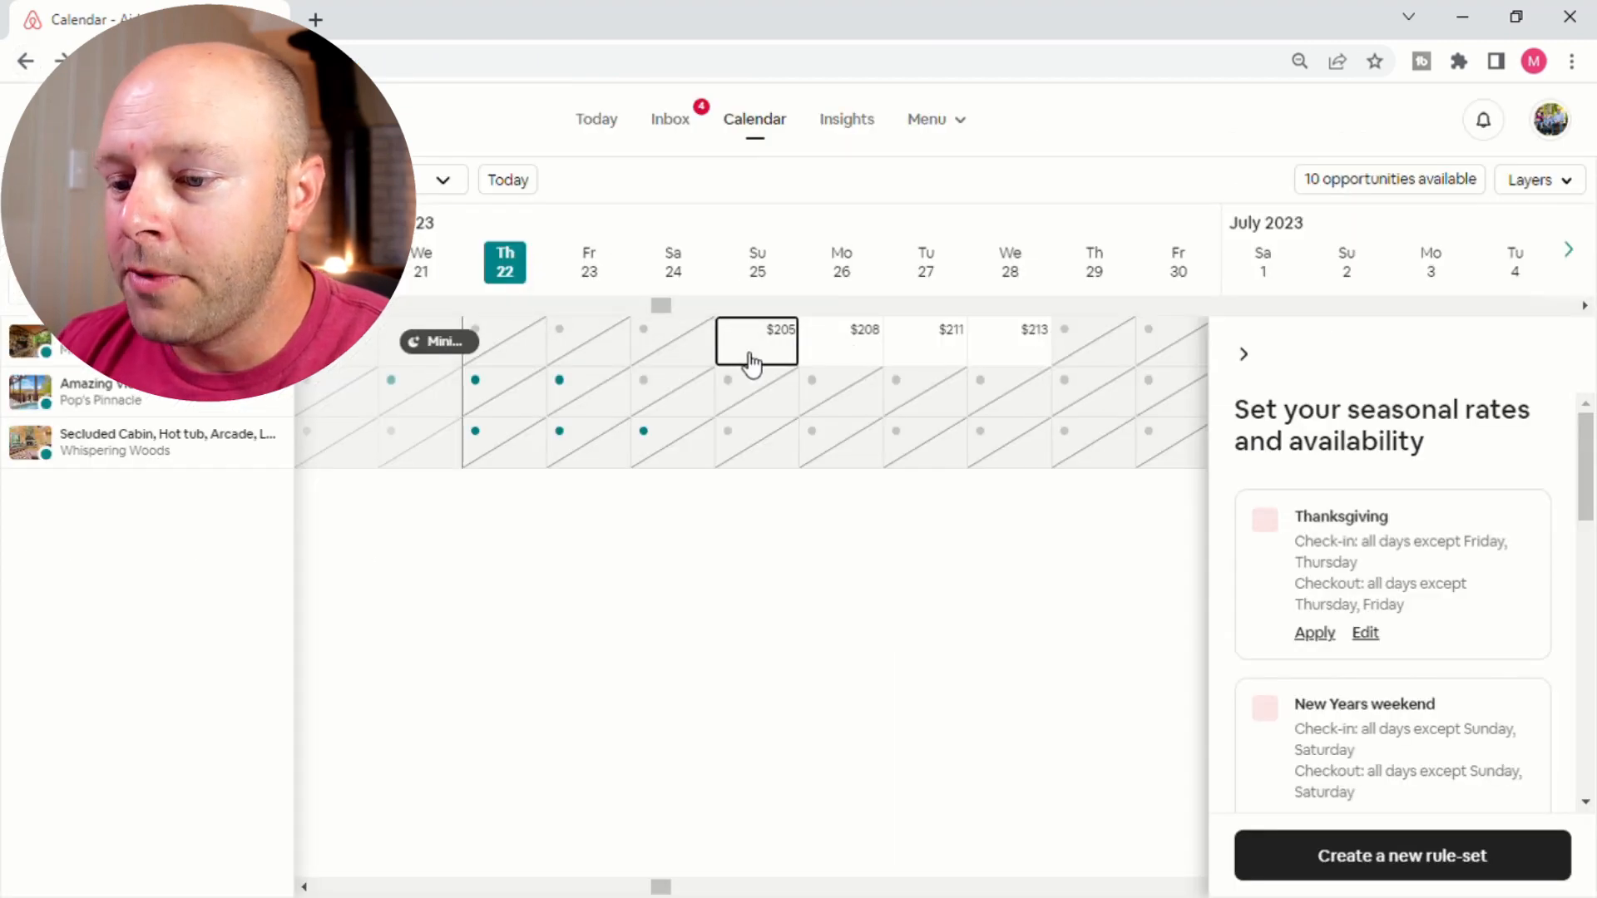
Select Thursday Aug 3 across all three listings and reveal the Rule-sets dropdown in the side panel.
click(1243, 353)
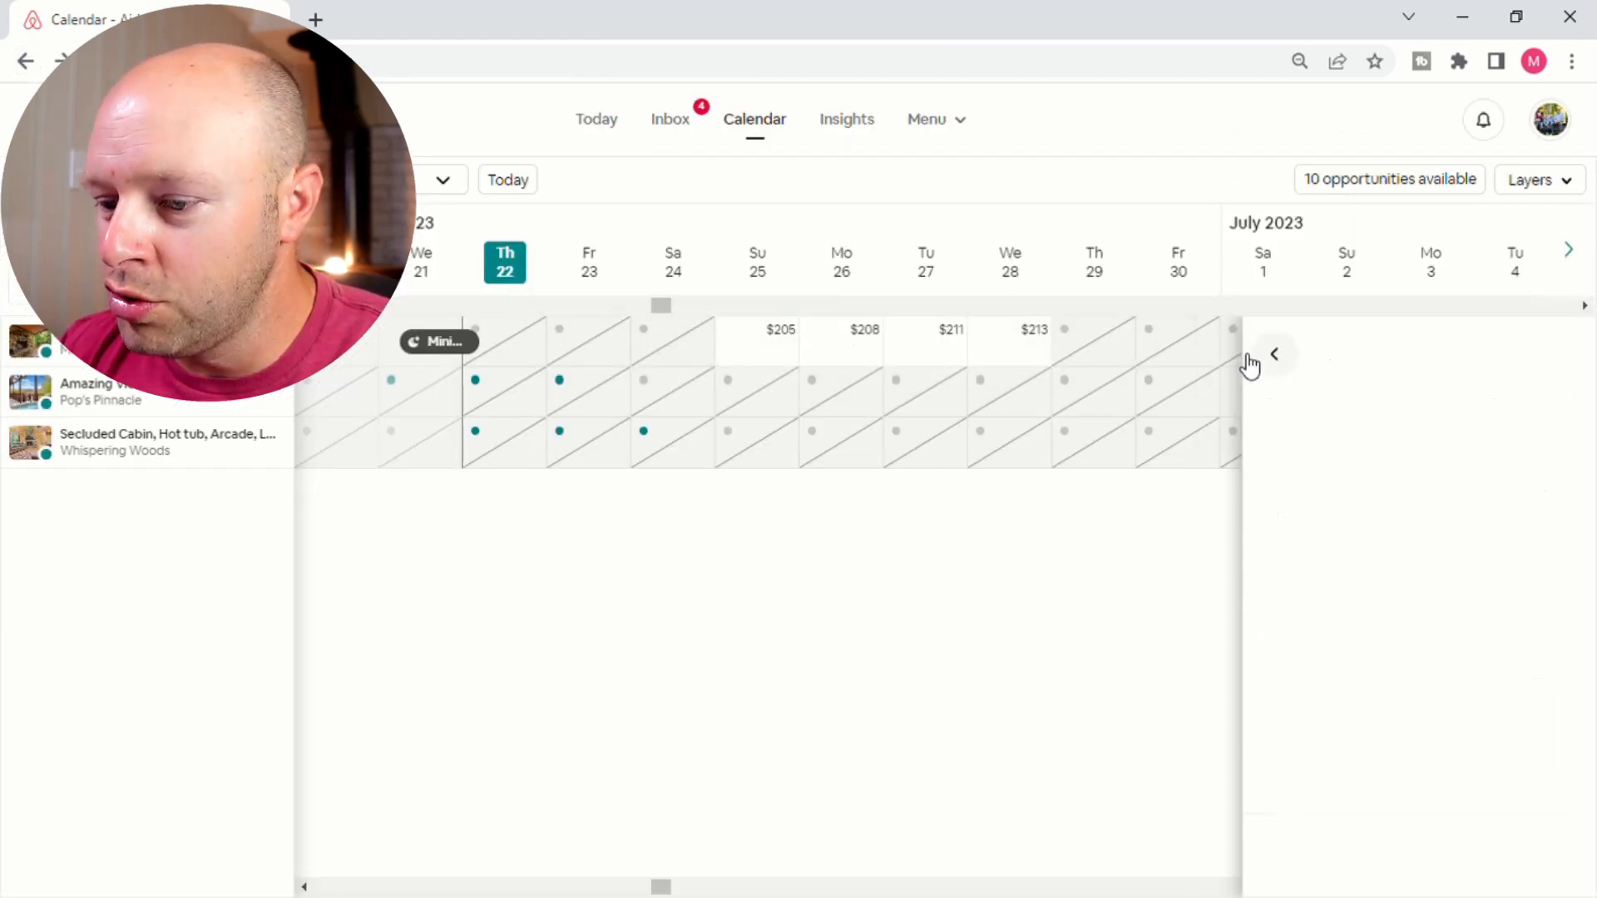
click(1572, 251)
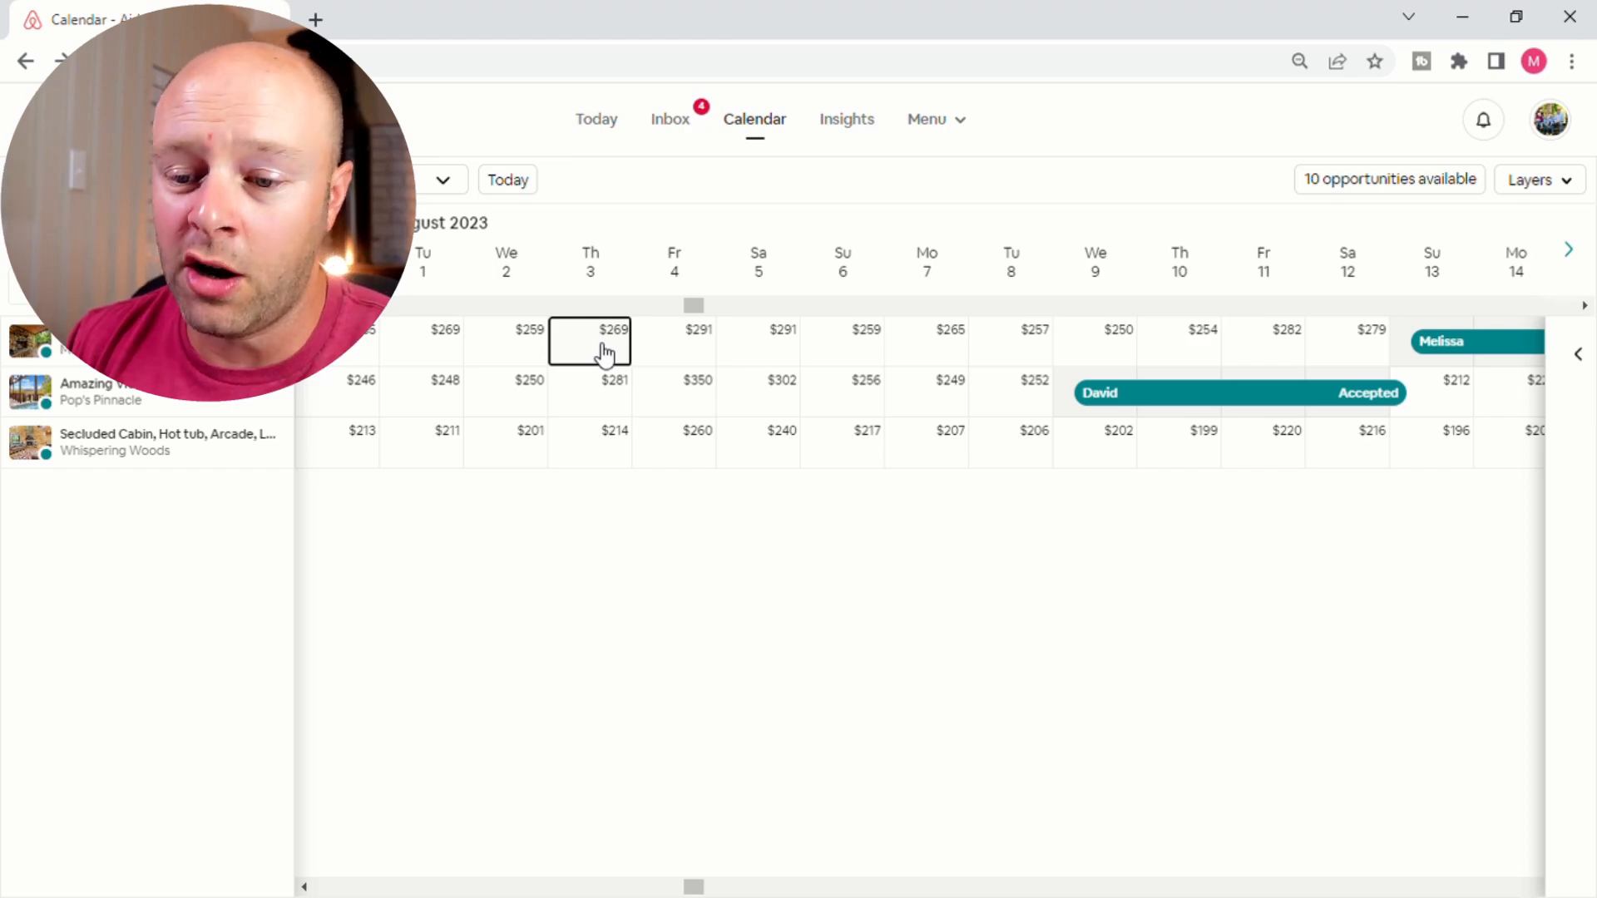
click(589, 339)
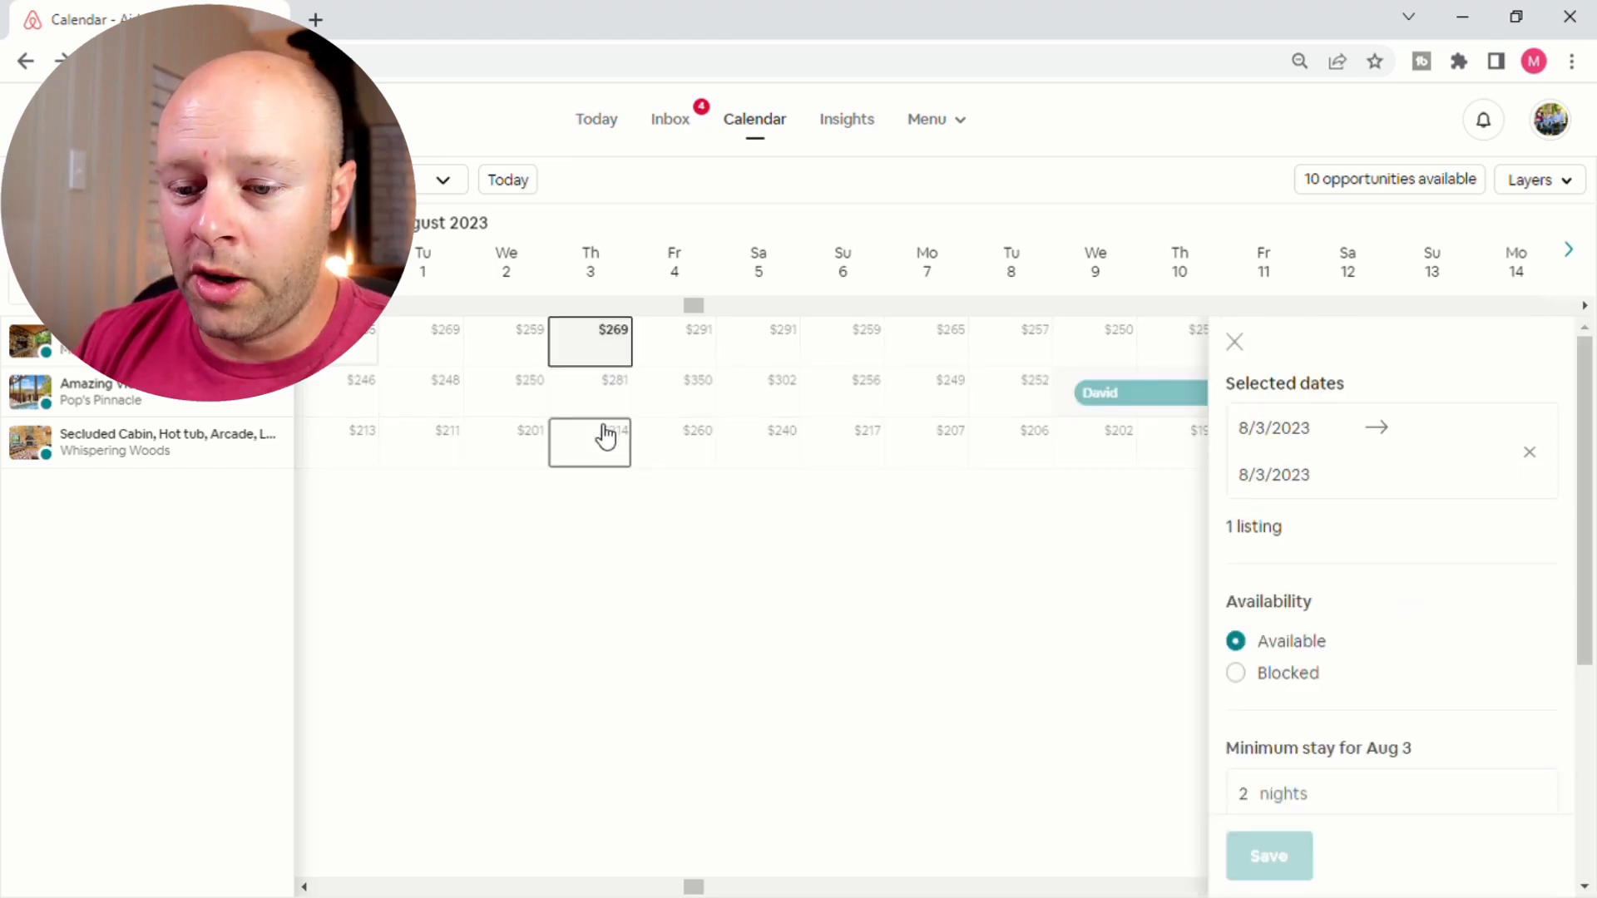
click(1234, 343)
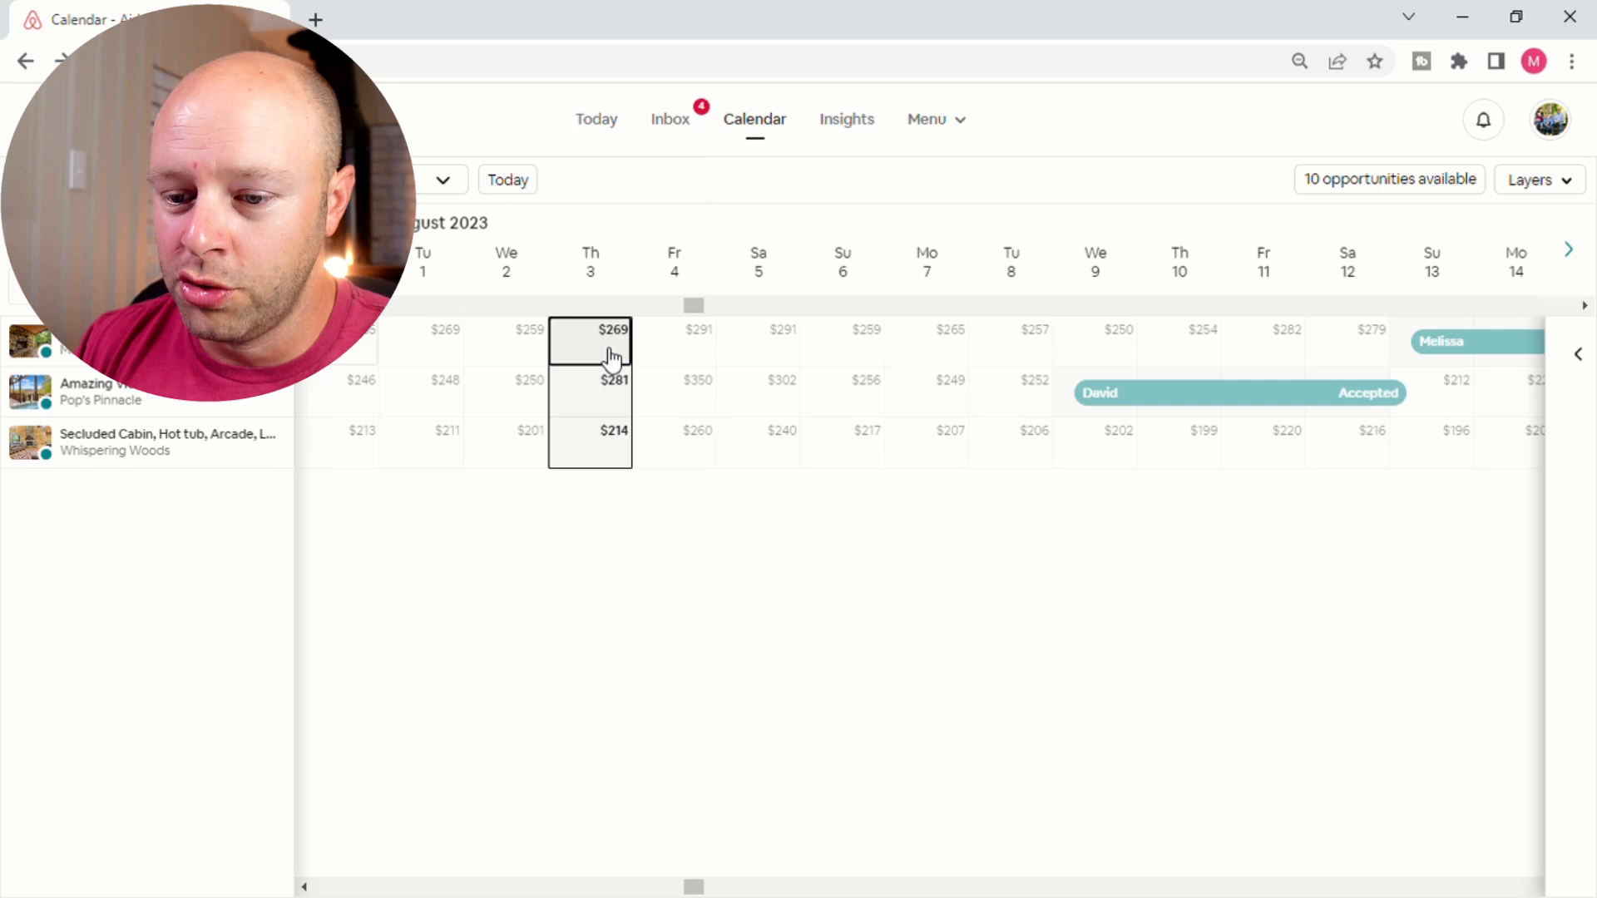
click(589, 343)
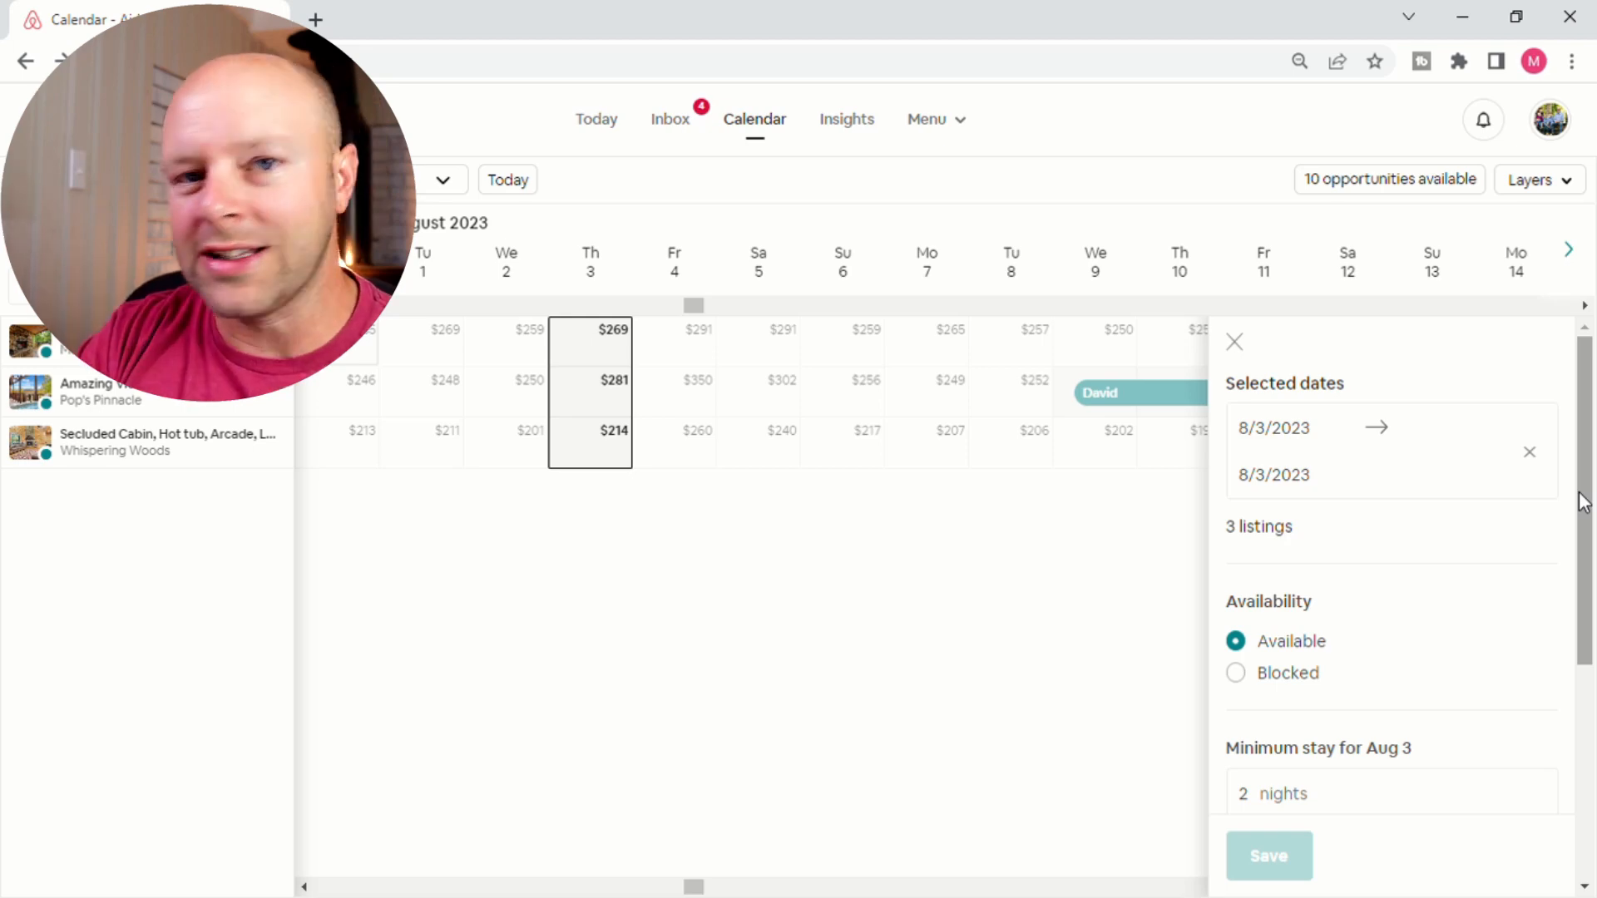
mouse_move(1577, 498)
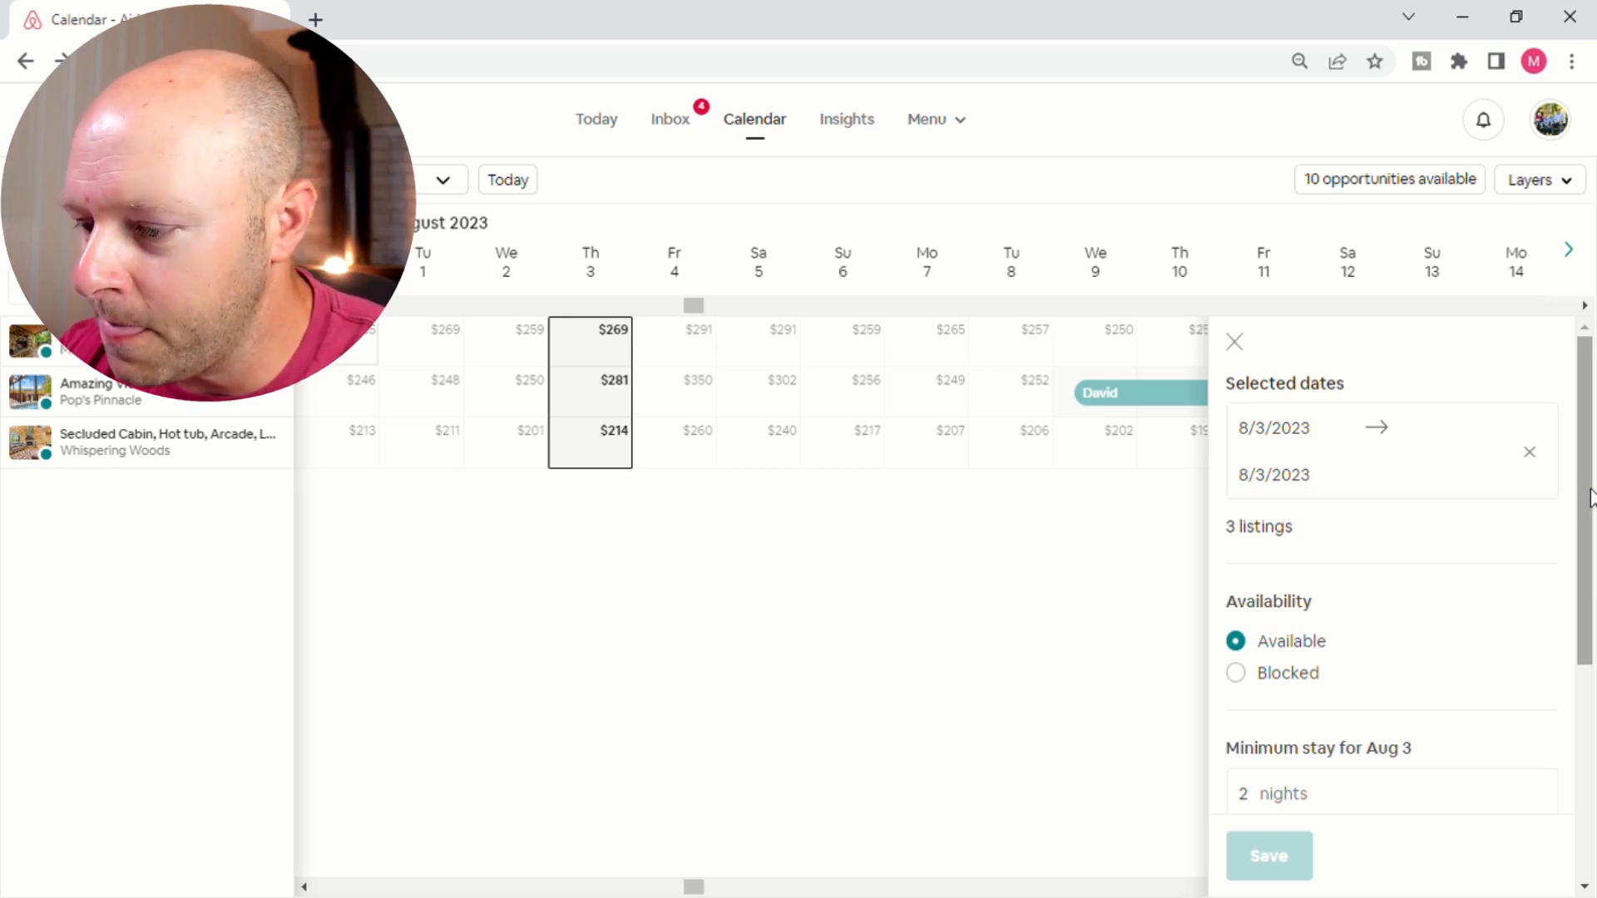
scroll(down, 3)
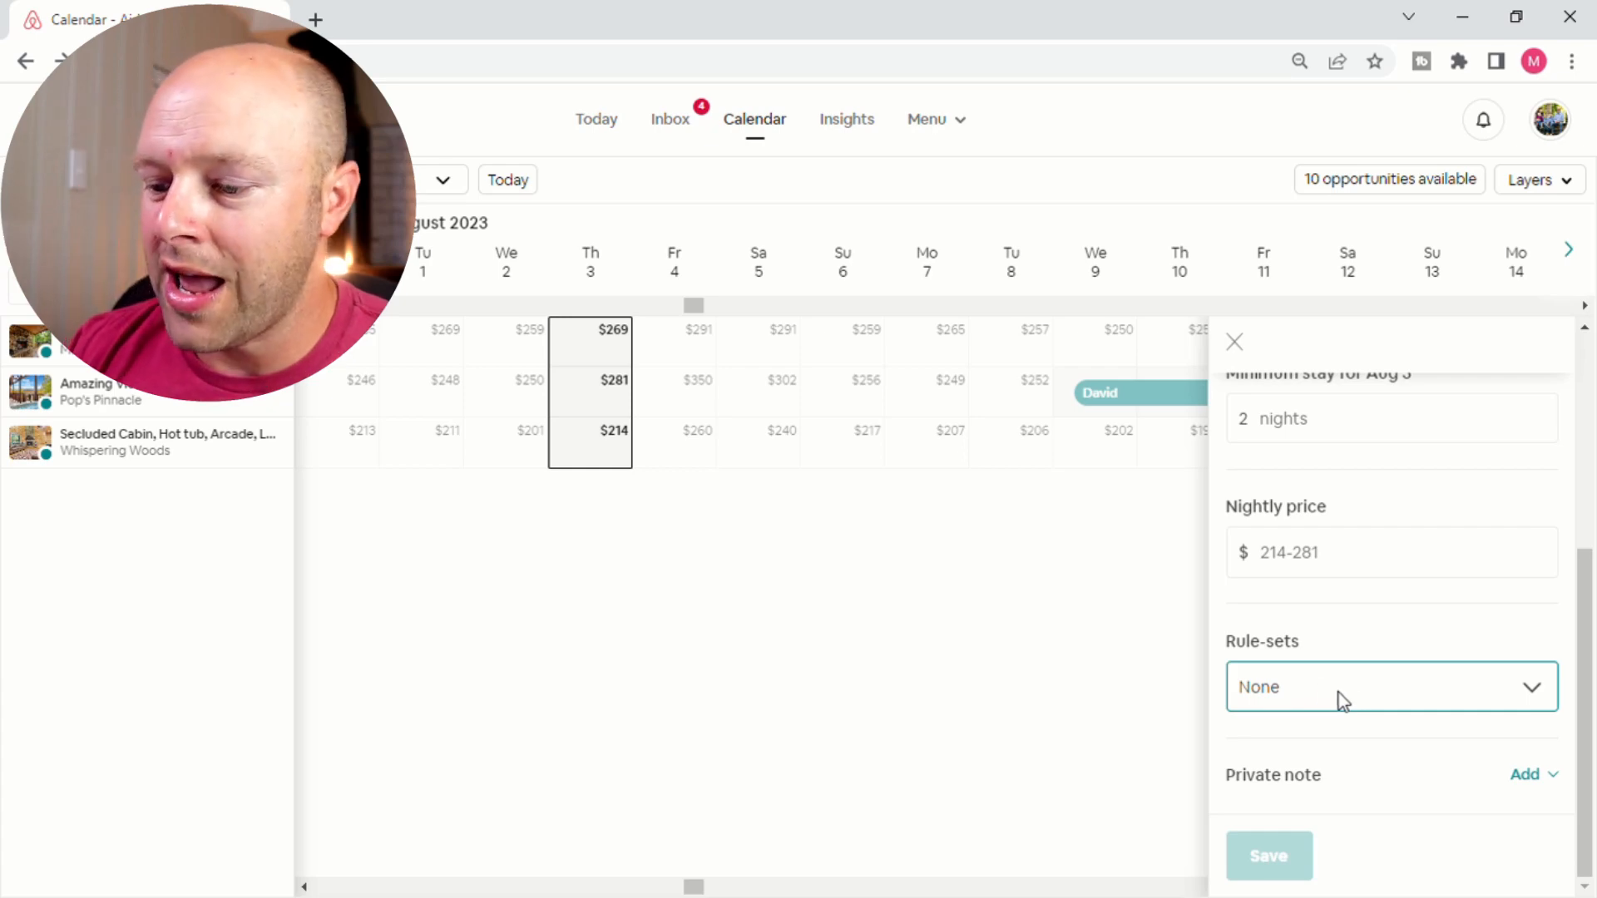
mouse_move(1309, 531)
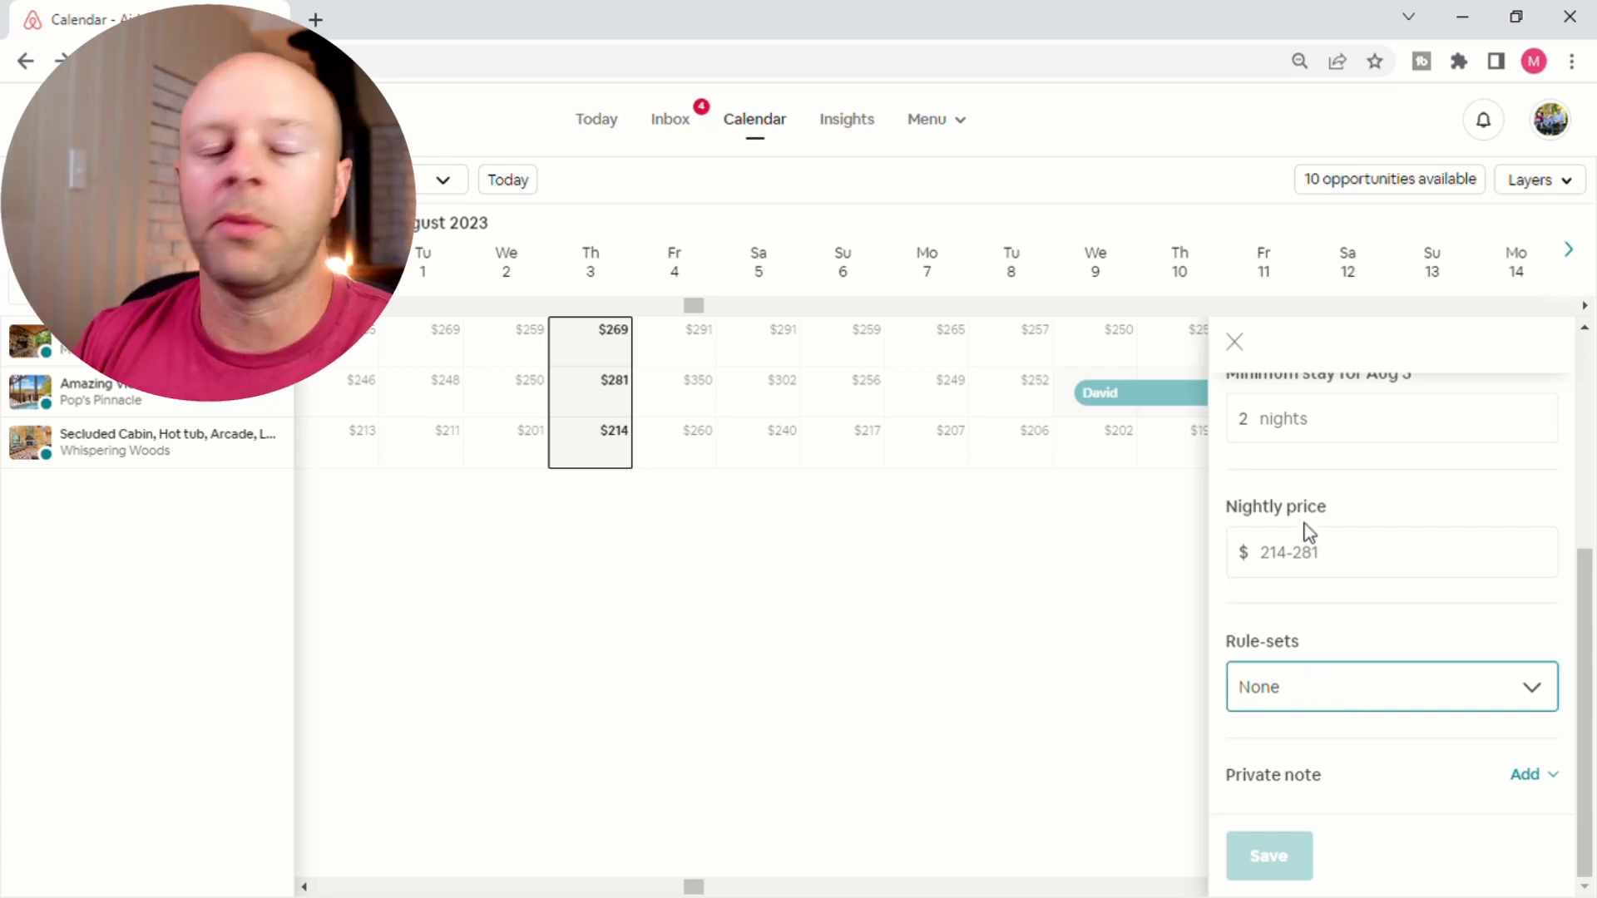
mouse_move(1324, 494)
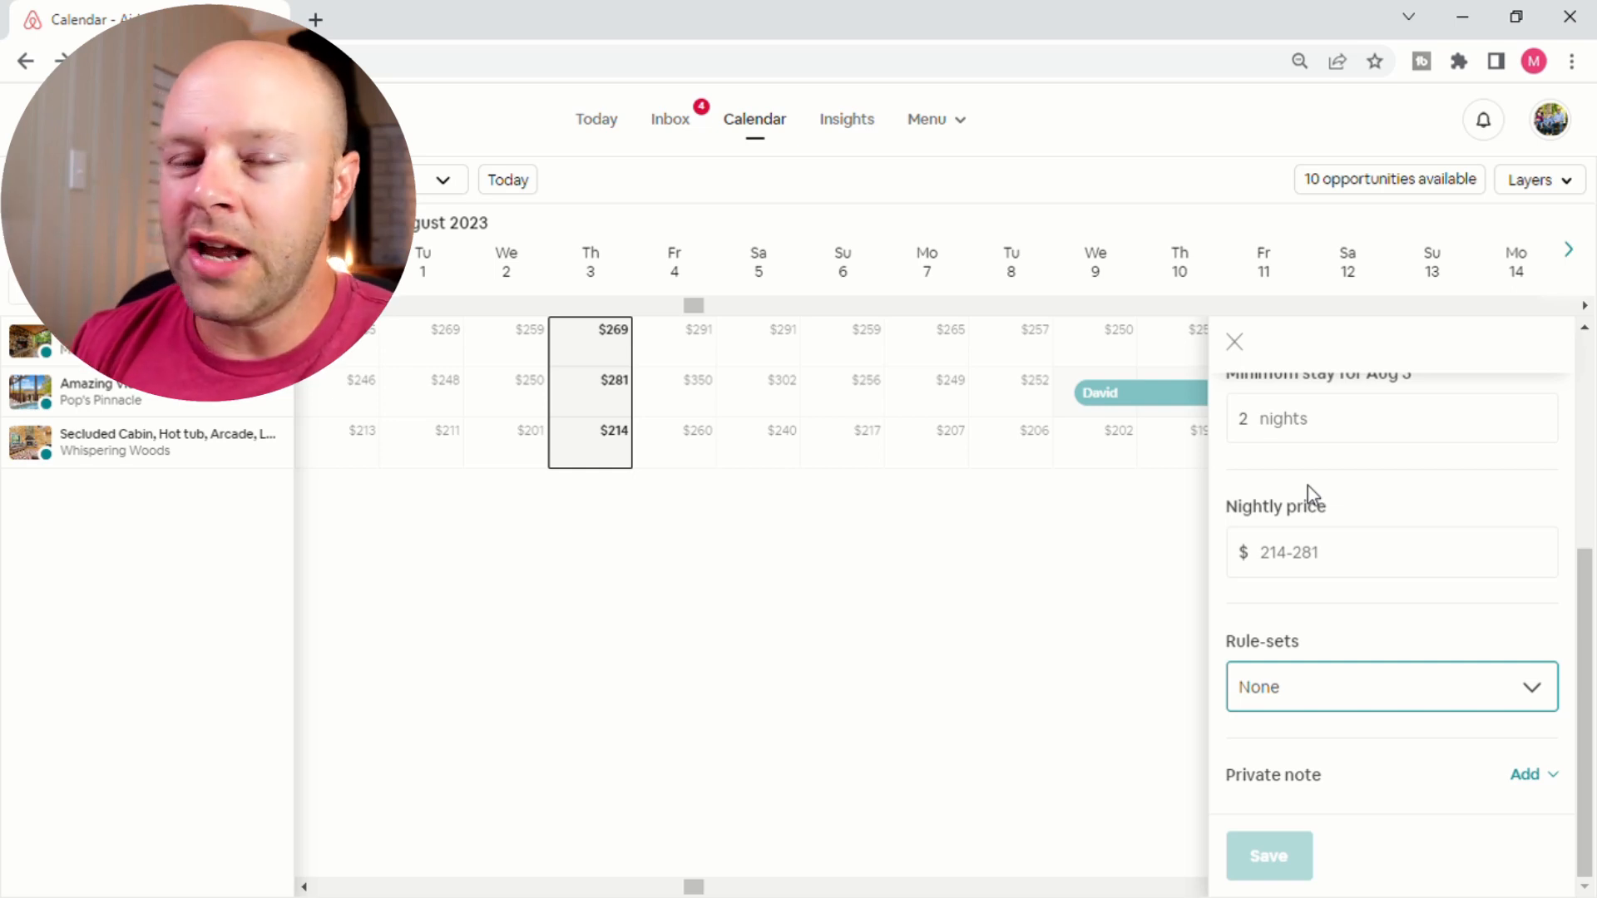
mouse_move(1314, 489)
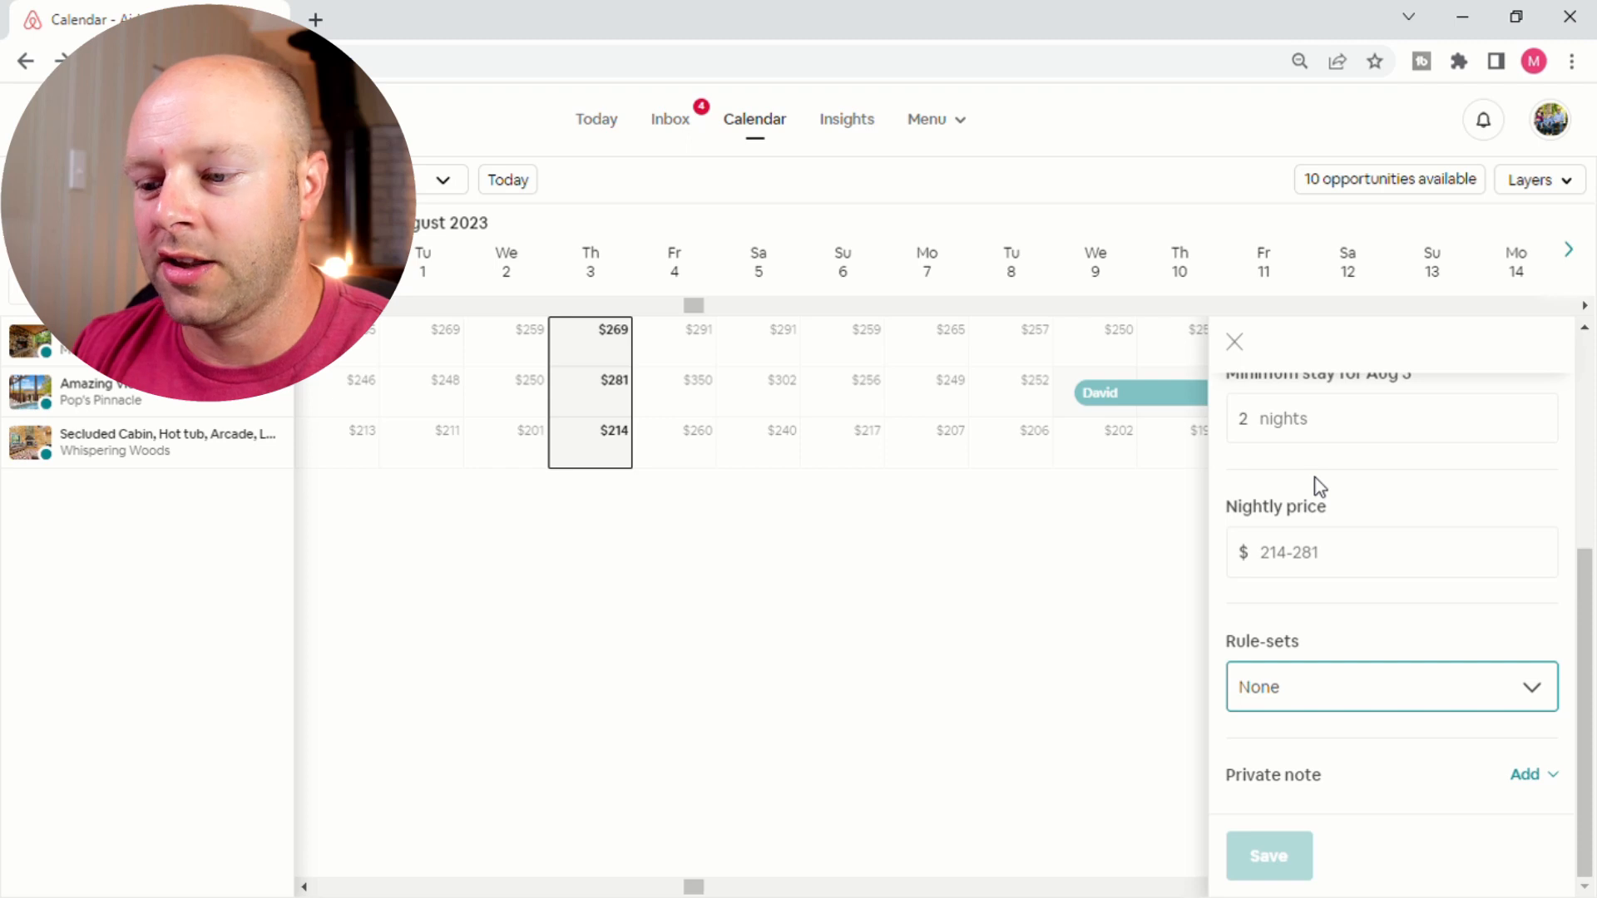
mouse_move(1319, 499)
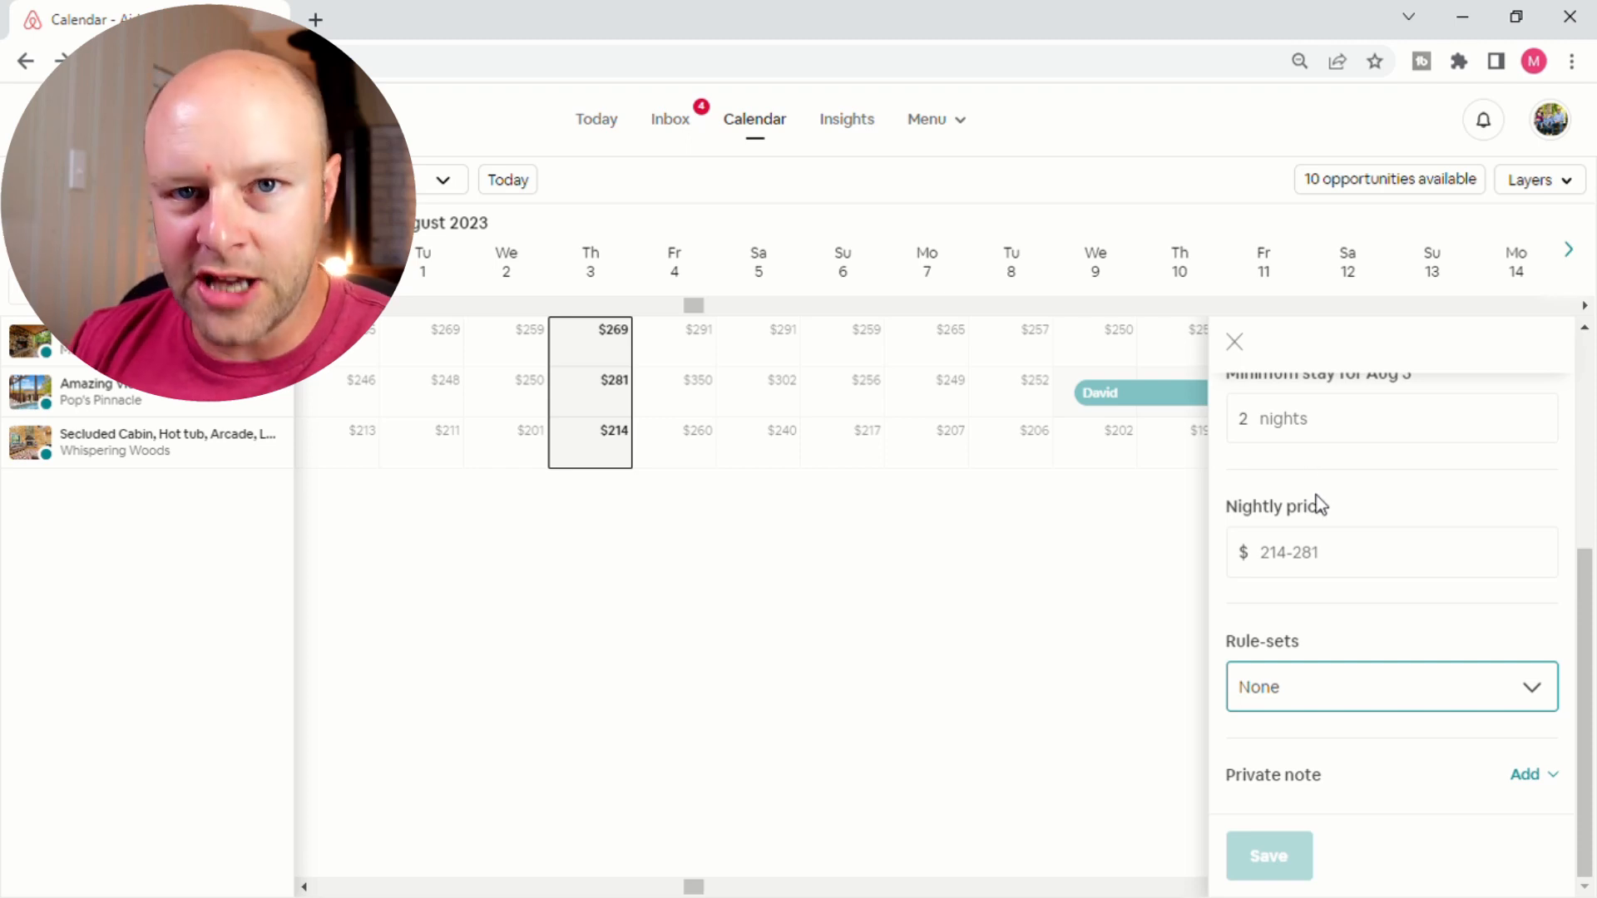
mouse_move(1354, 662)
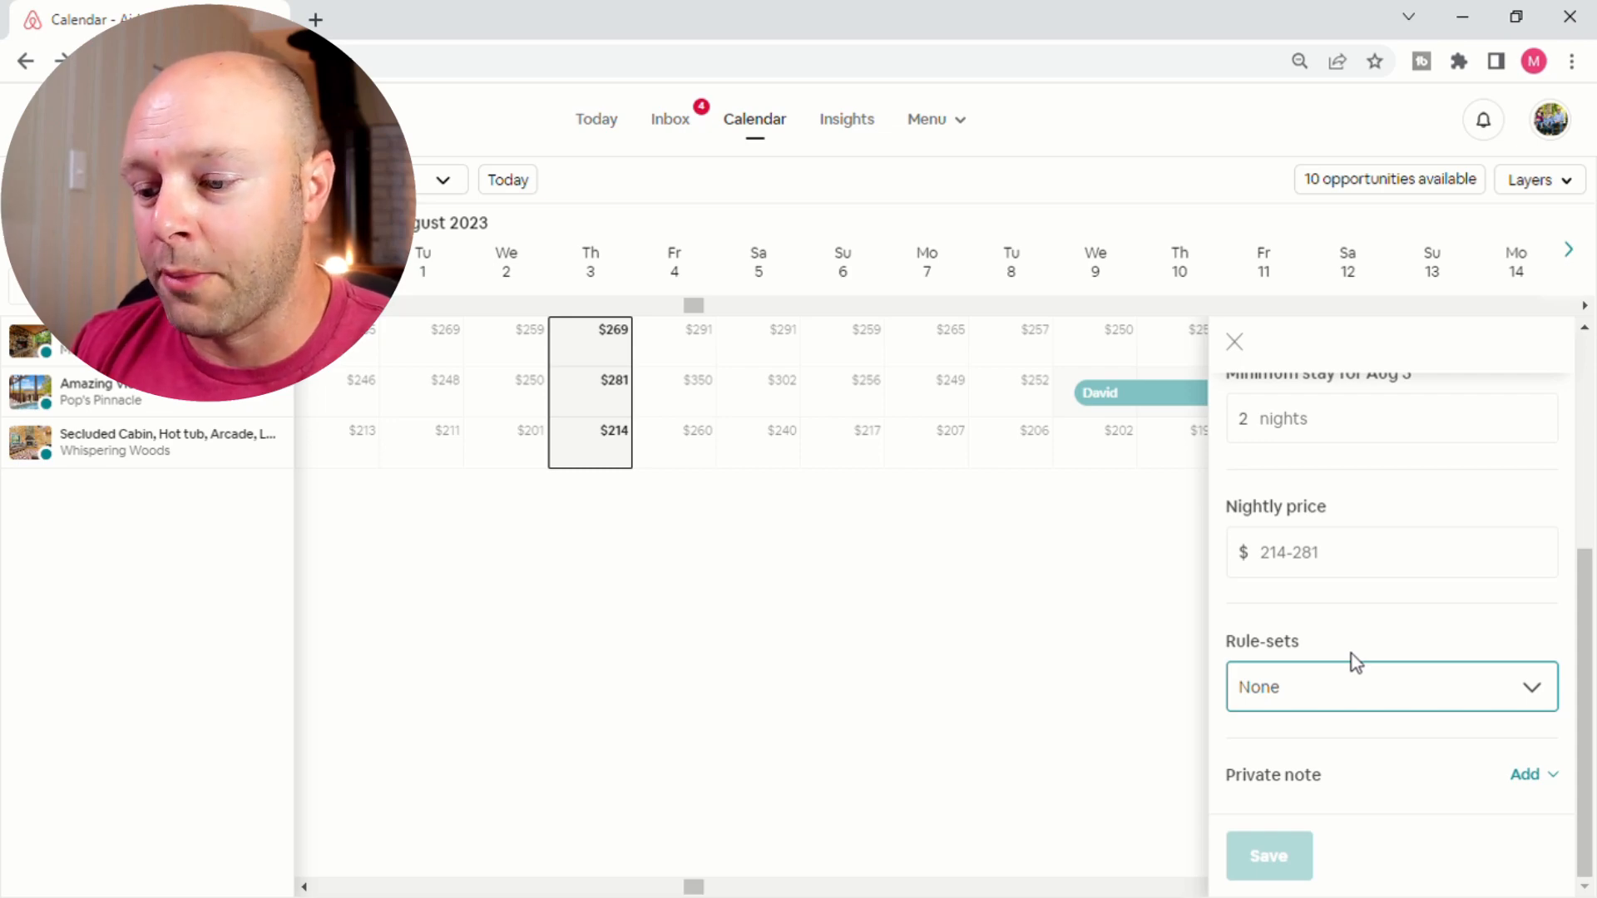
Begin a new rule-set for Aug 3 named 'Youtube test'.
click(1388, 687)
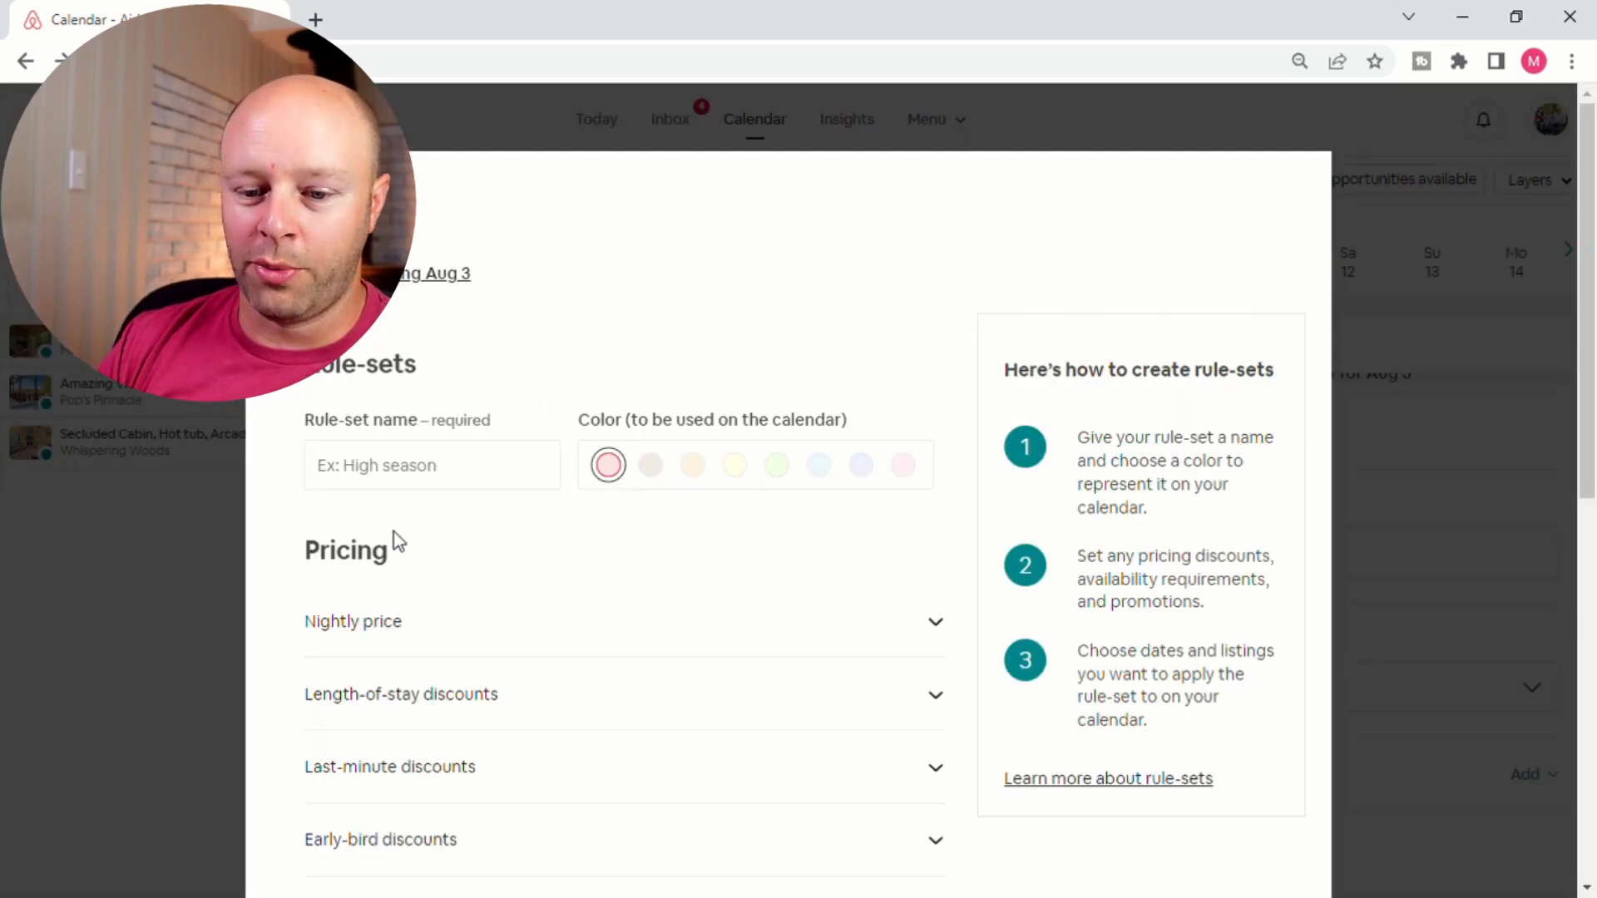
click(431, 464)
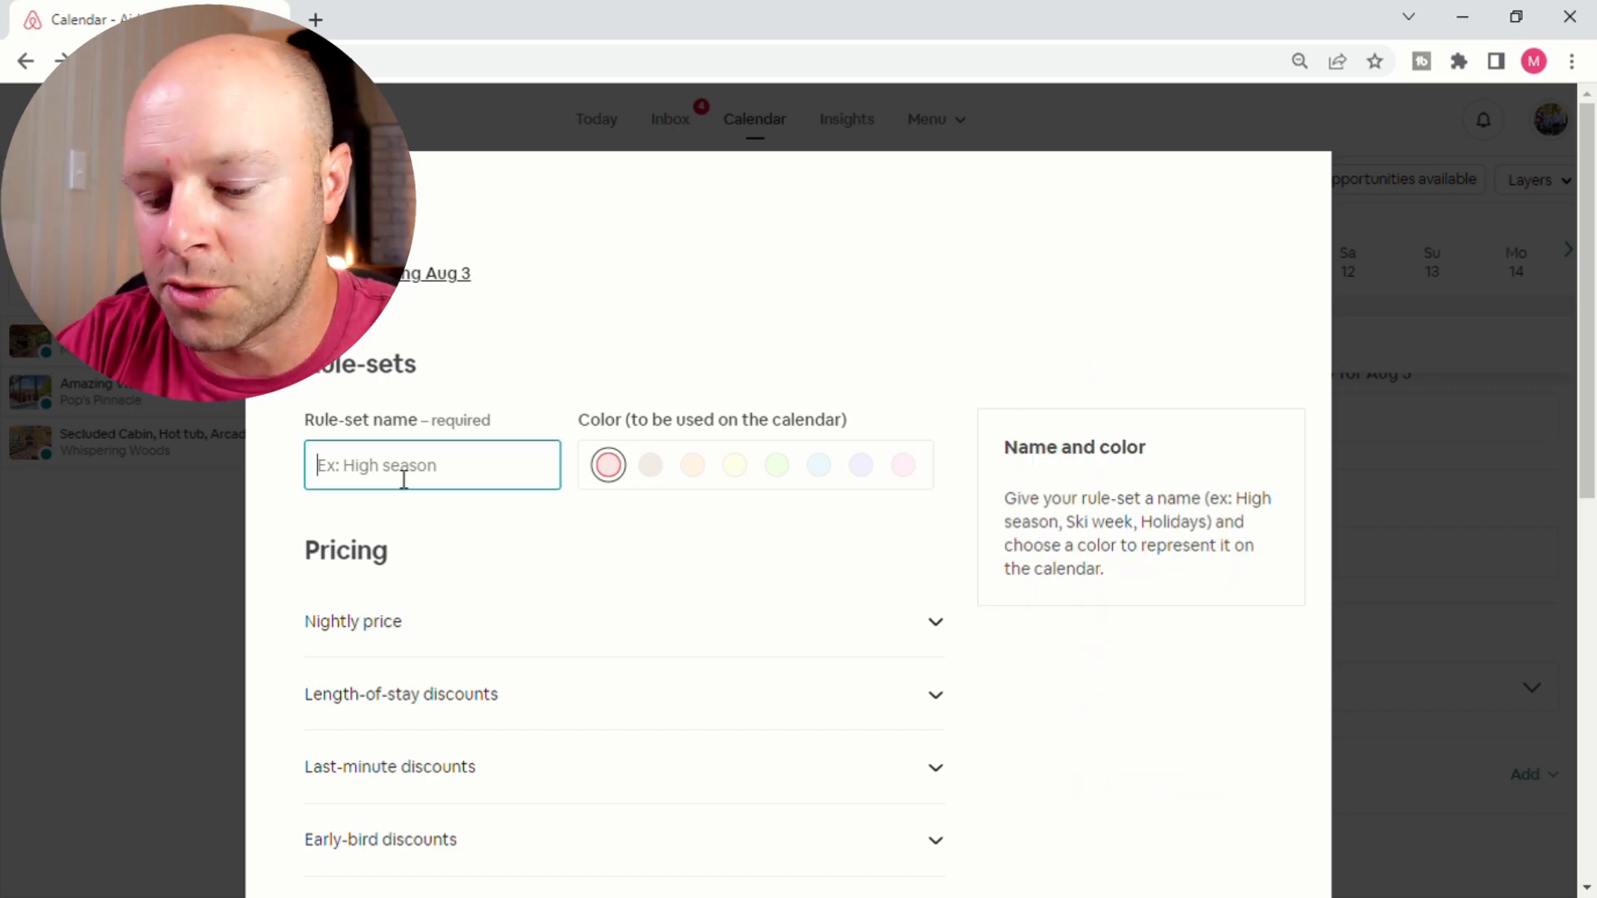
text(Youtu)
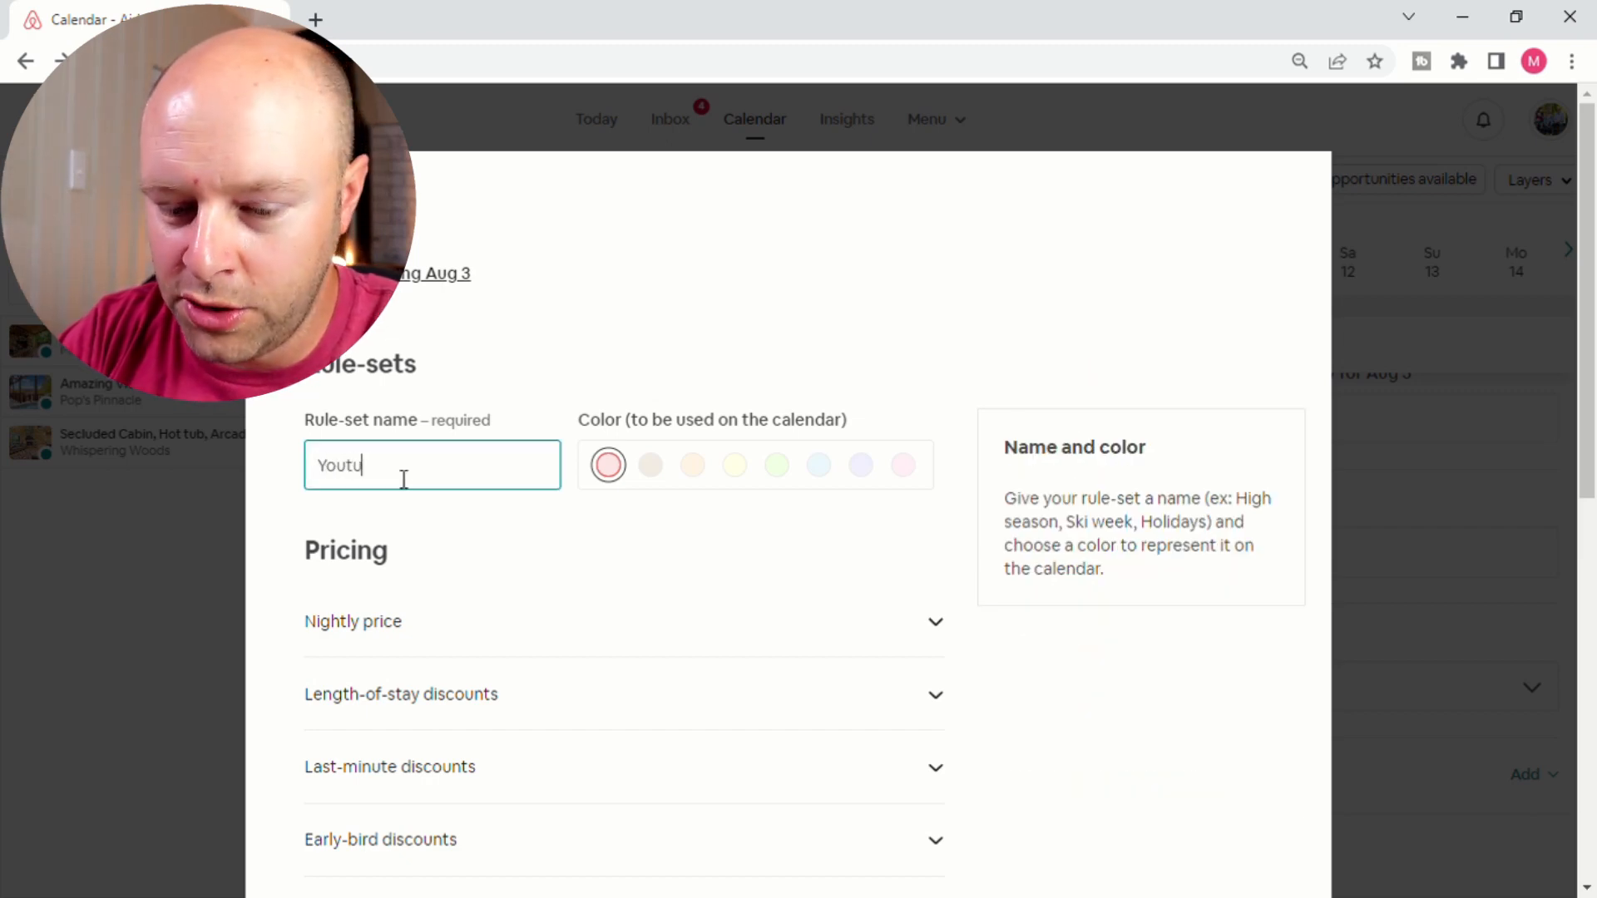
text(be test)
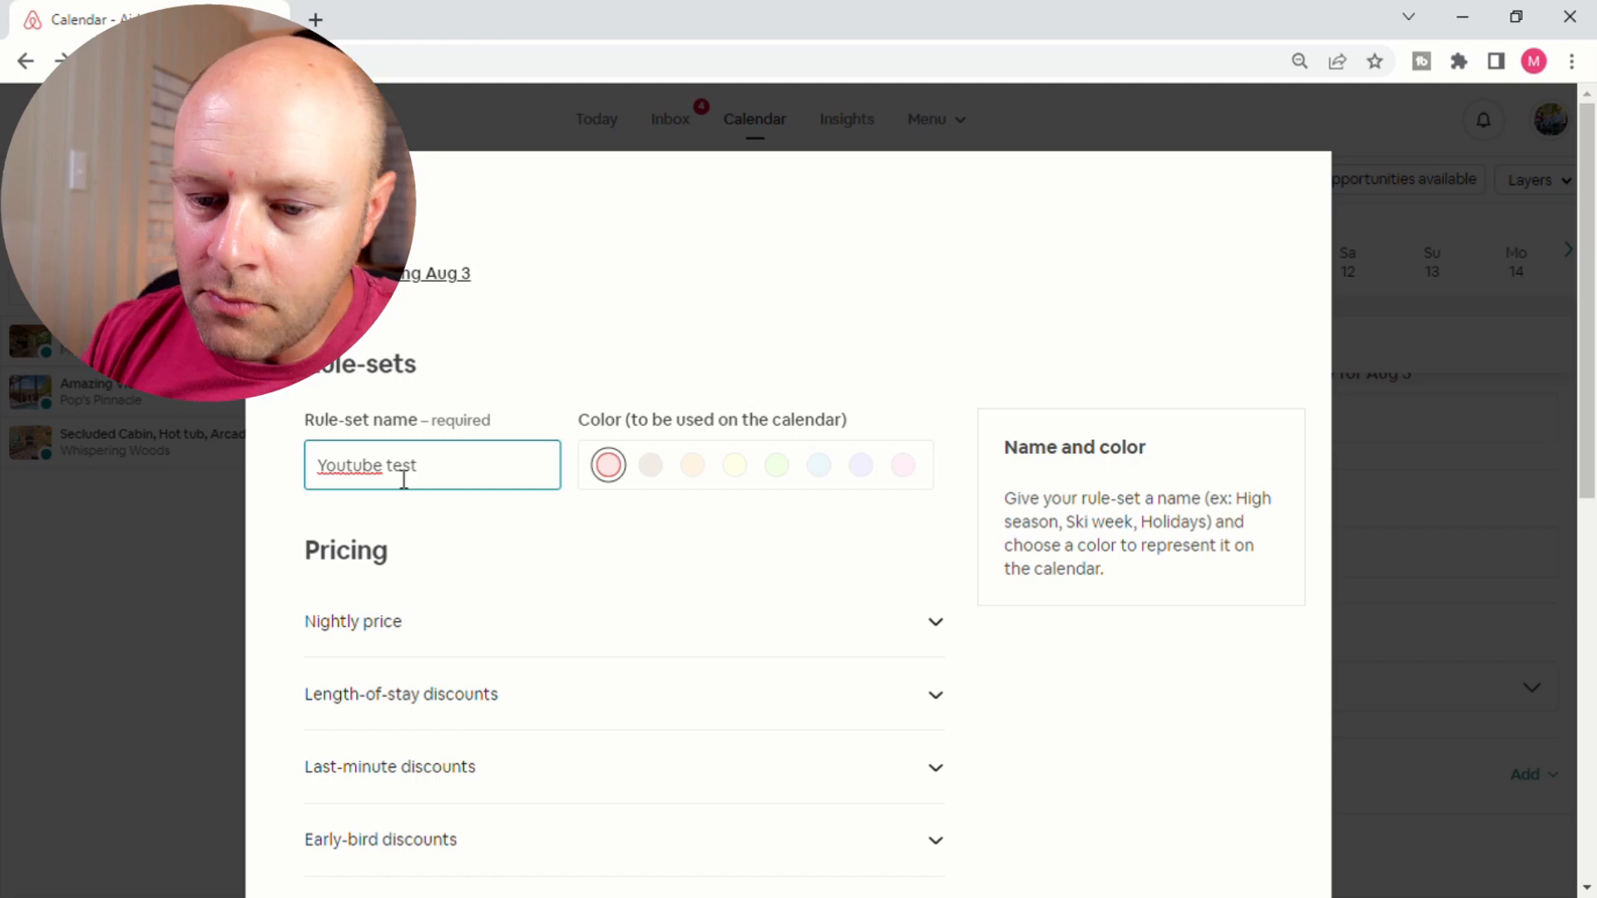
mouse_move(584, 577)
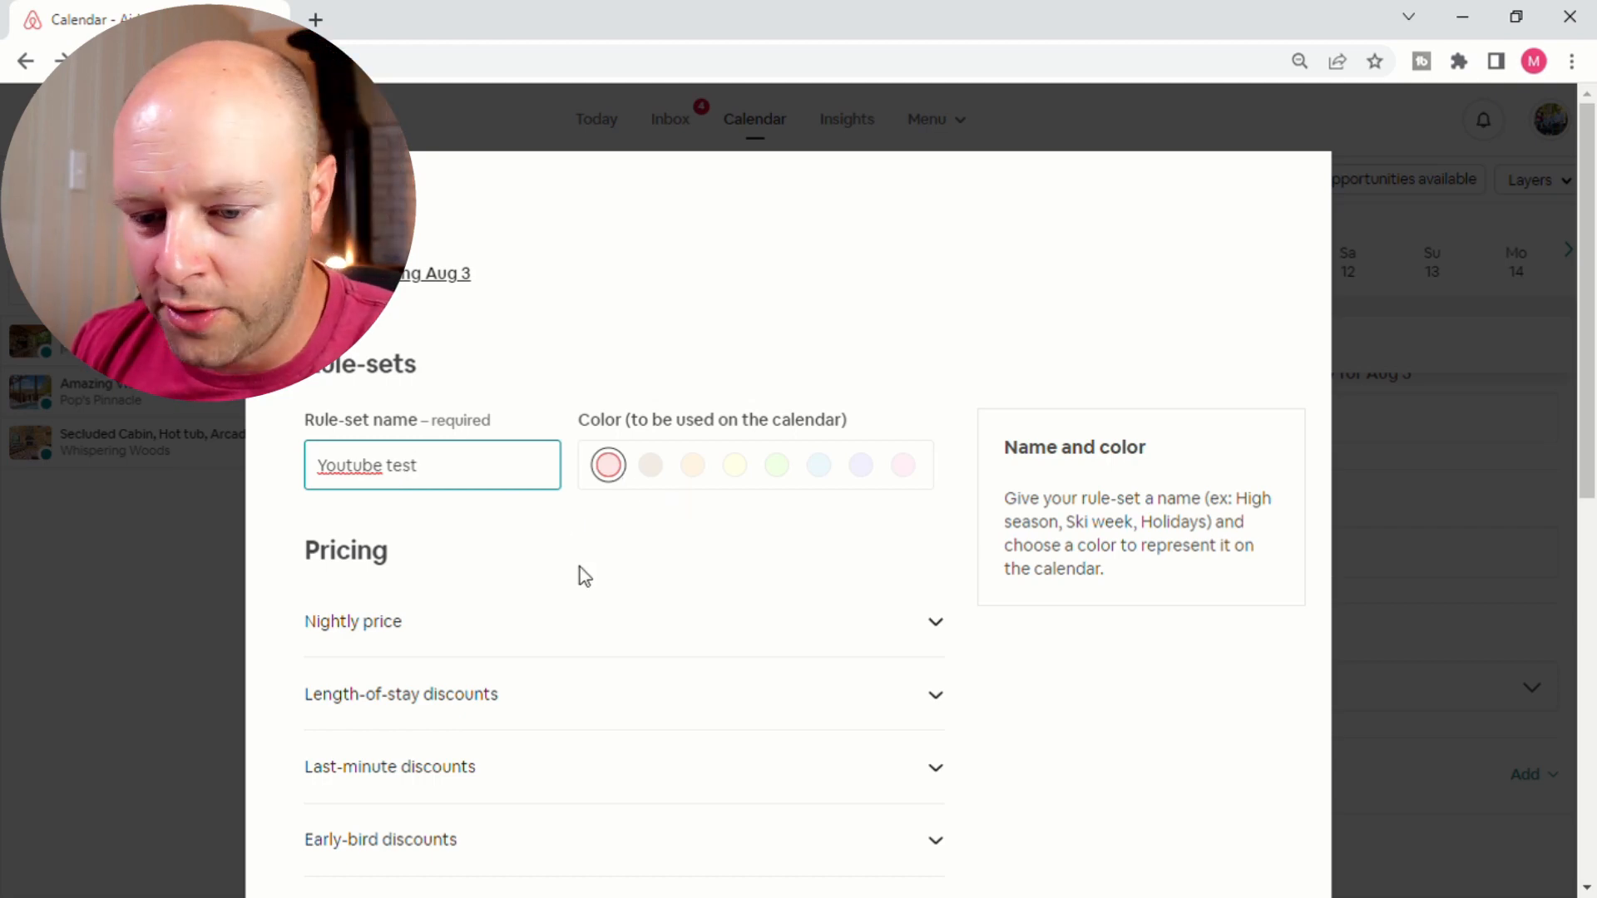
scroll(down, 3)
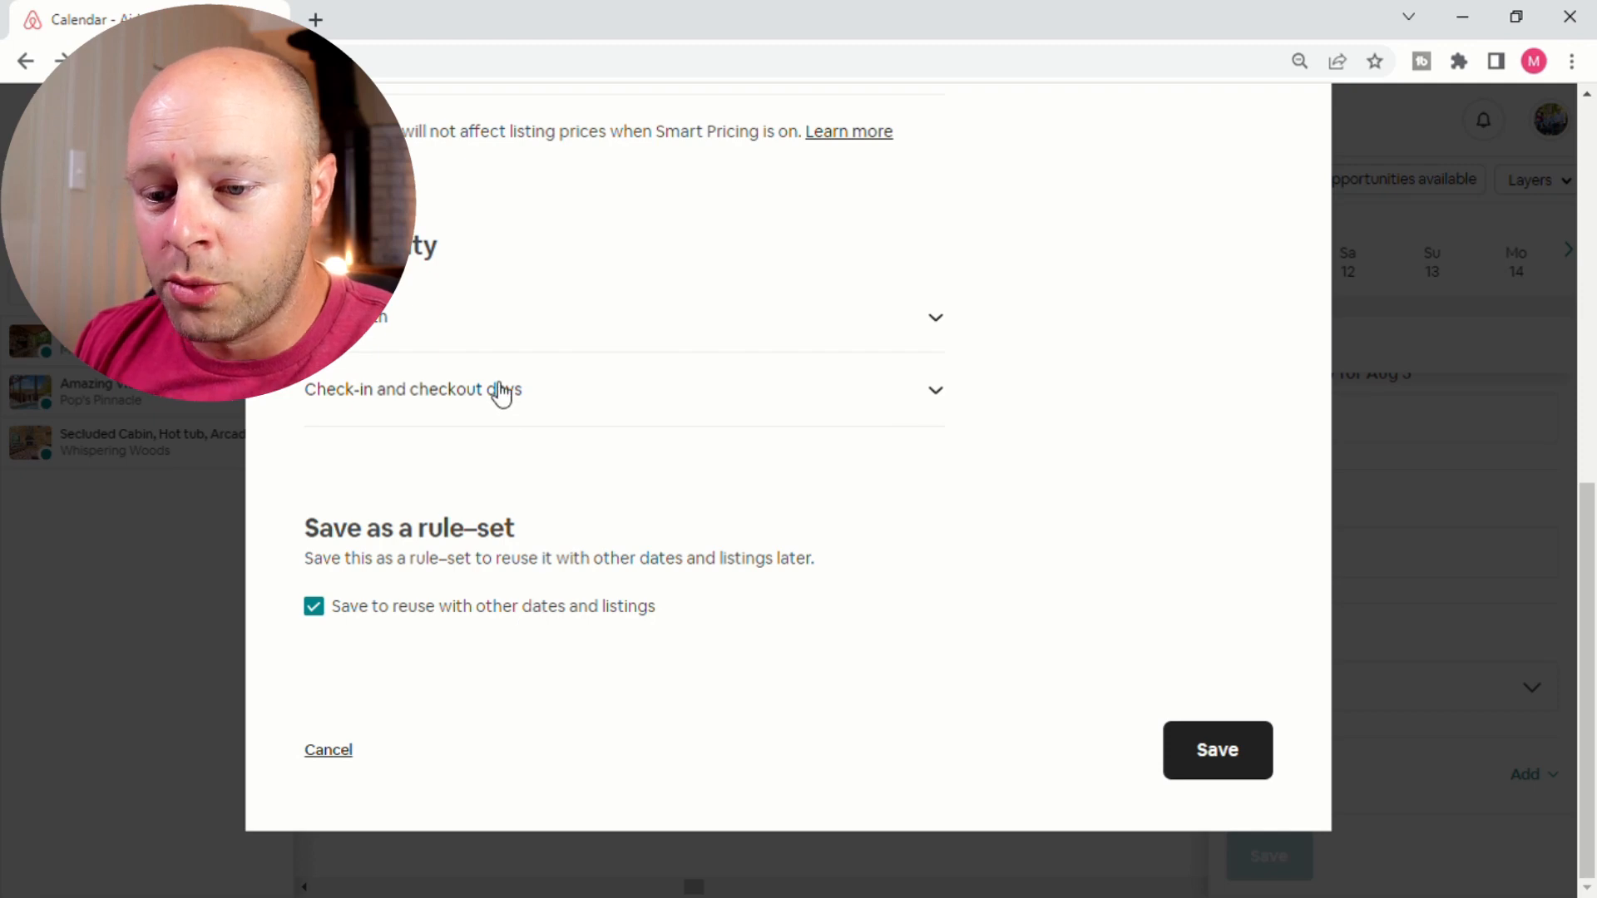
Ban Thursday check-ins and checkouts in the rule-set and save it.
click(413, 390)
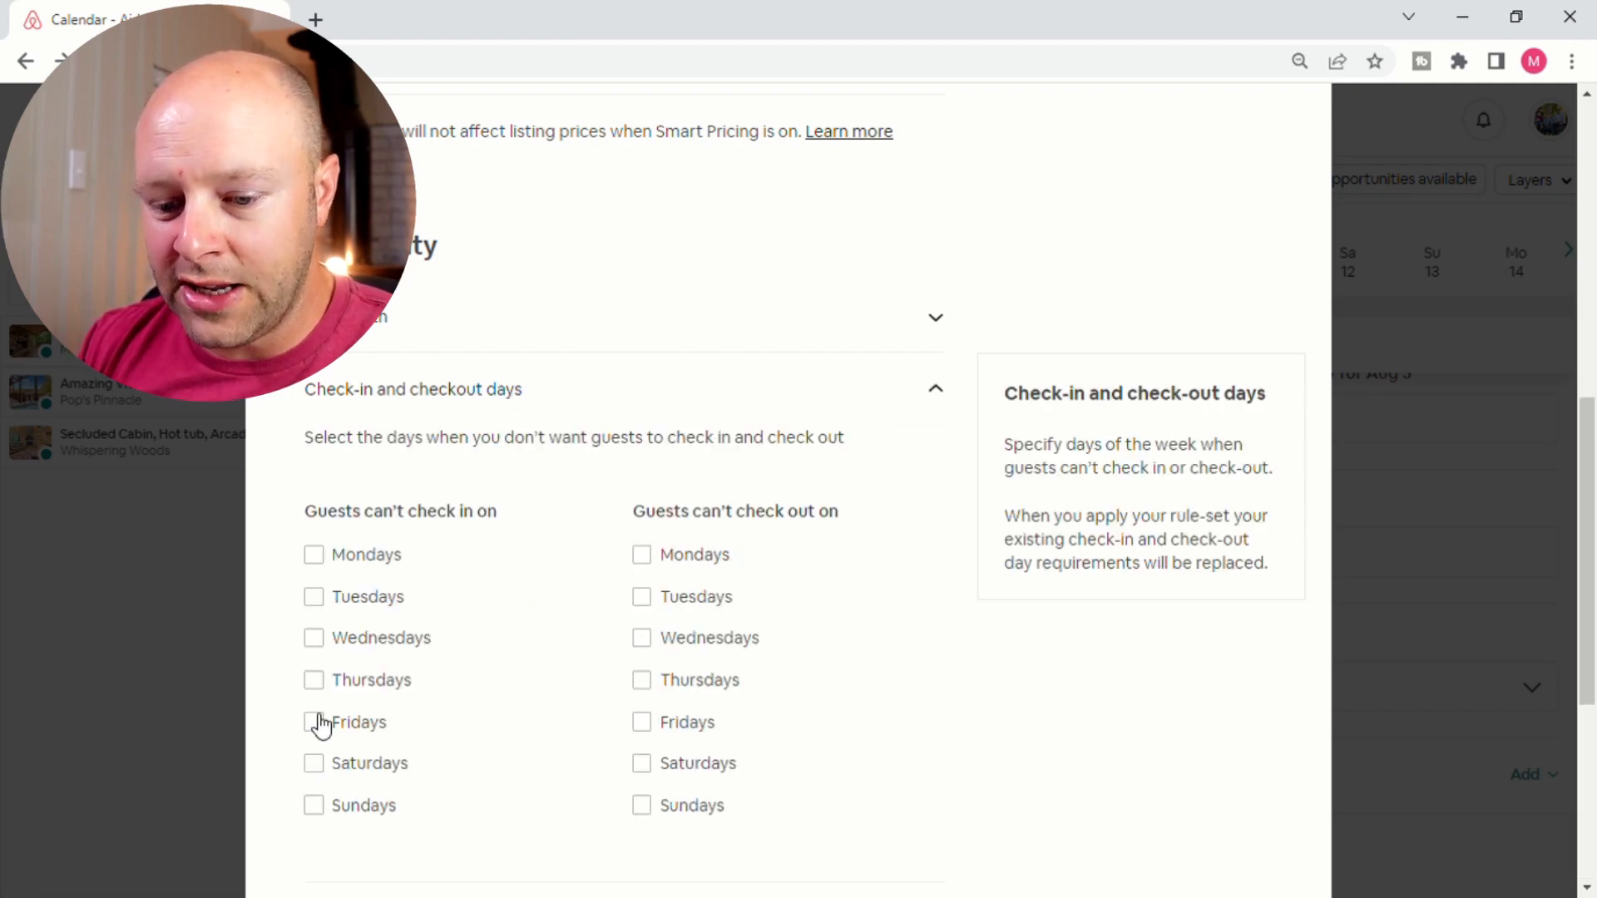
click(314, 679)
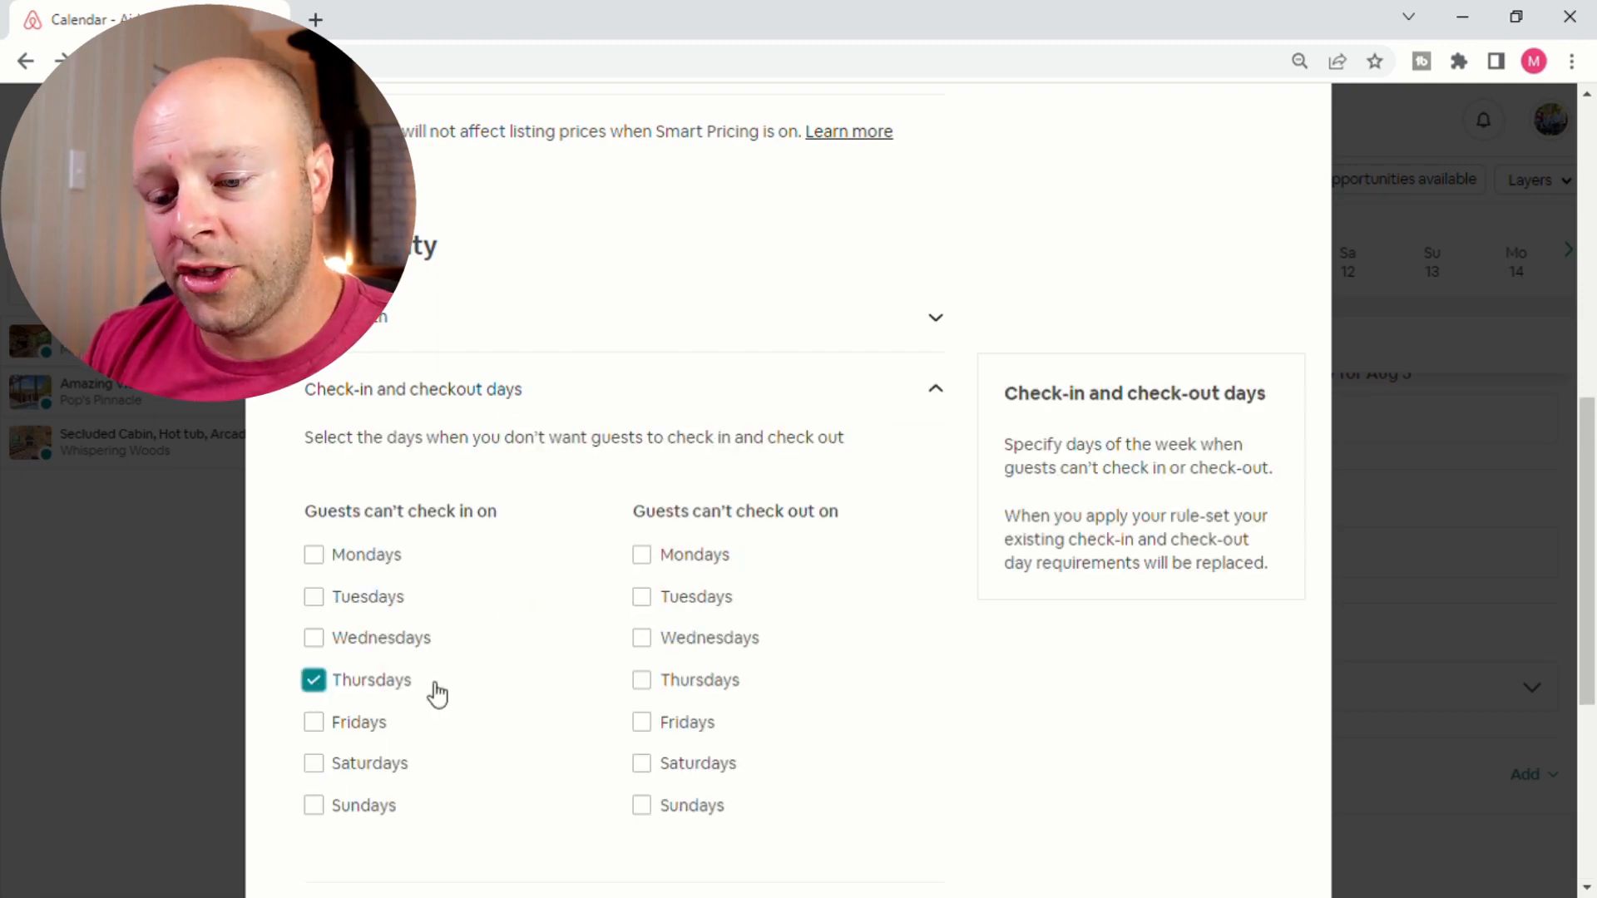
click(642, 679)
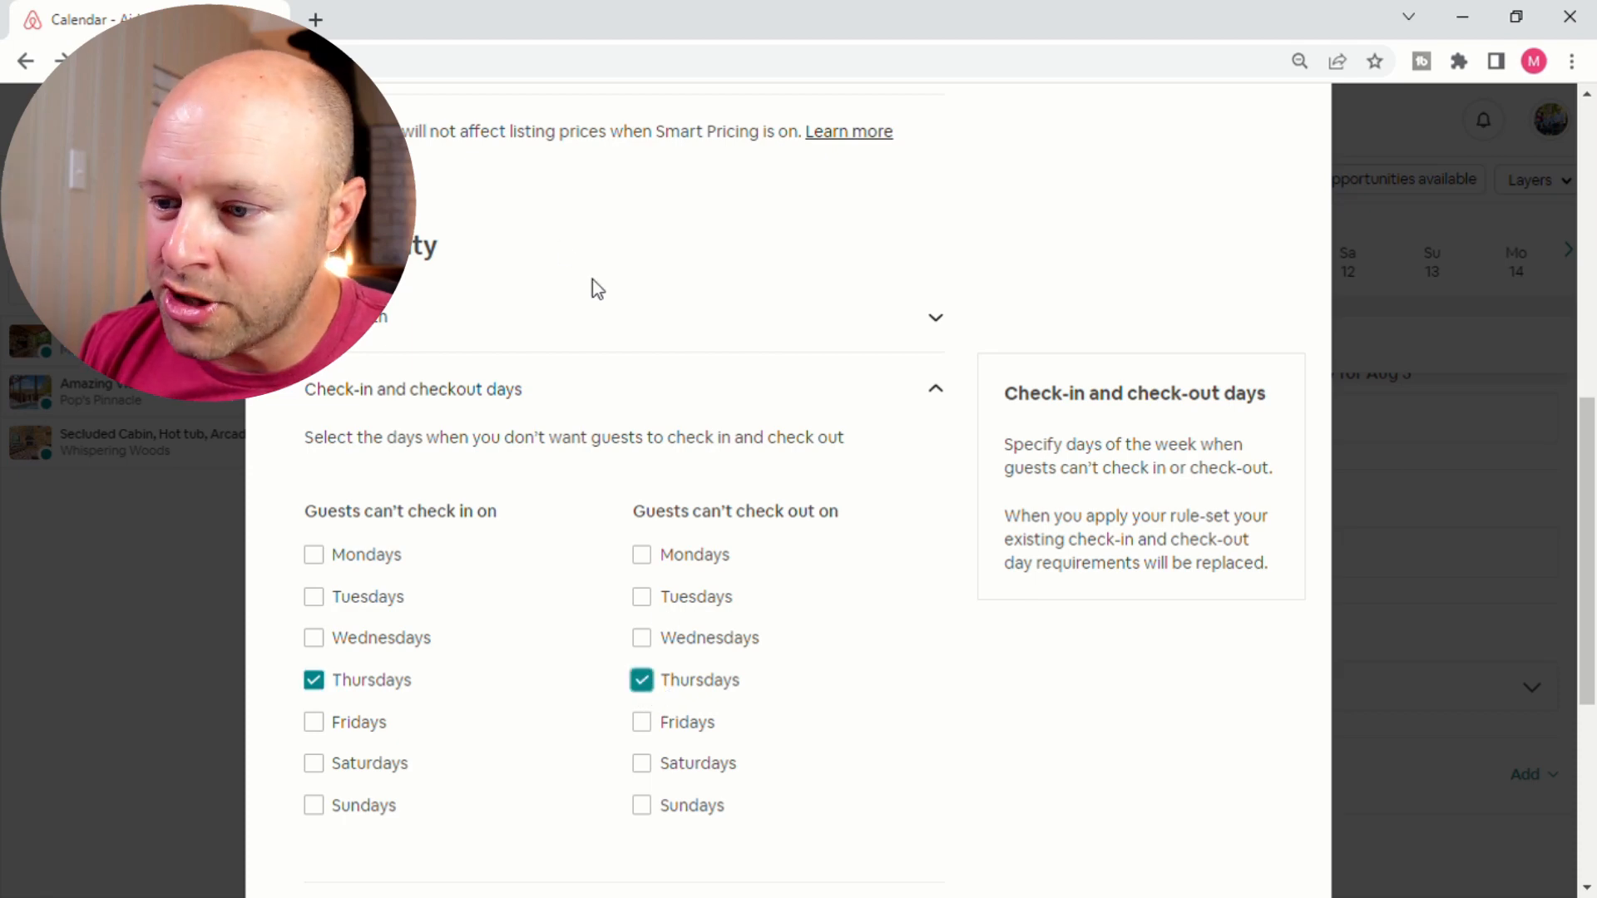
scroll(up, 3)
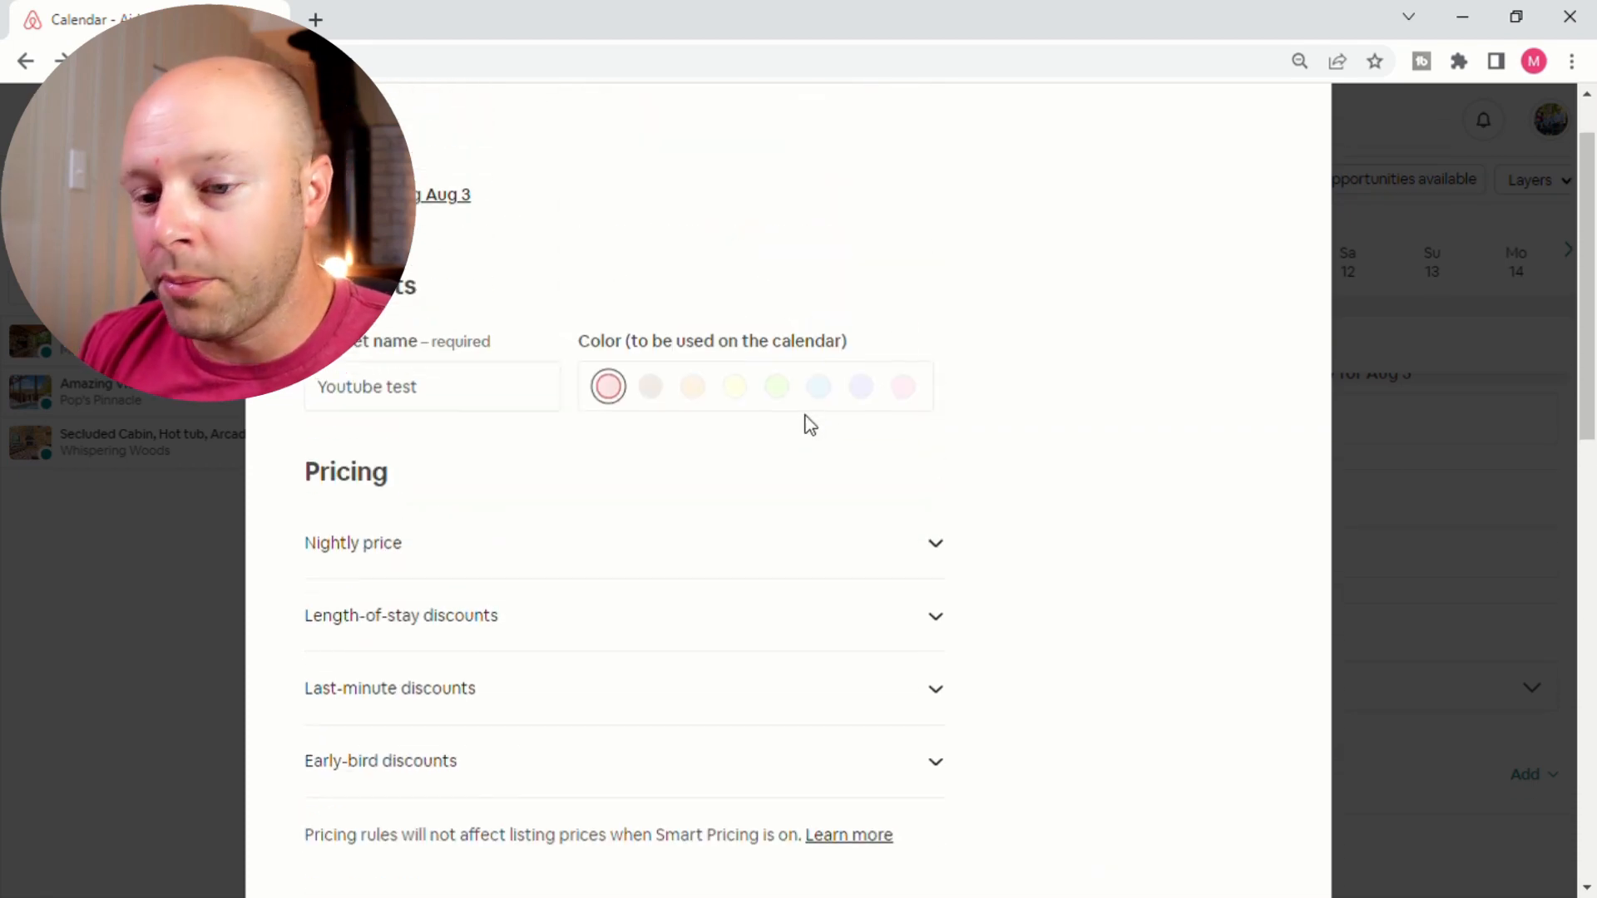
scroll(up, 3)
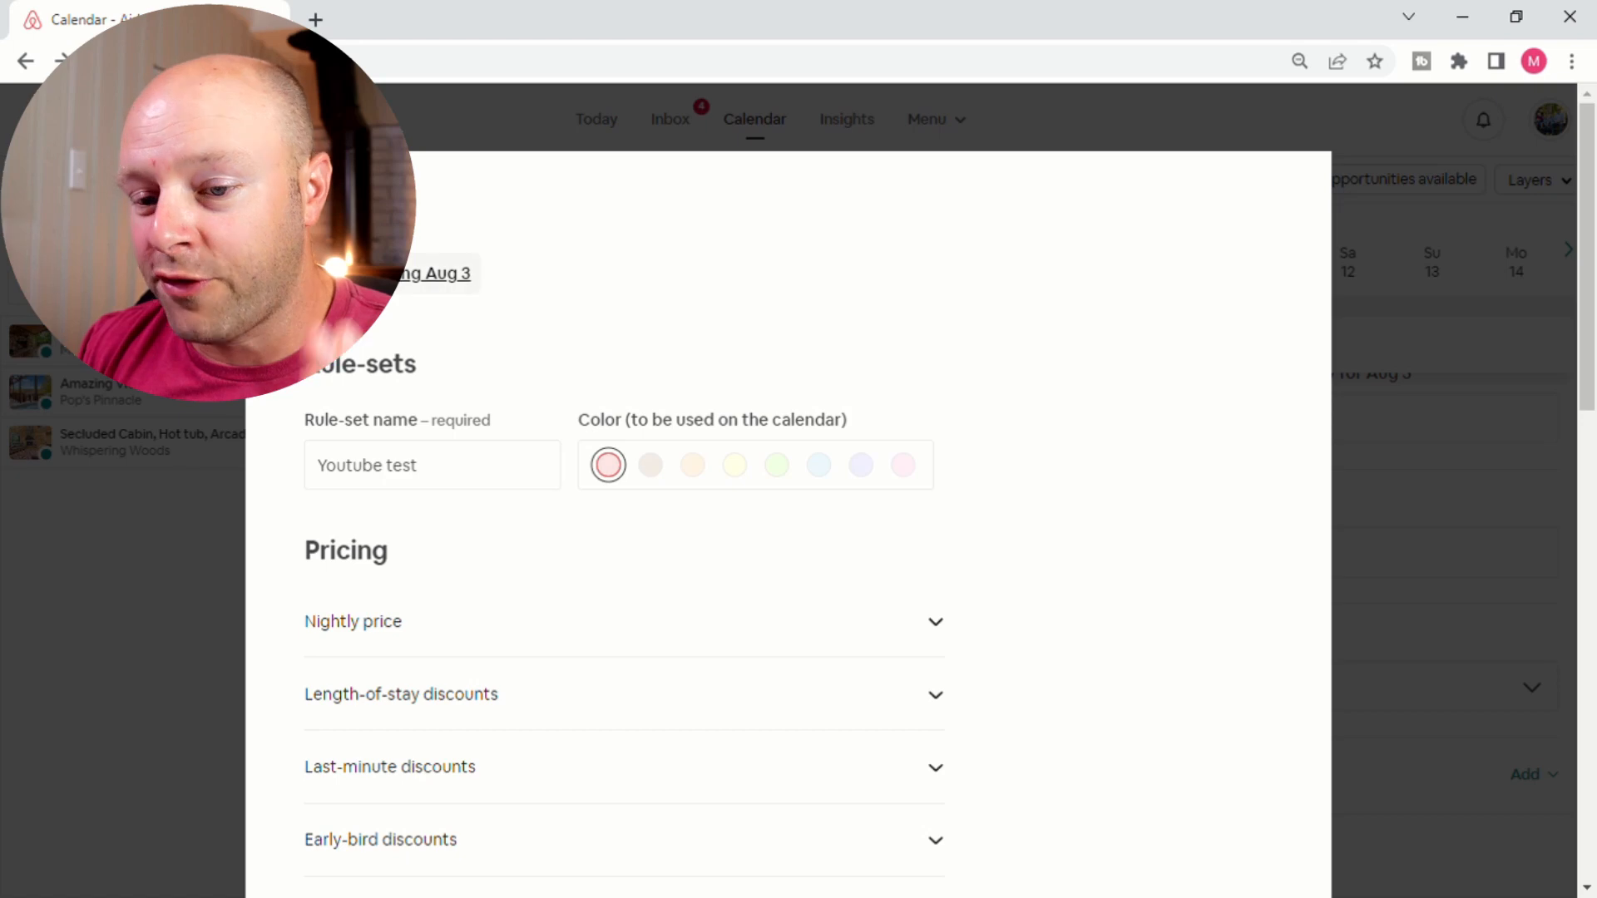
scroll(down, 3)
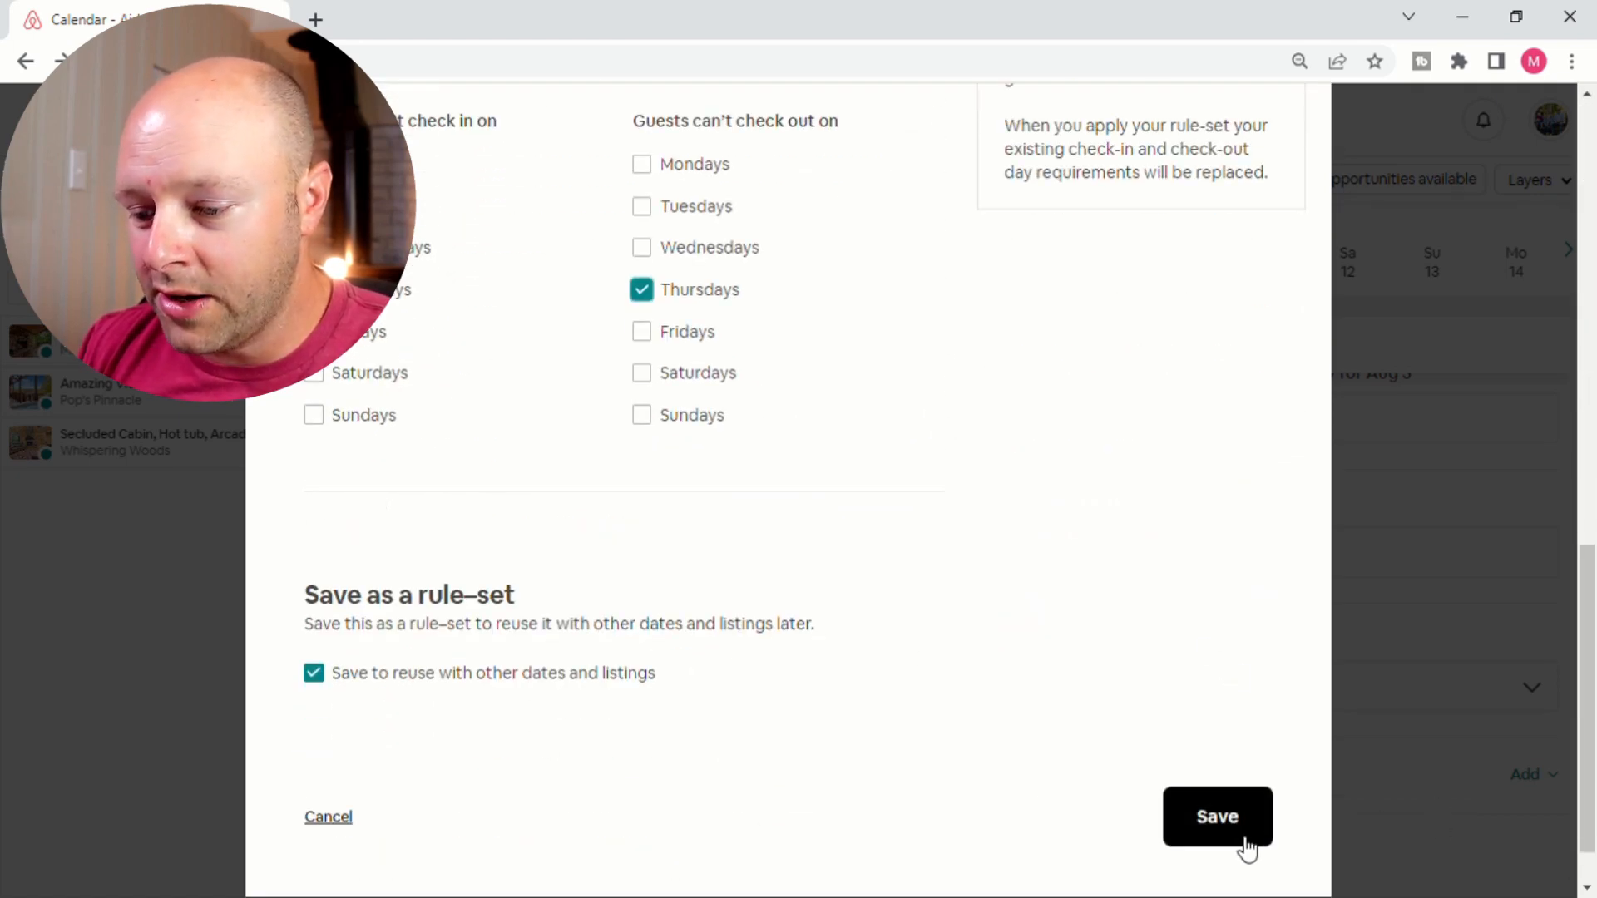
mouse_move(509, 690)
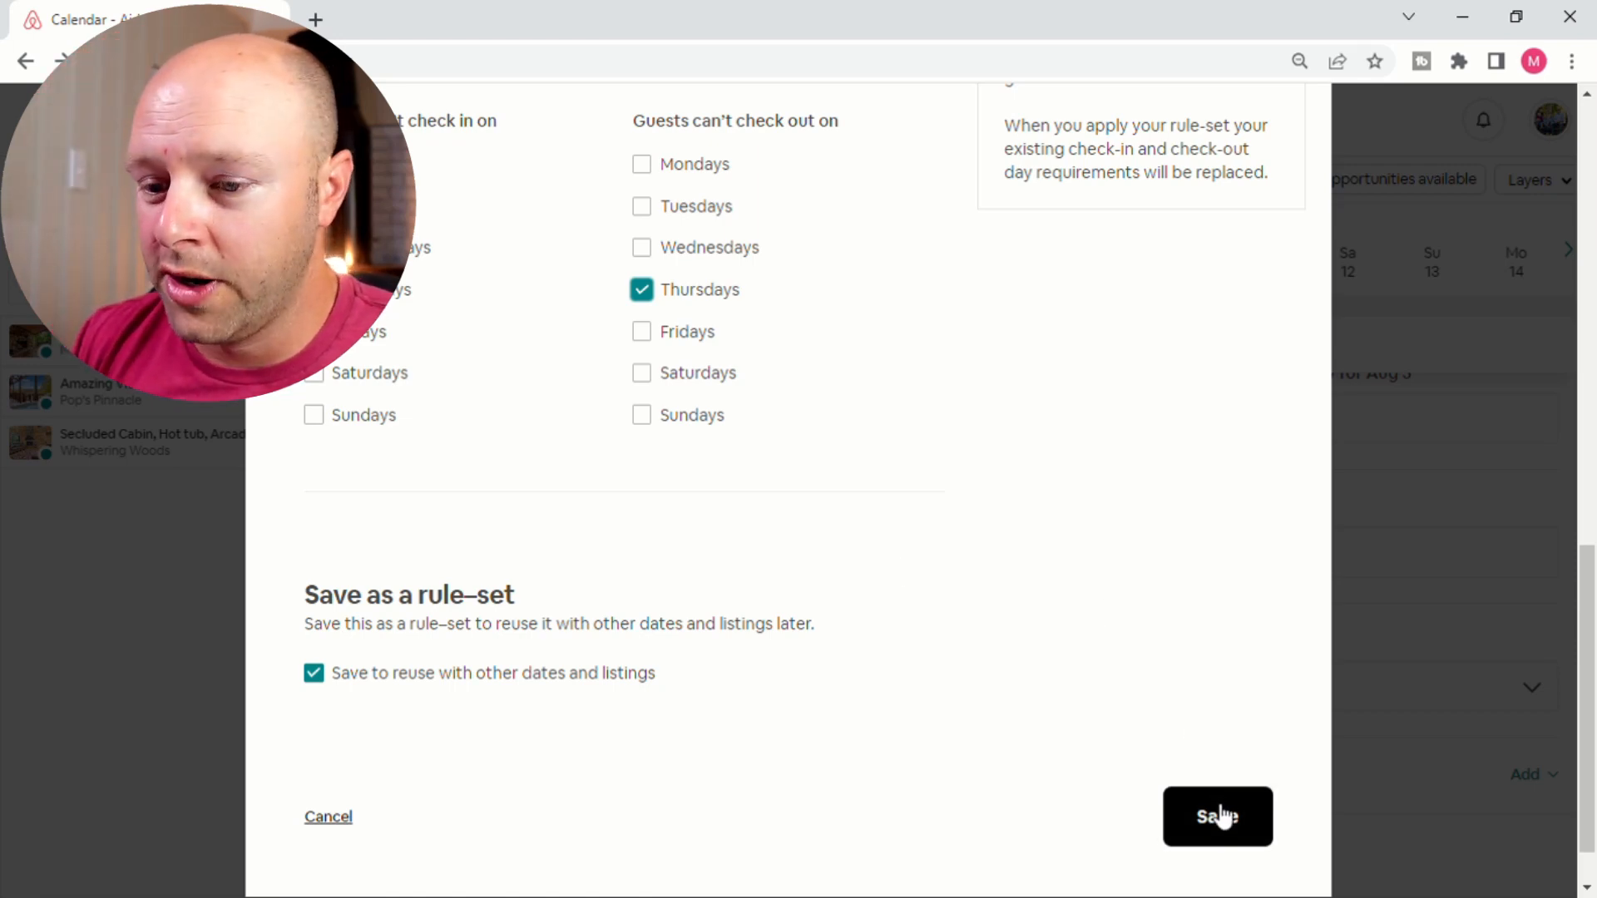
click(1218, 815)
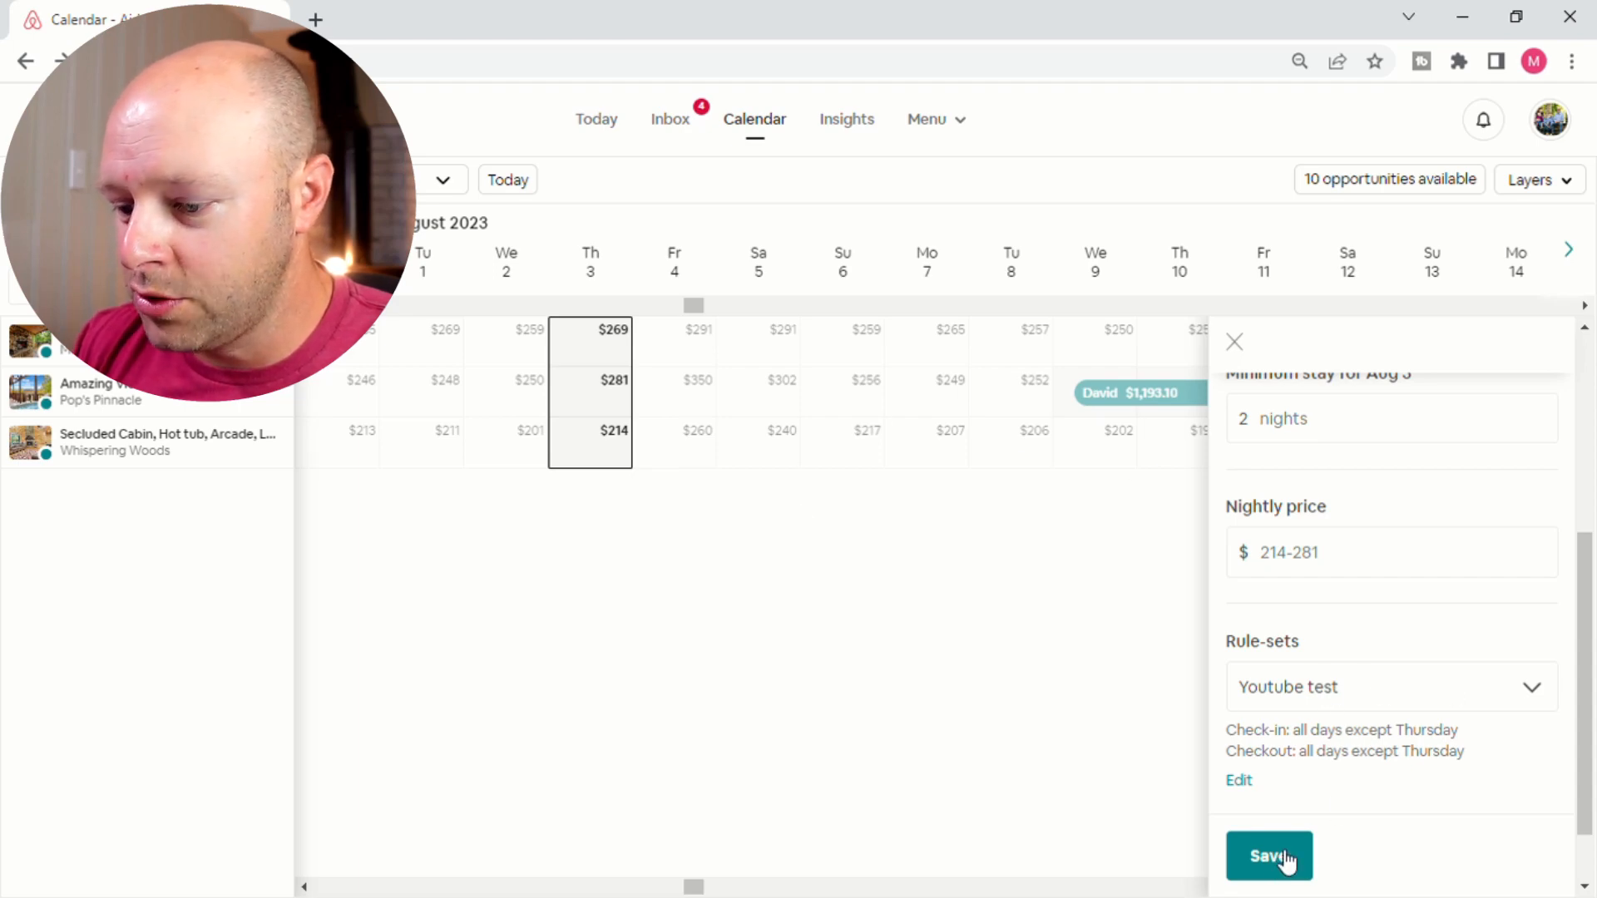
Apply 'Youtube test' to Aug 3 for all listings, check the result on Aug 3–5, and close the panel.
click(1267, 855)
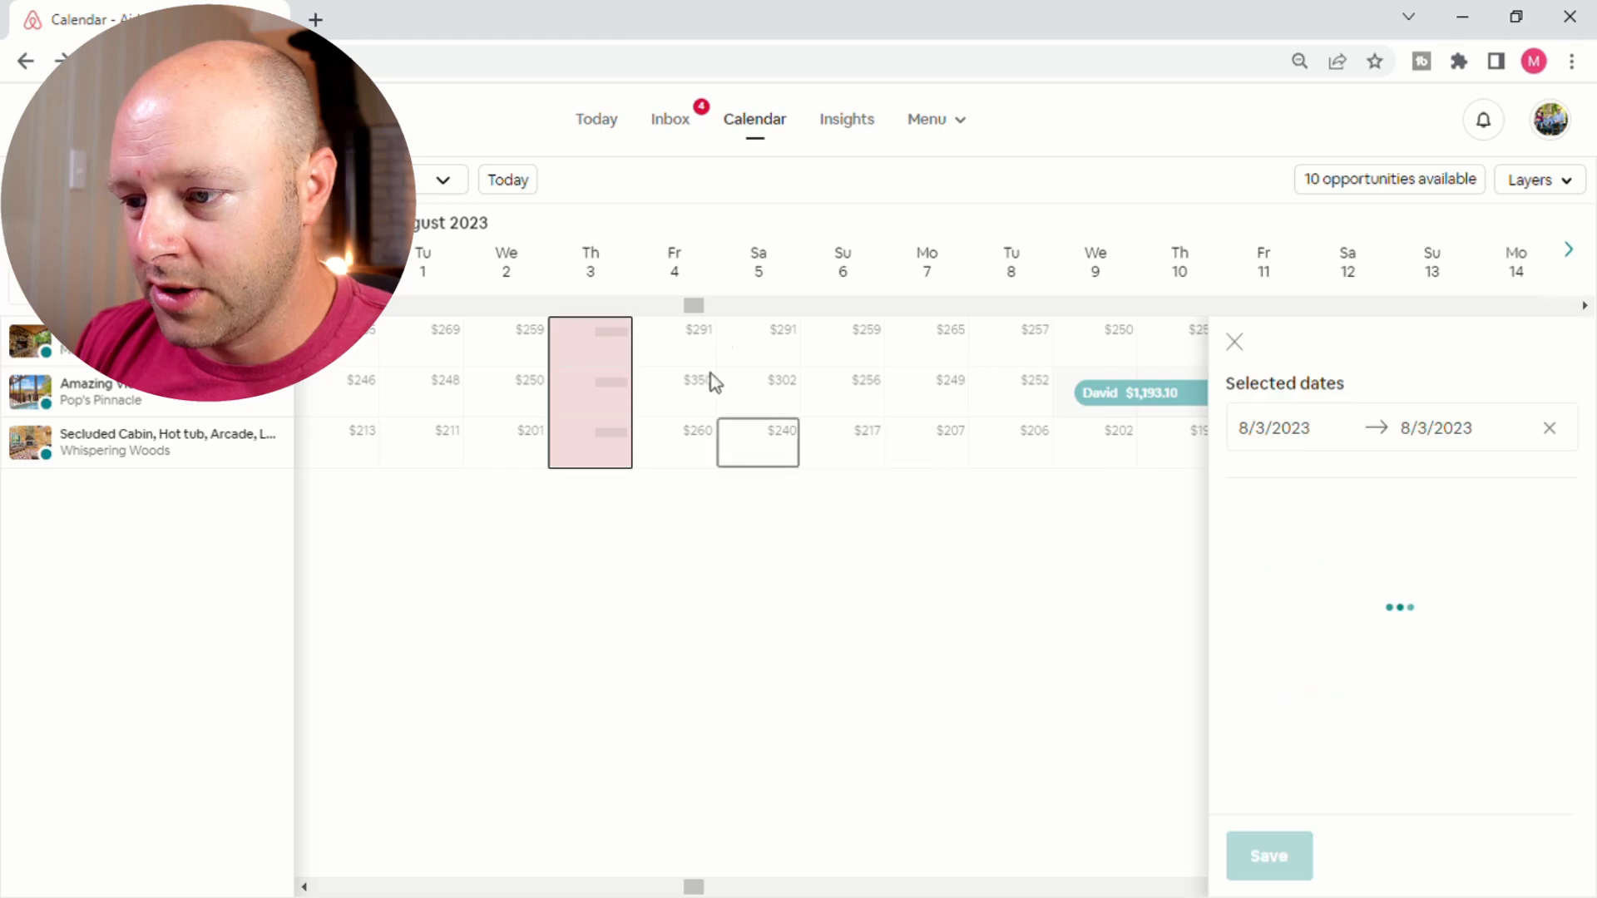
click(589, 393)
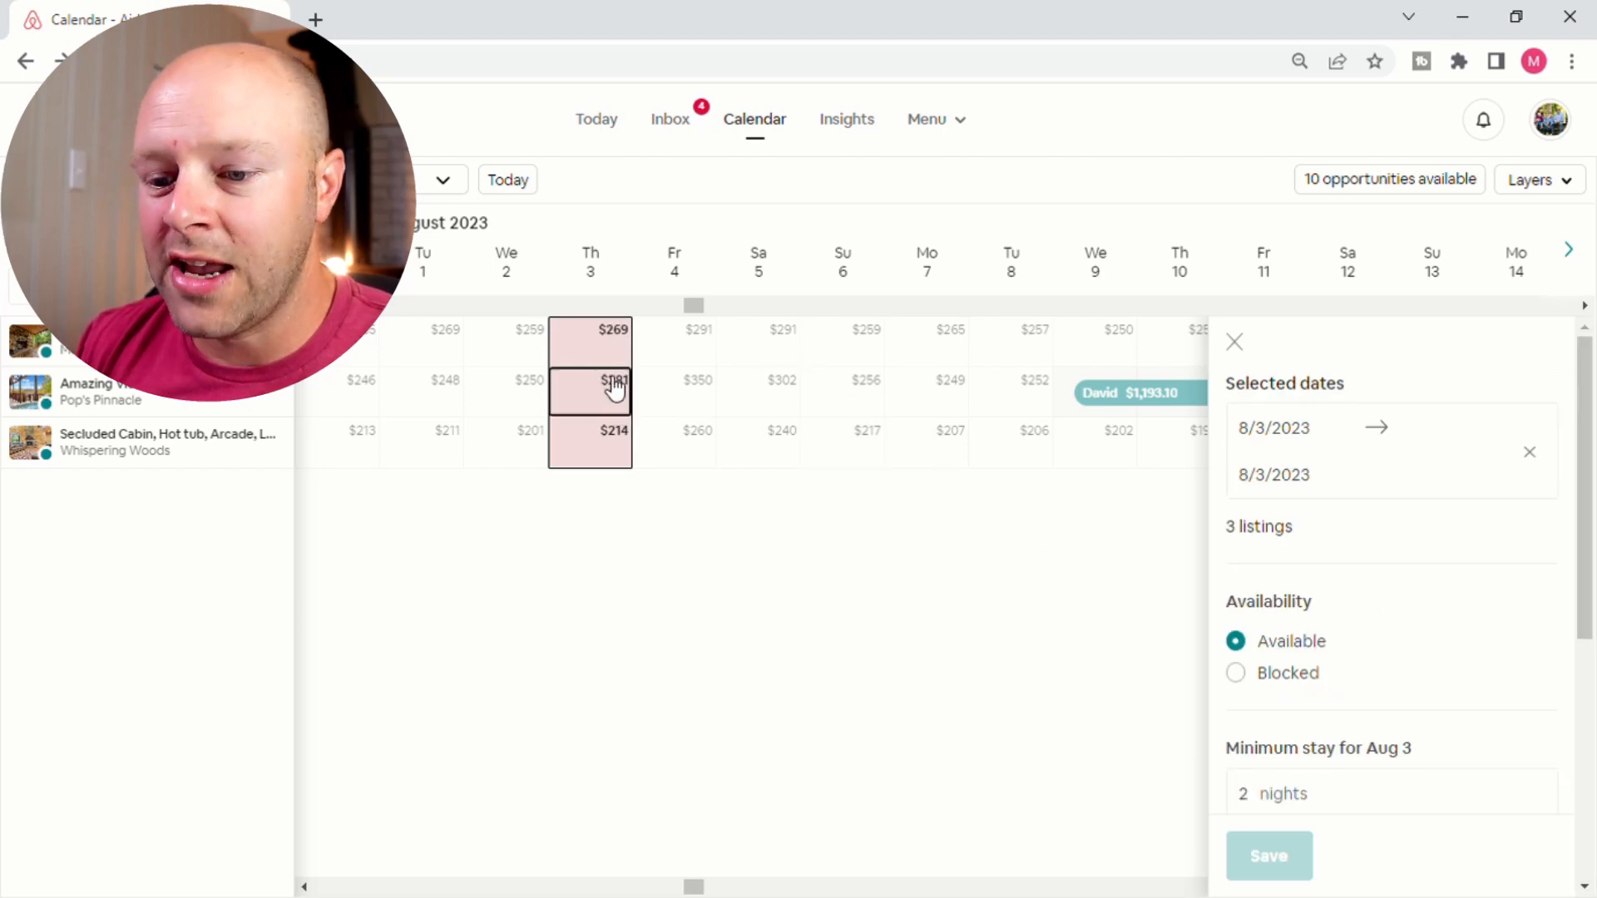
click(673, 441)
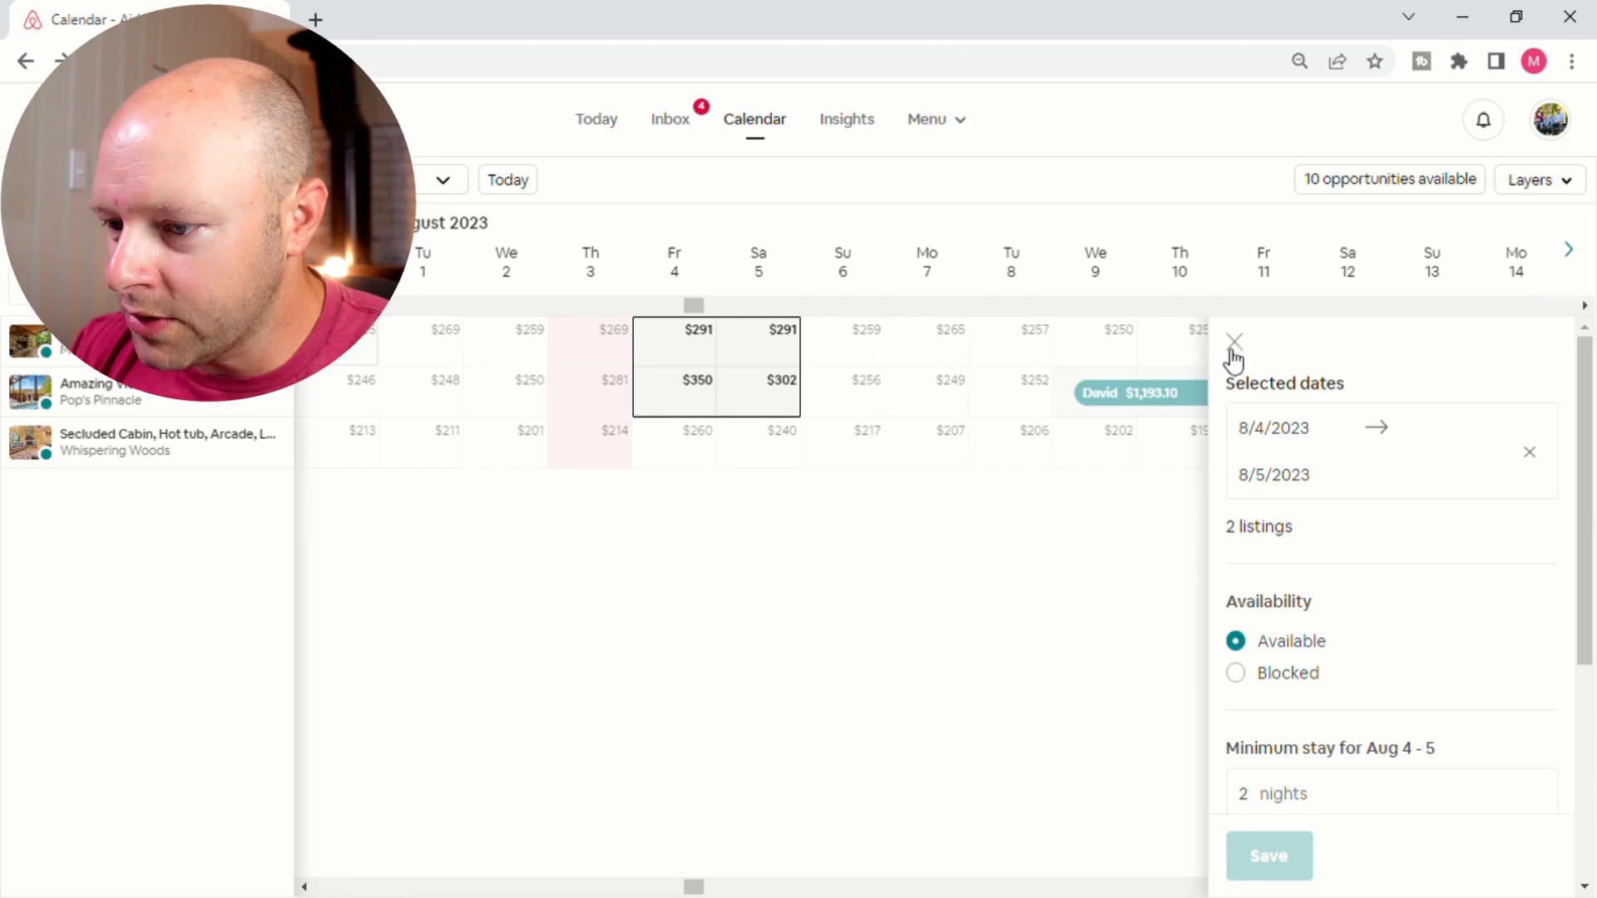
click(1232, 342)
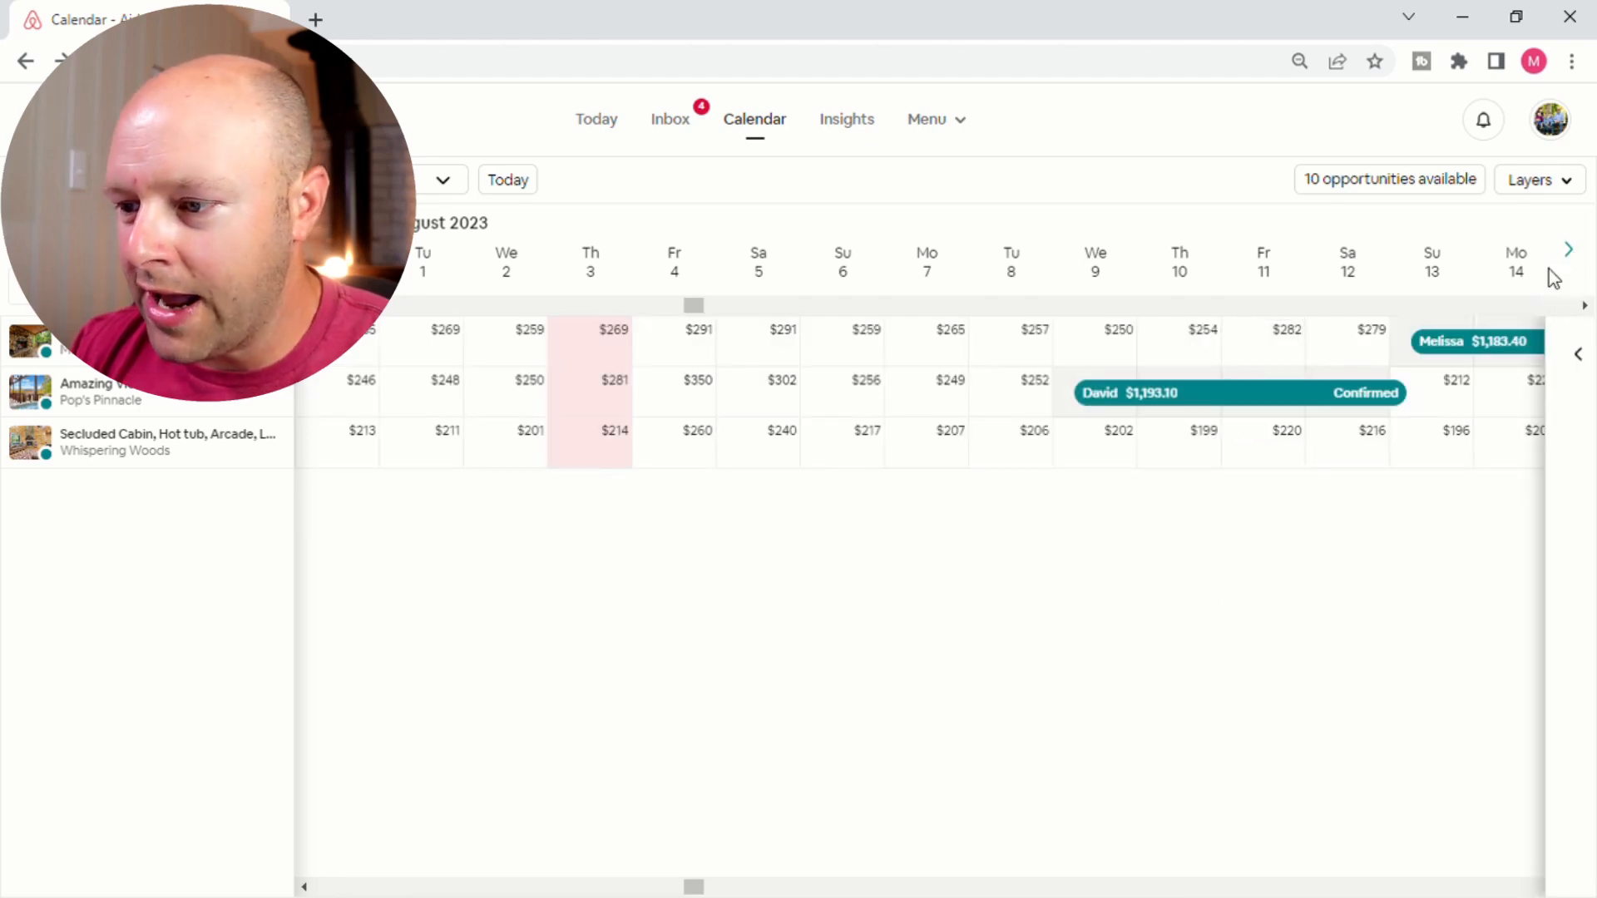
Advance to November to see the Thanksgiving rule-set on Nov 22–24, then switch to Vrbo.
click(1569, 250)
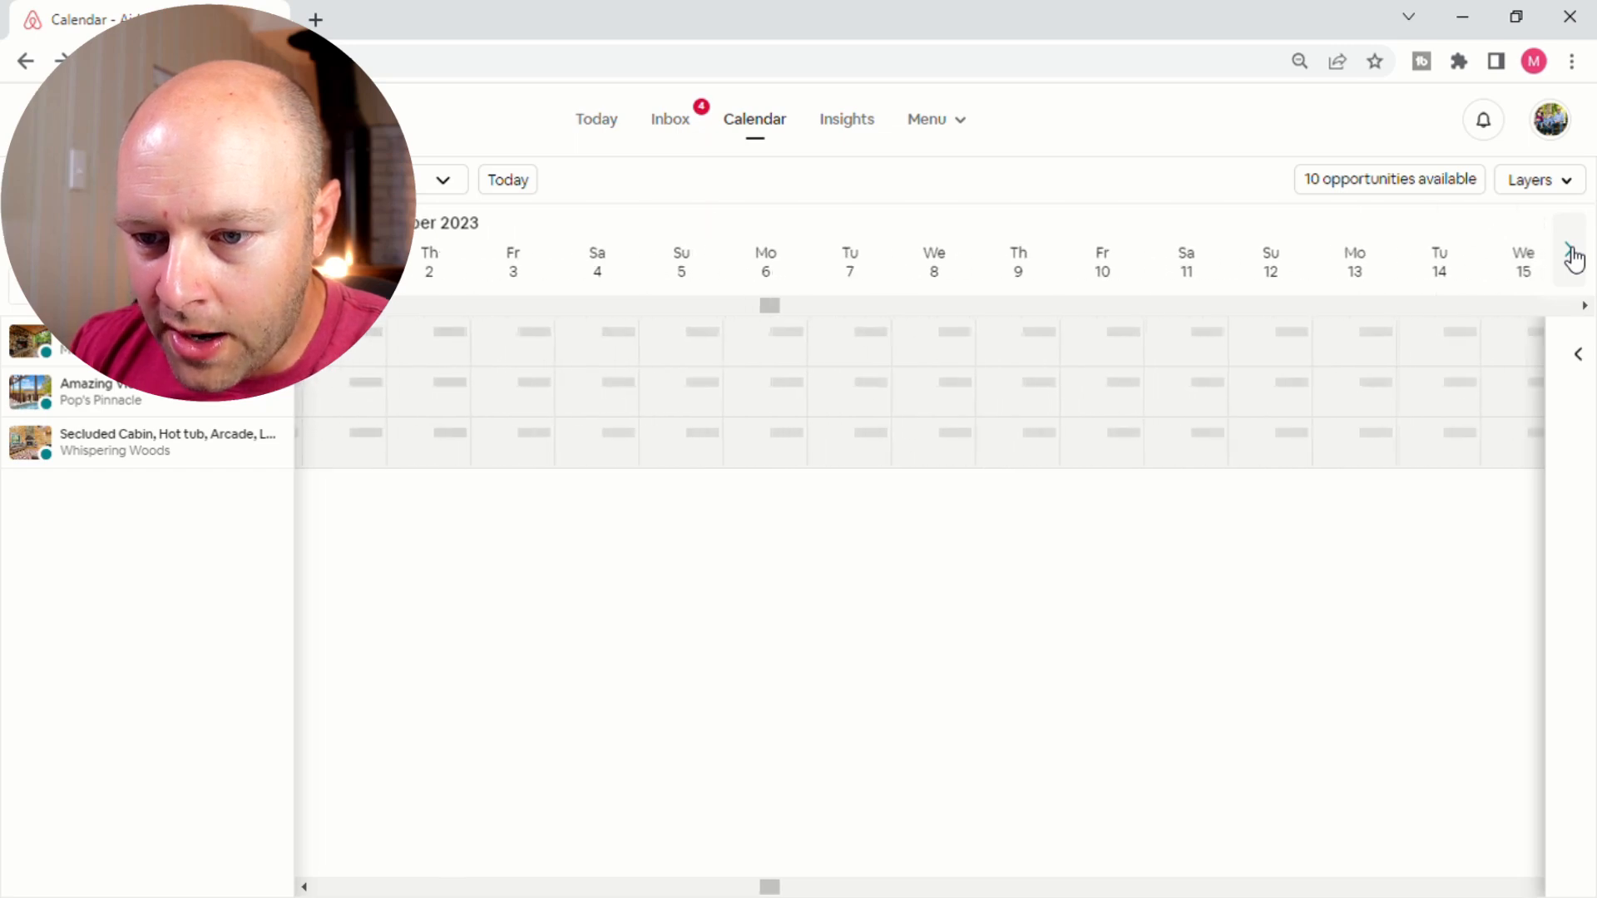
click(1574, 253)
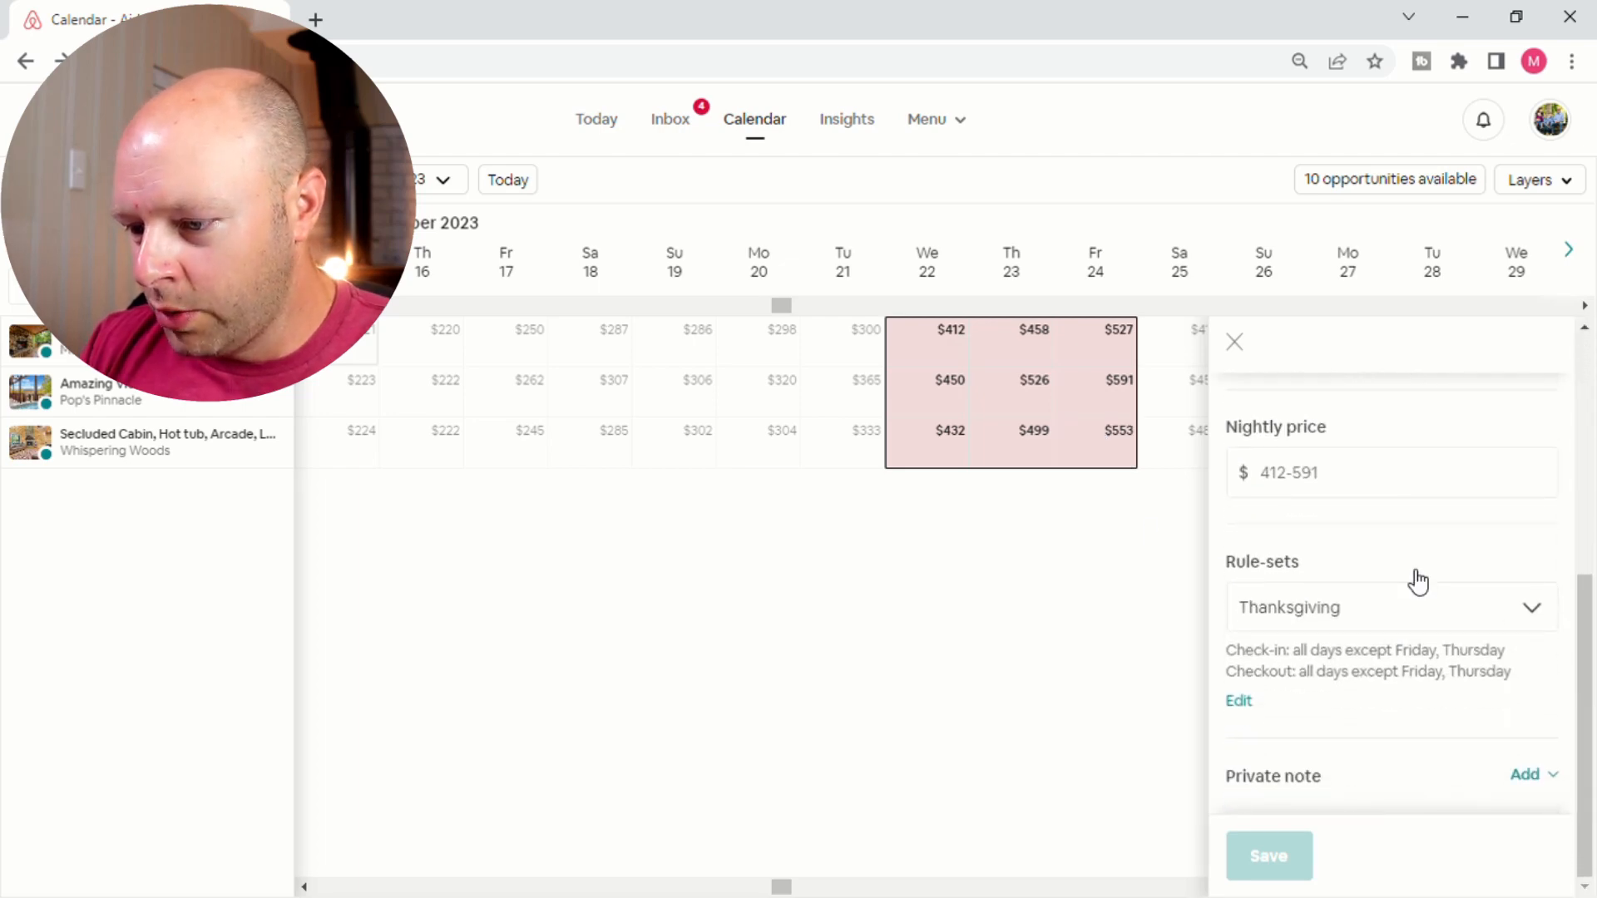
mouse_move(1344, 682)
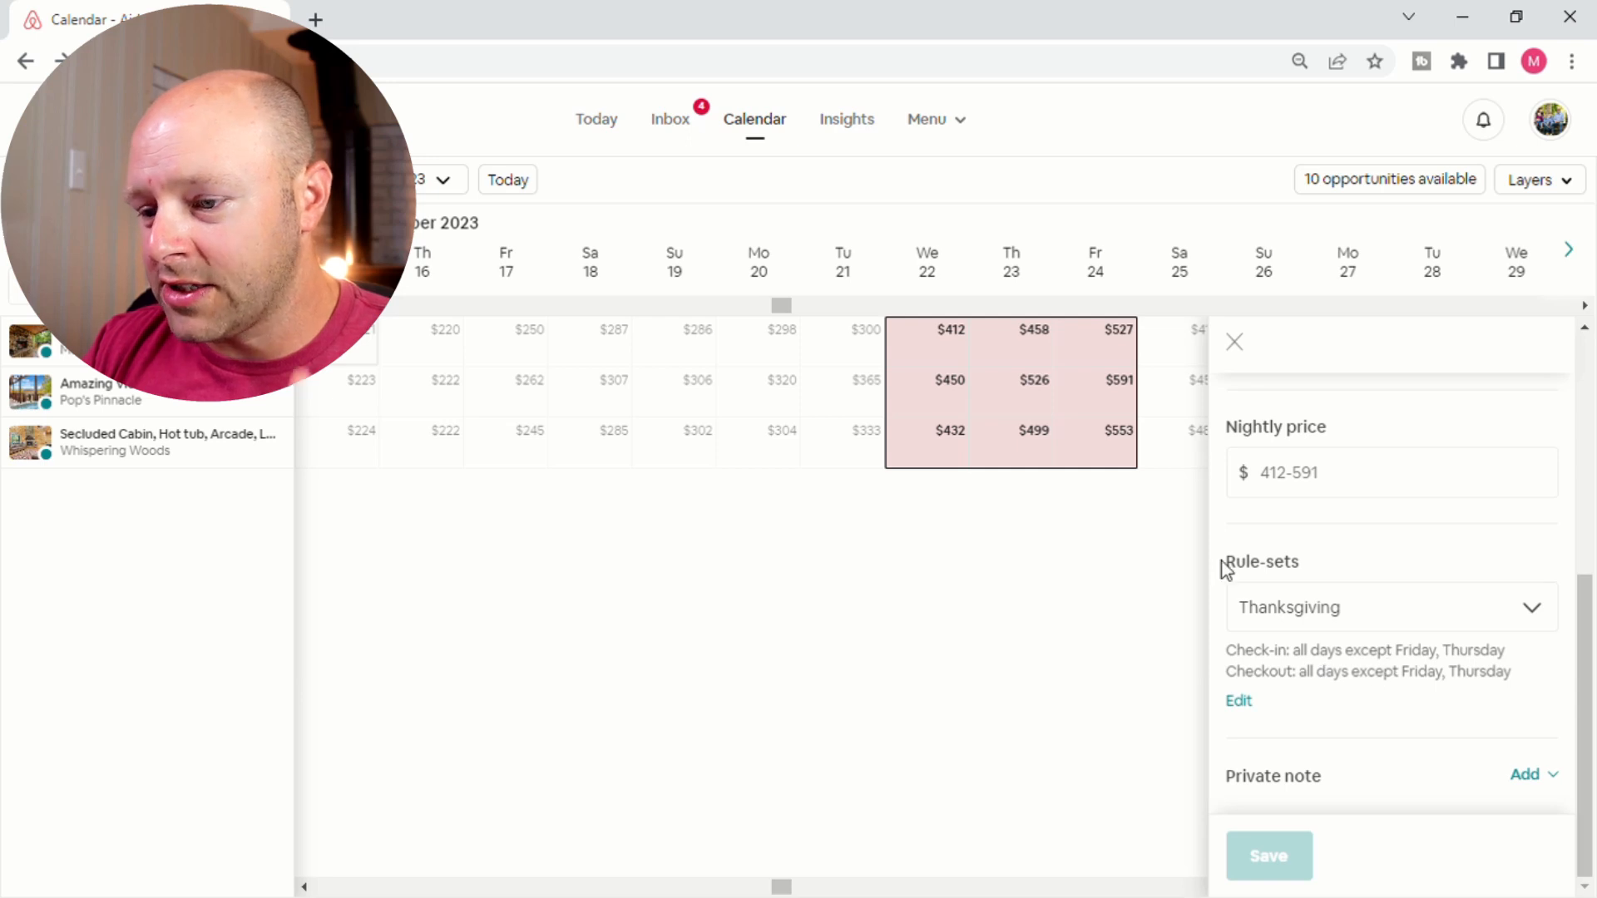
mouse_move(1450, 632)
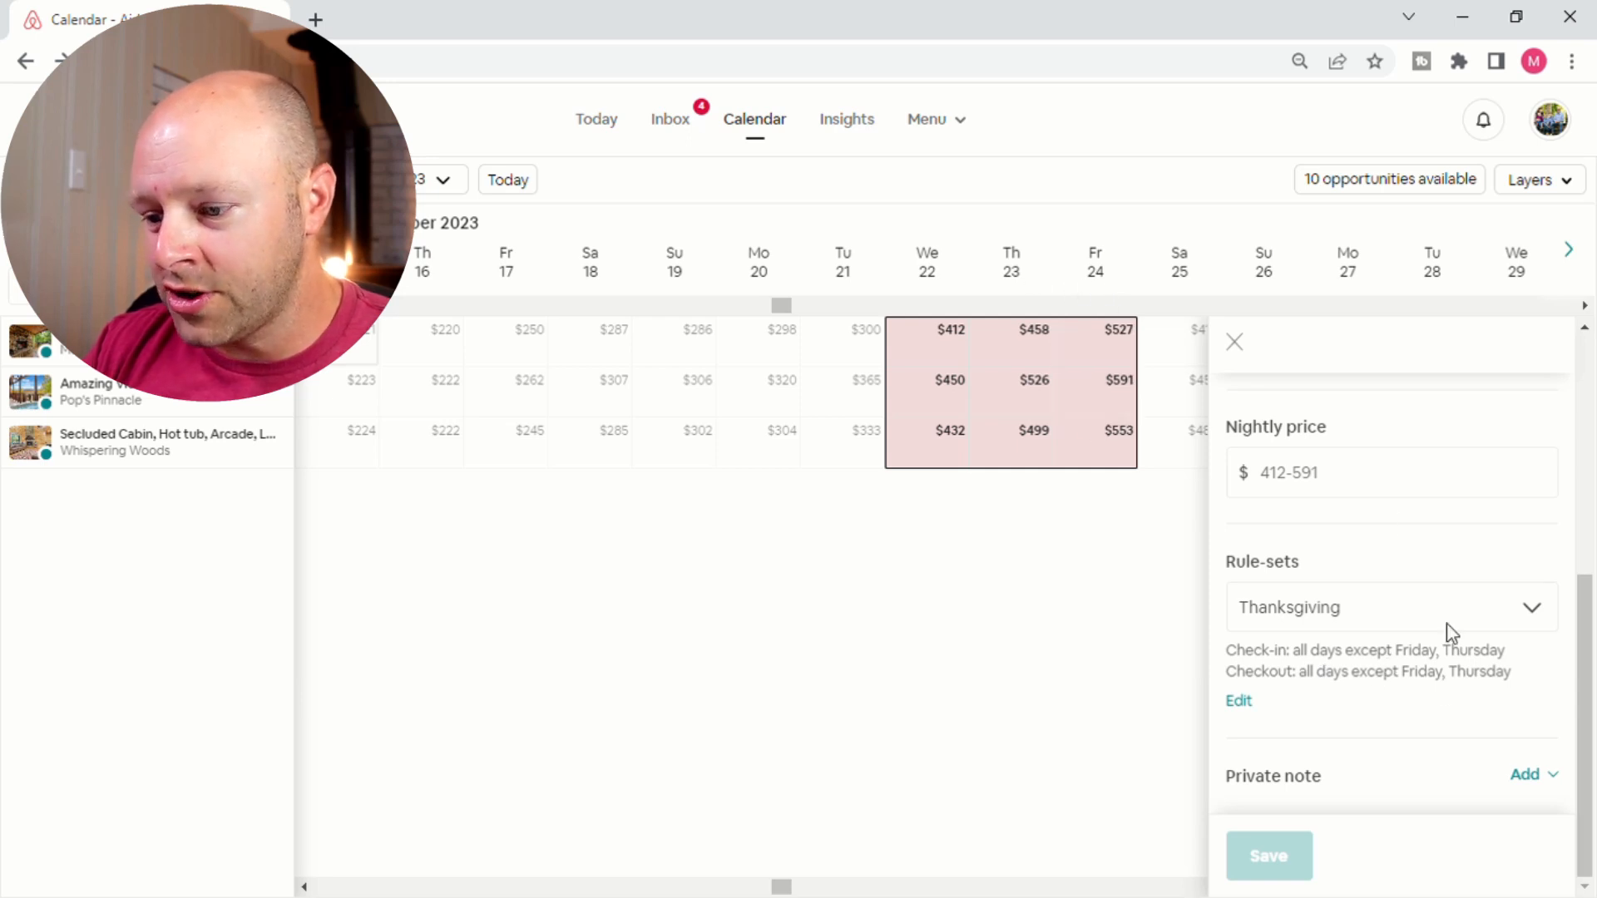
mouse_move(1438, 664)
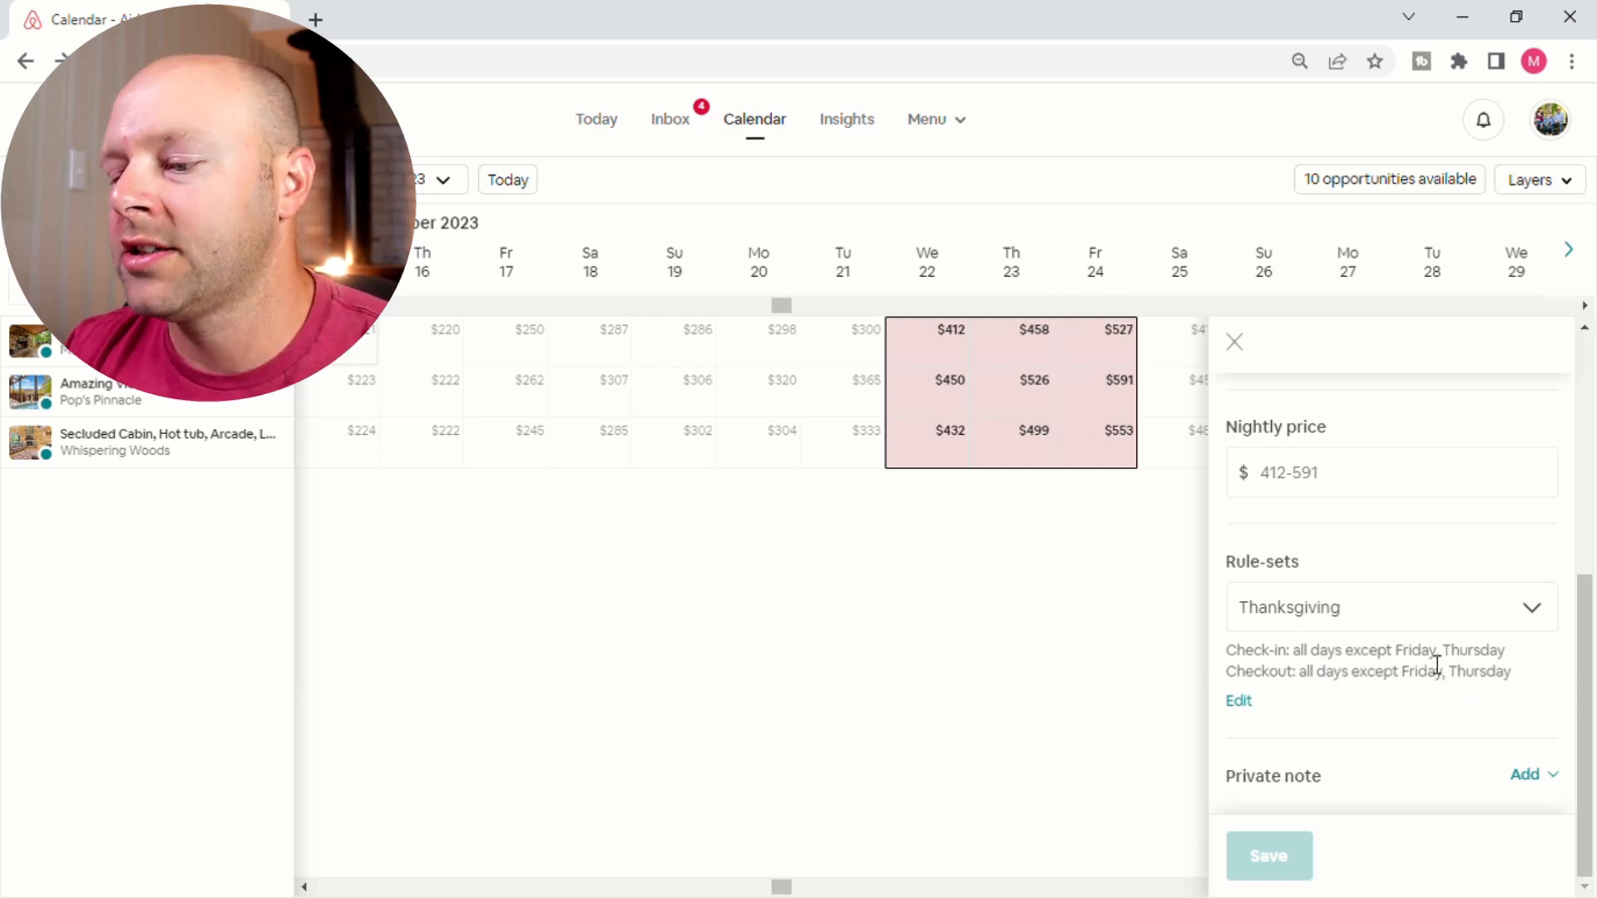
mouse_move(1033, 298)
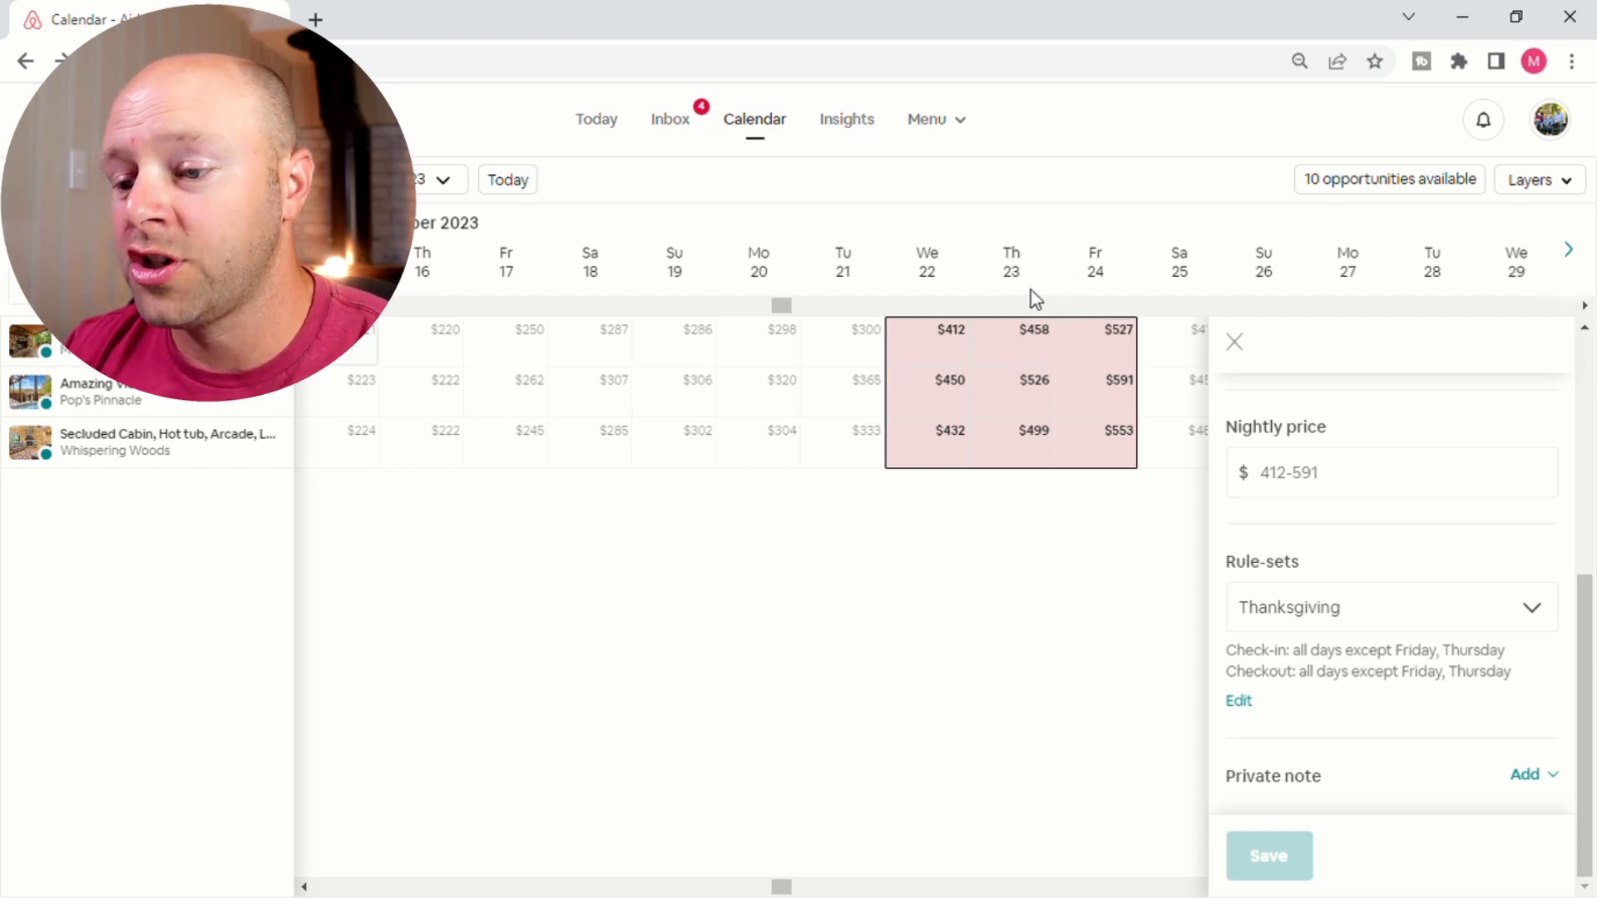
mouse_move(950, 341)
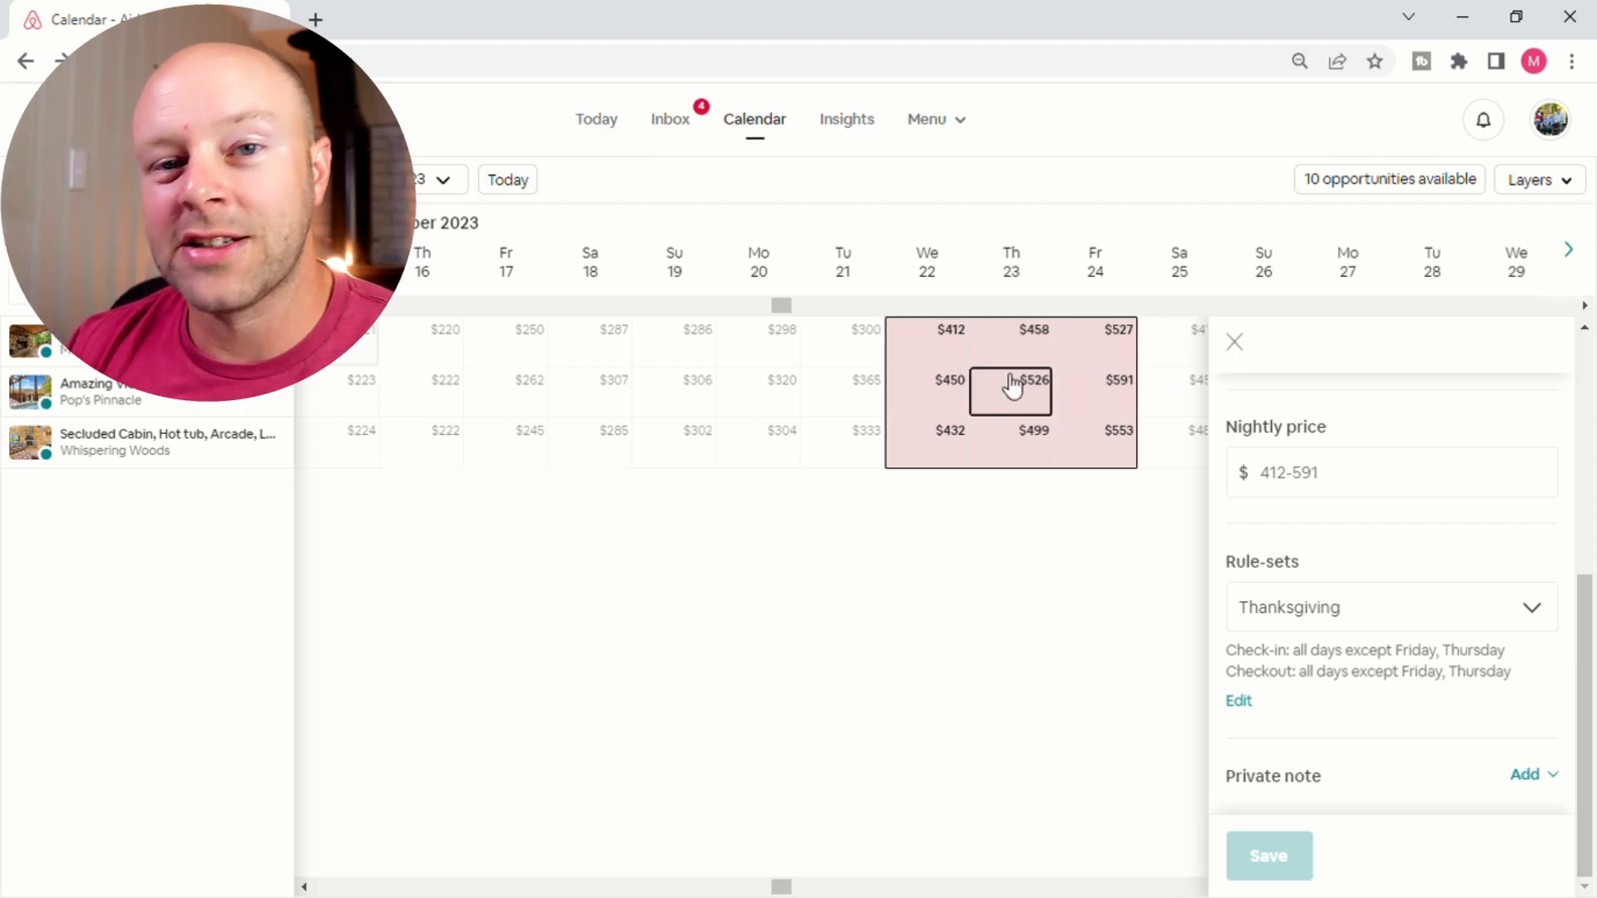
click(428, 20)
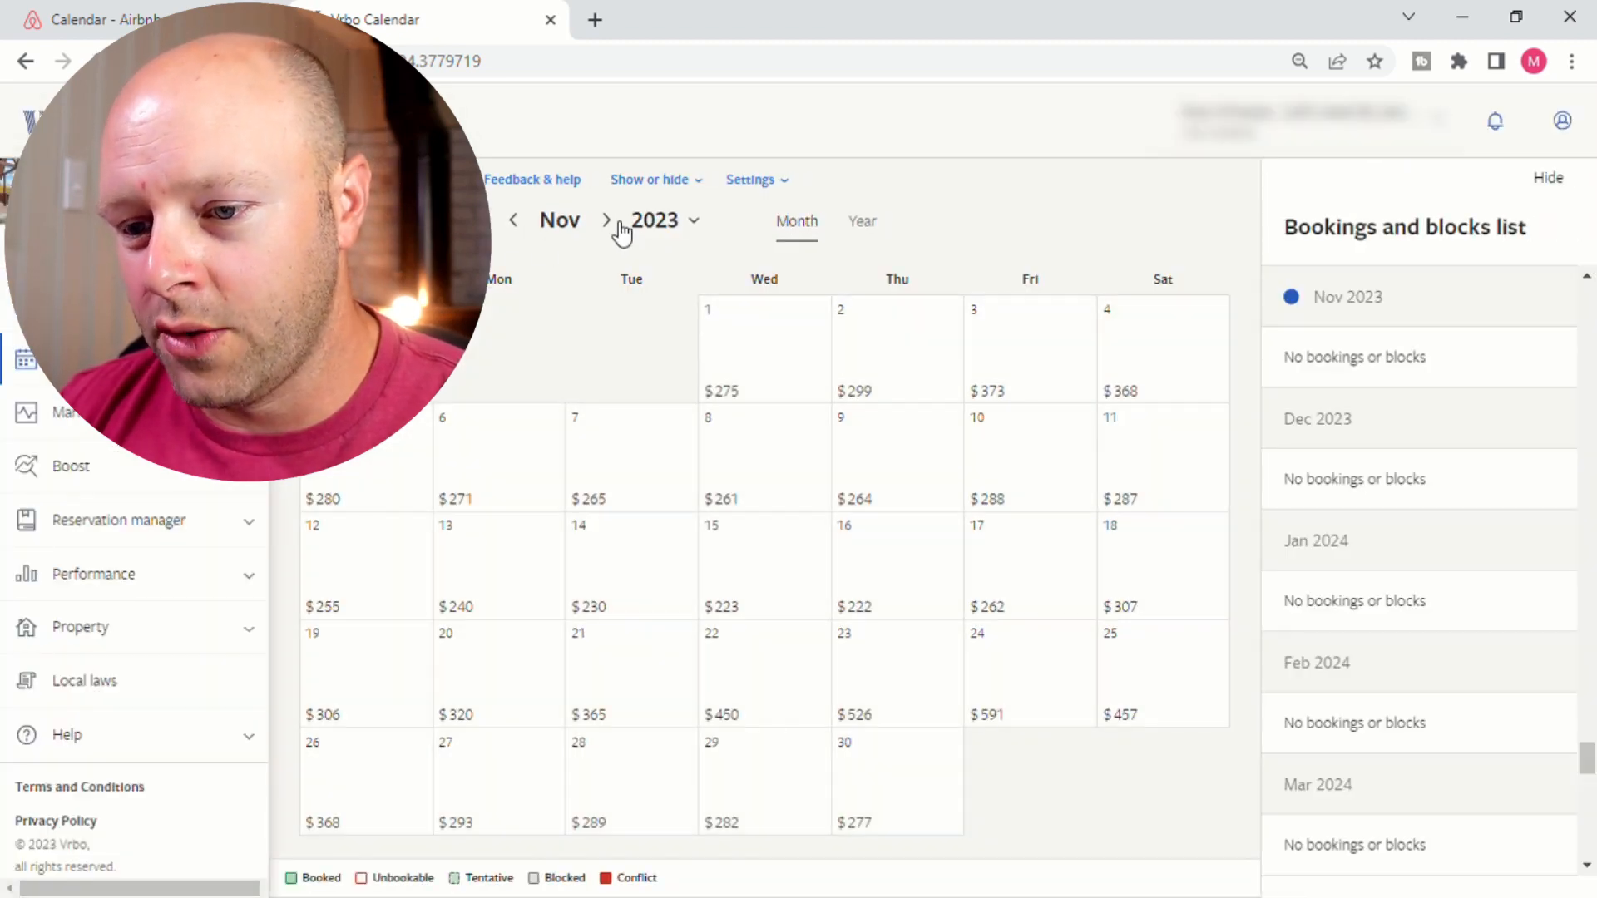
mouse_move(673, 238)
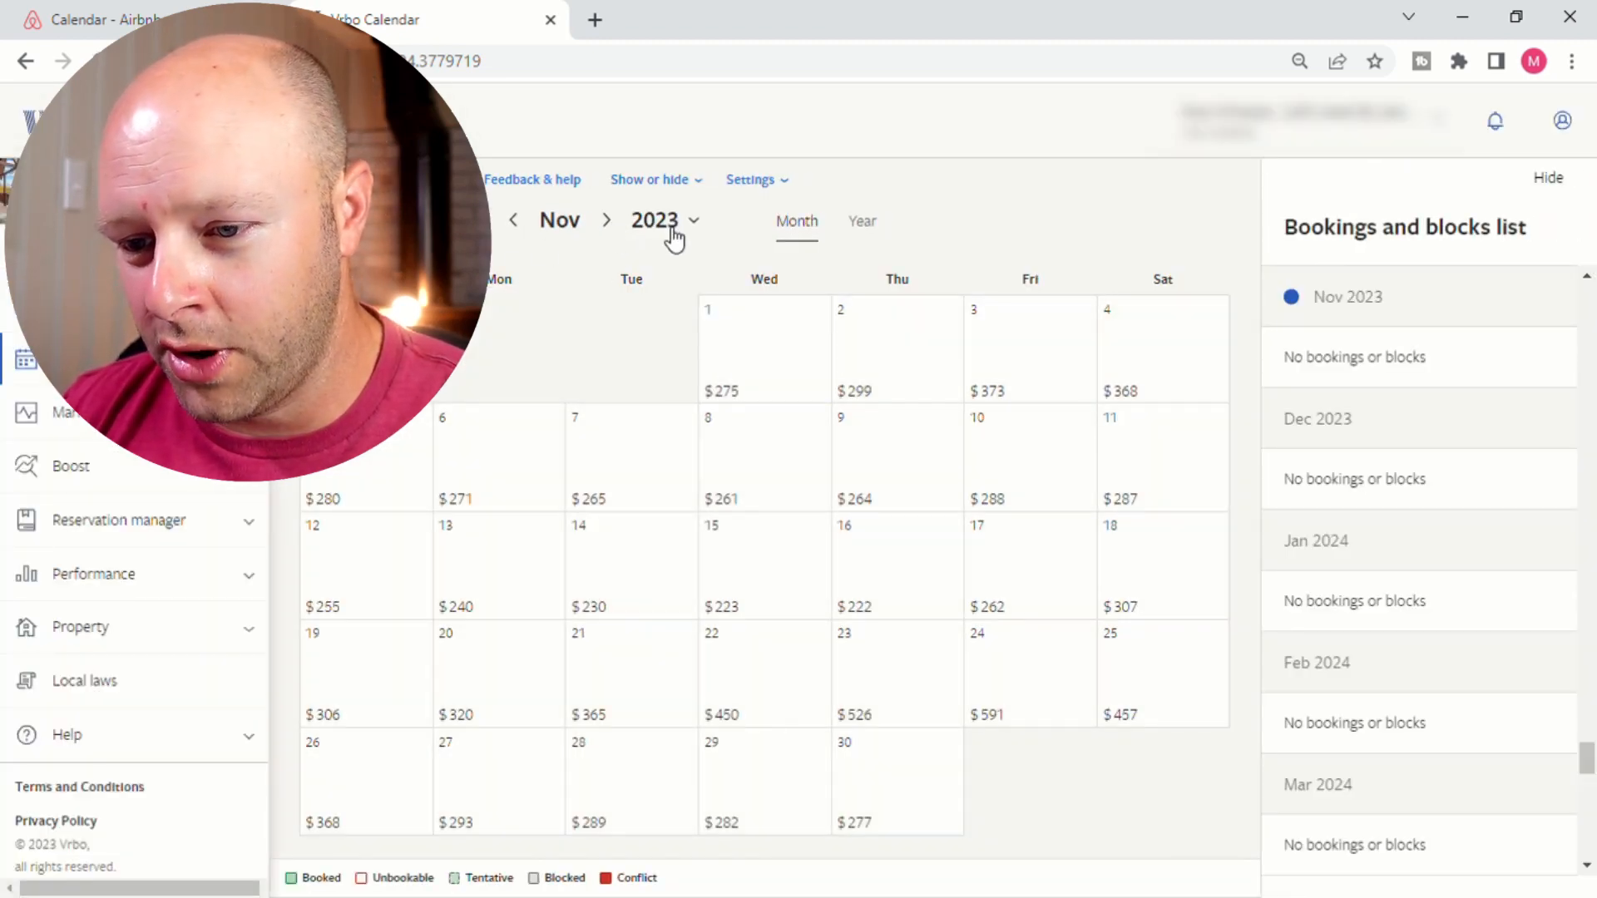
Select November 17, 2023 on the Vrbo calendar to manage its dates.
click(1028, 565)
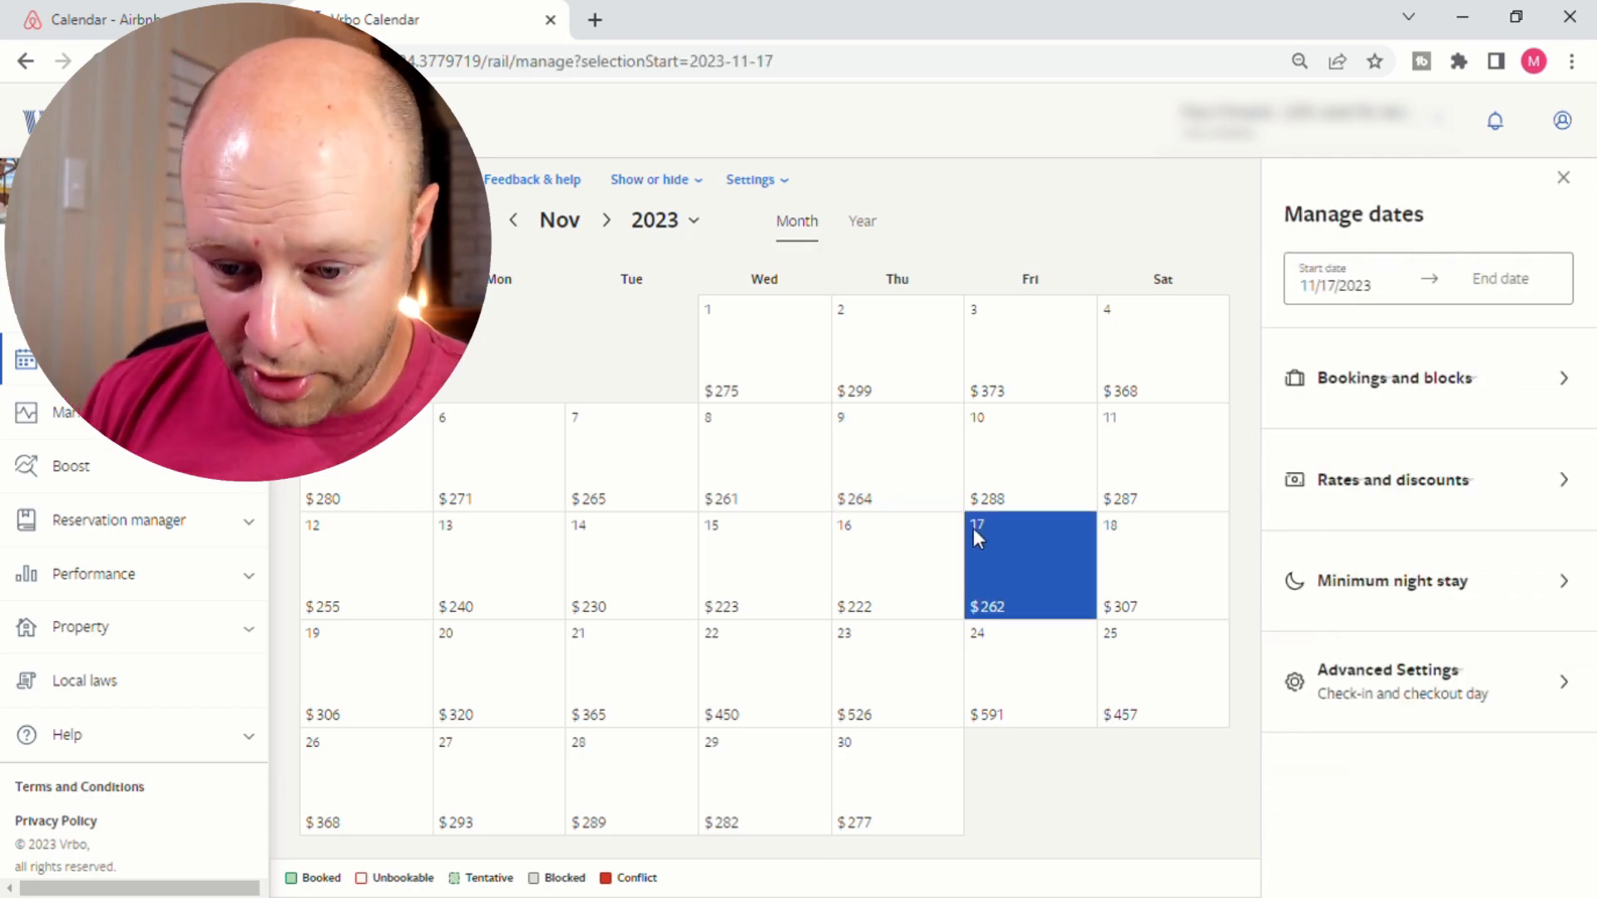
mouse_move(996, 569)
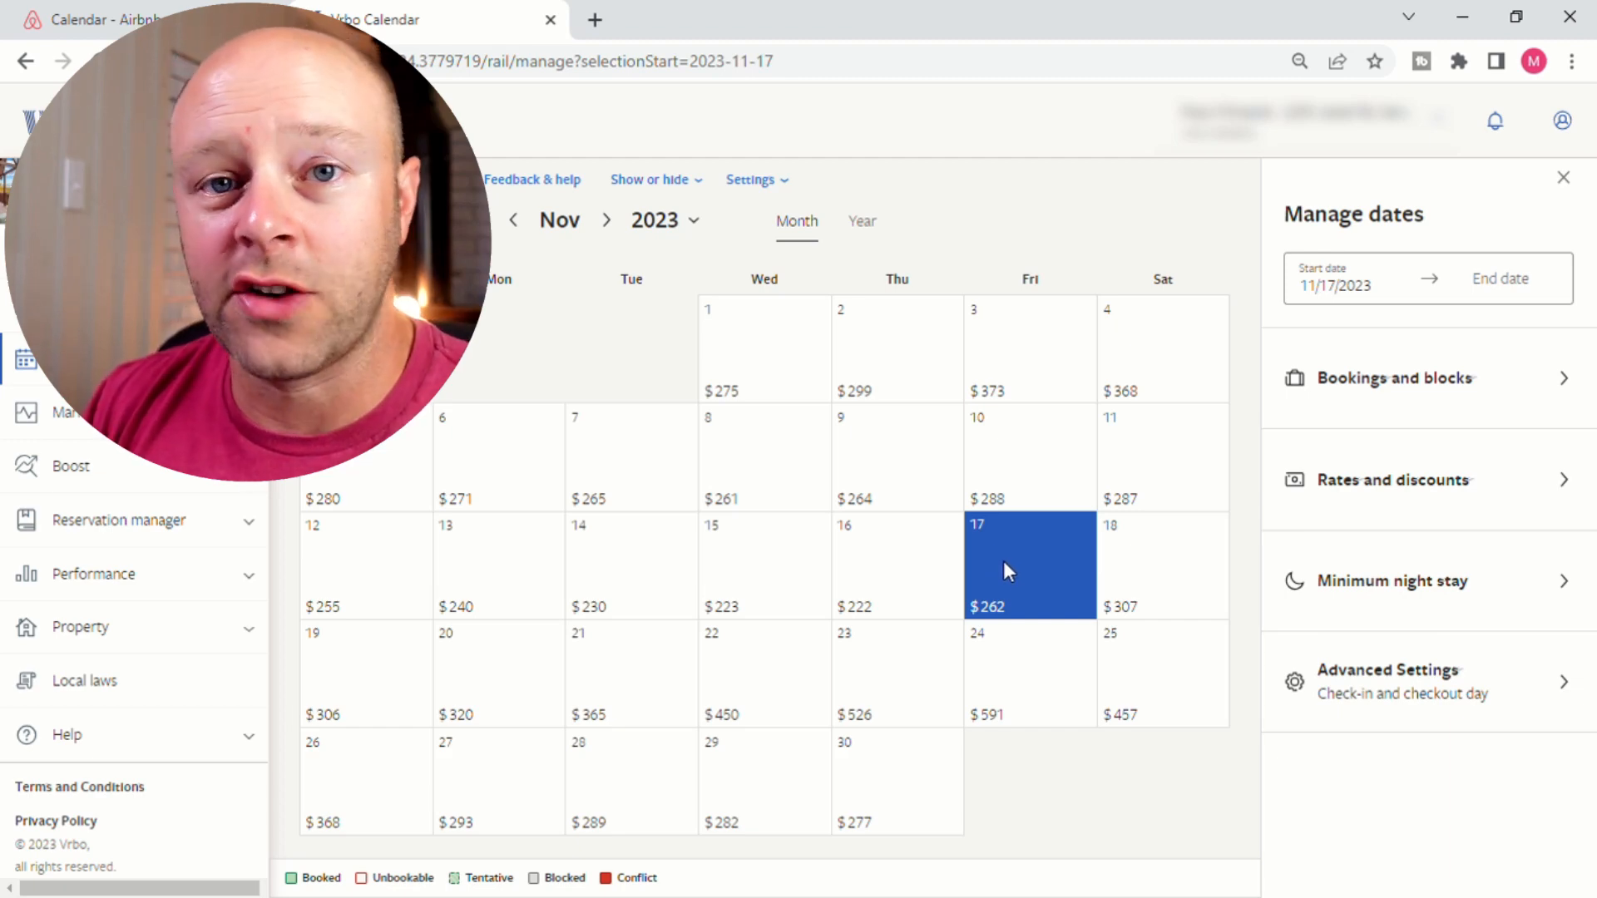
mouse_move(1009, 564)
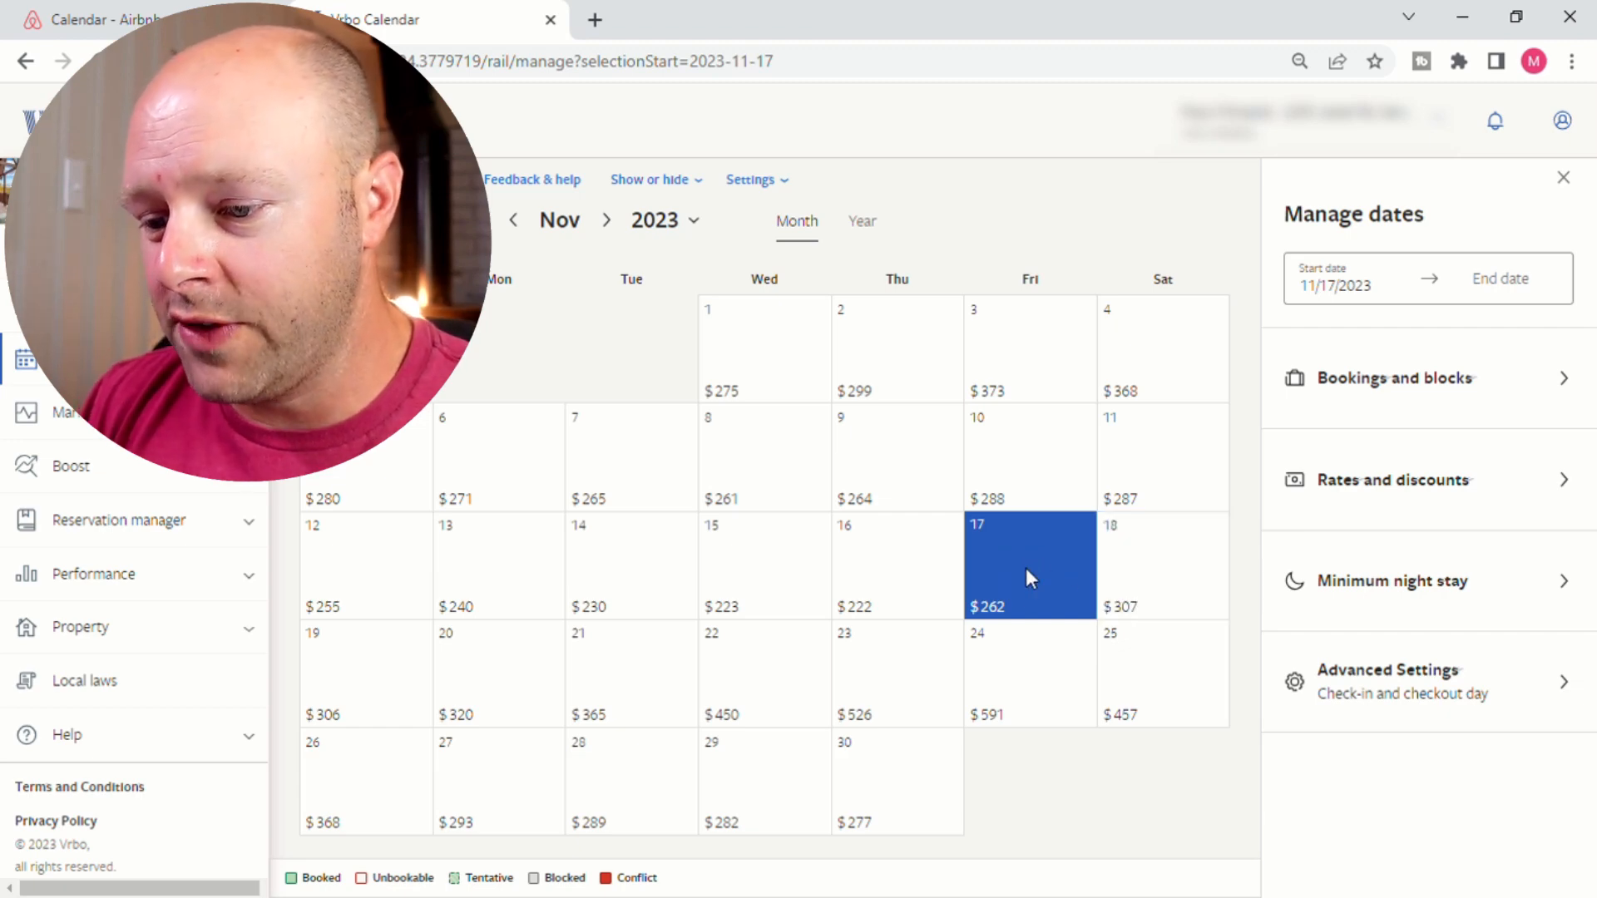
In Advanced Settings, mark Friday as not allowed for check-in and checkout on November 17.
click(1161, 566)
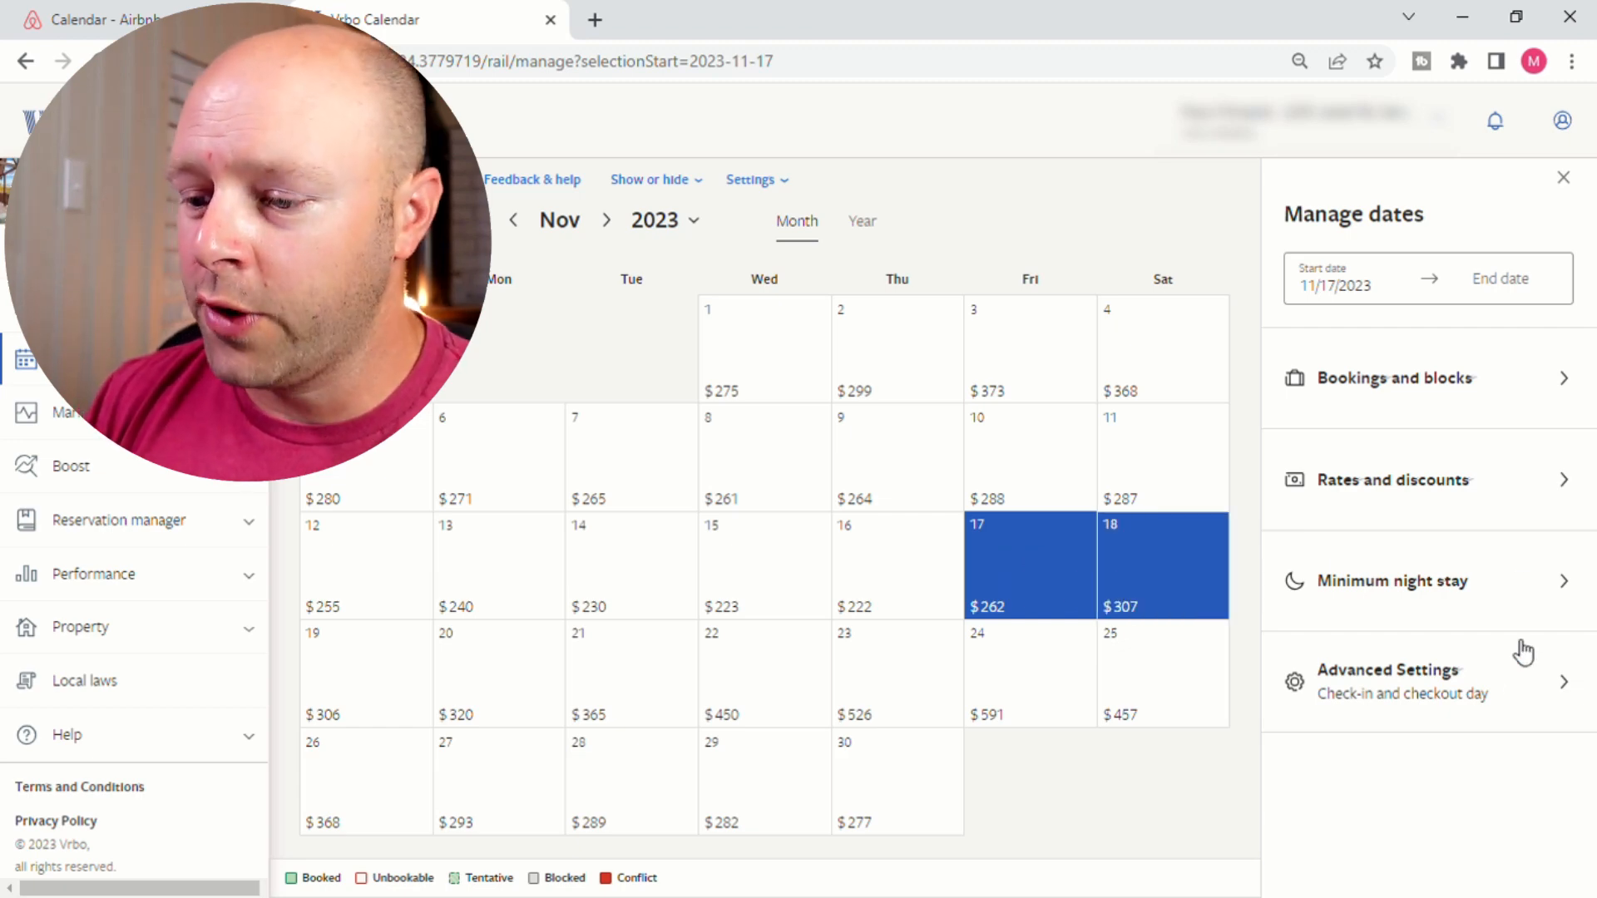
click(1387, 681)
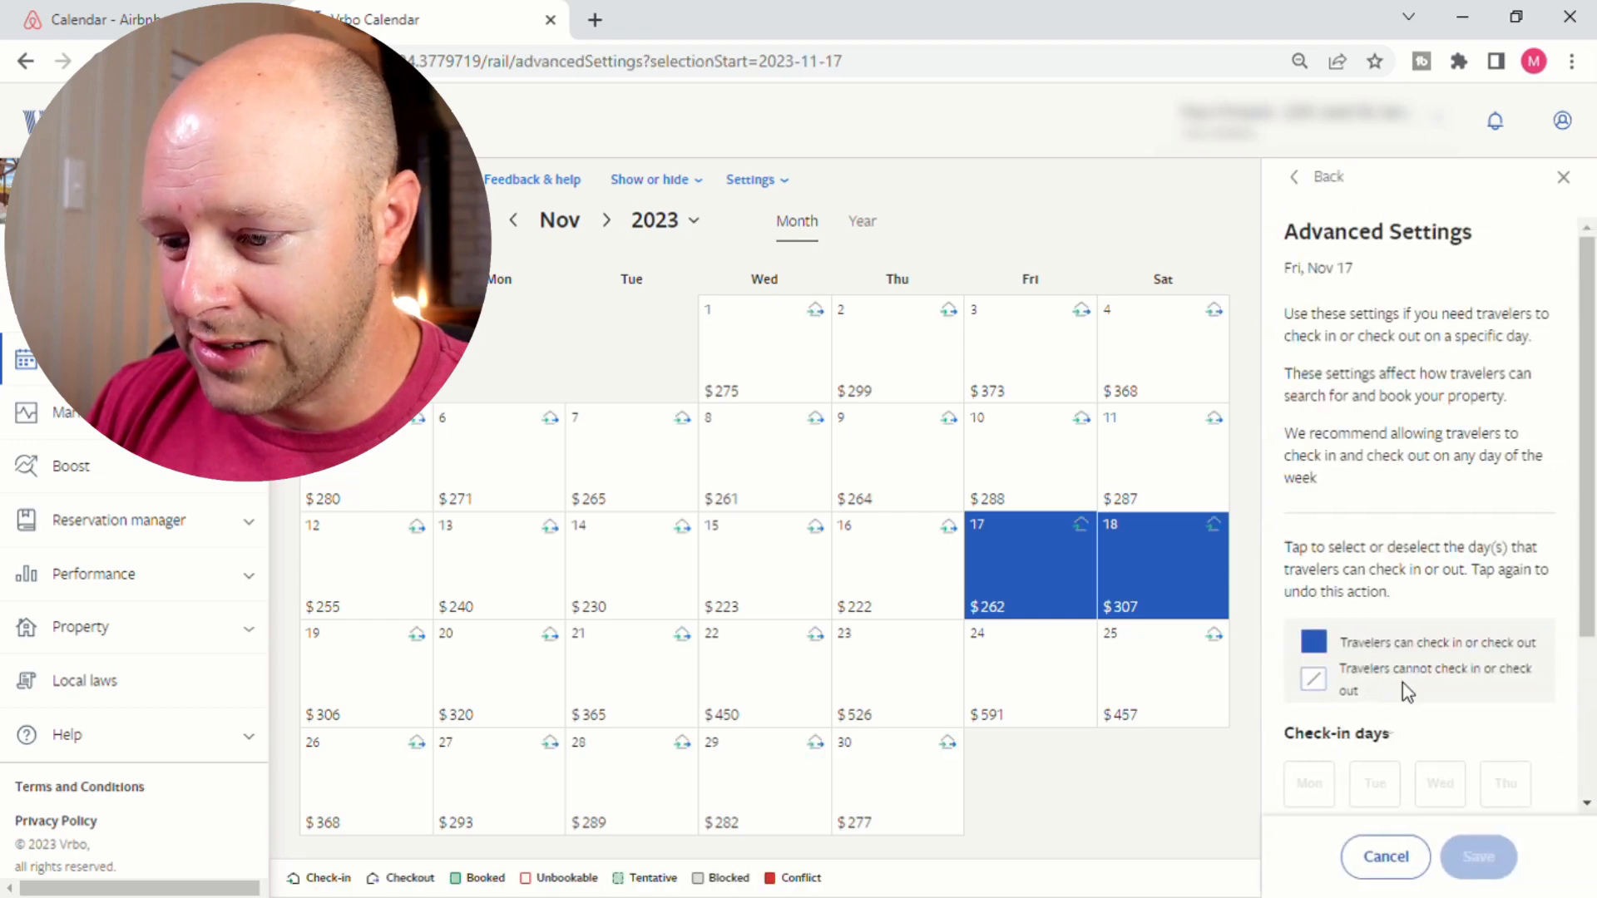
scroll(down, 3)
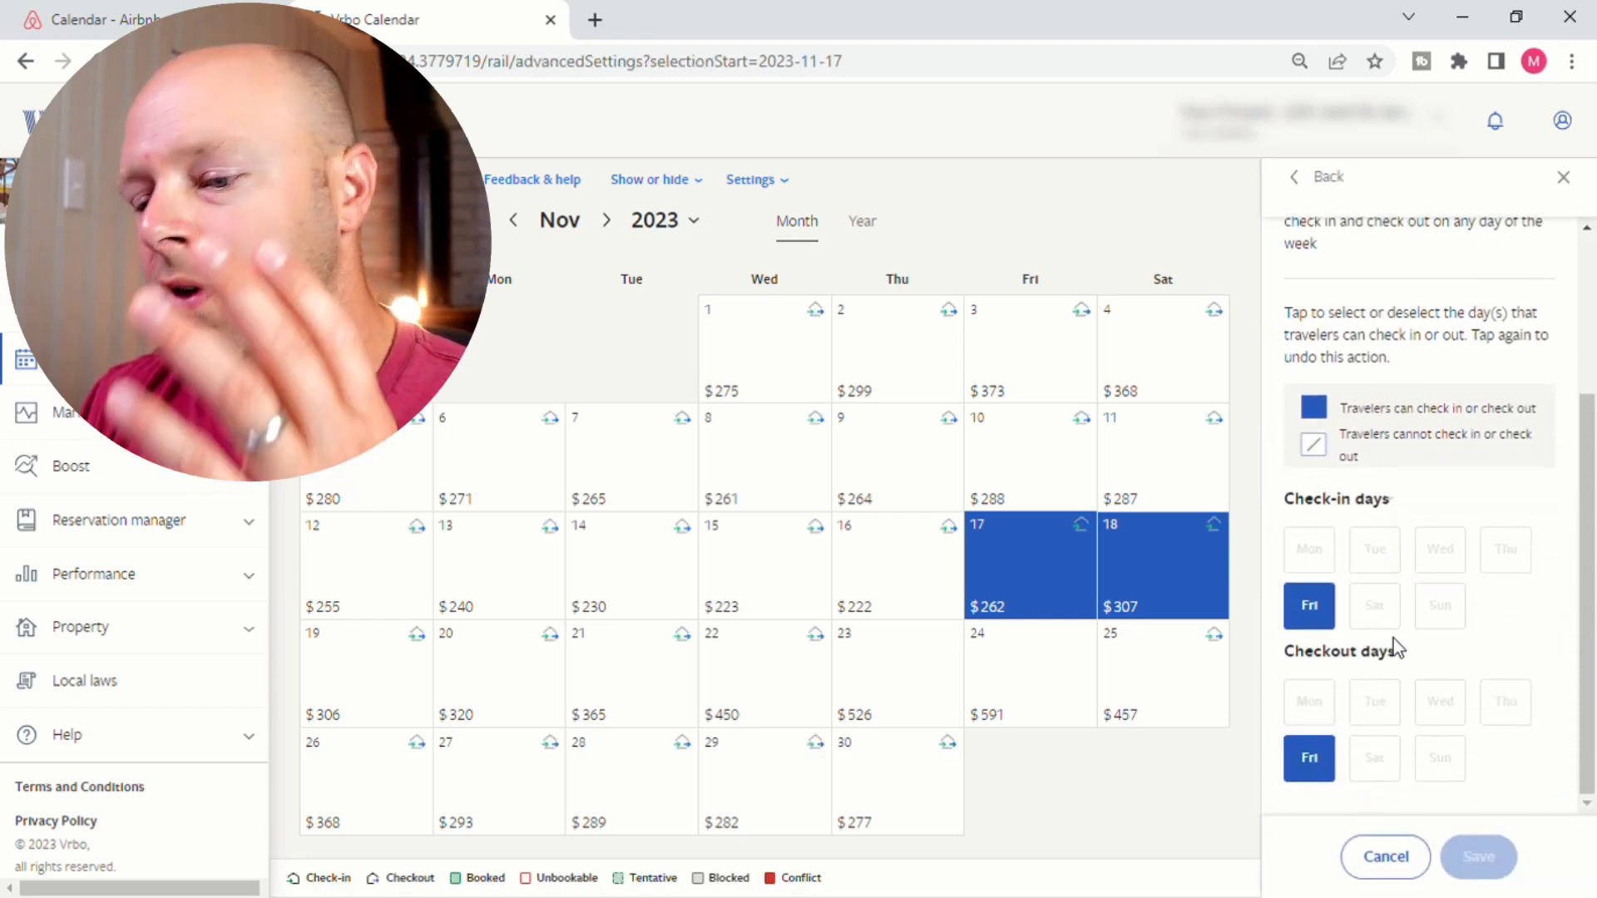
mouse_move(1410, 637)
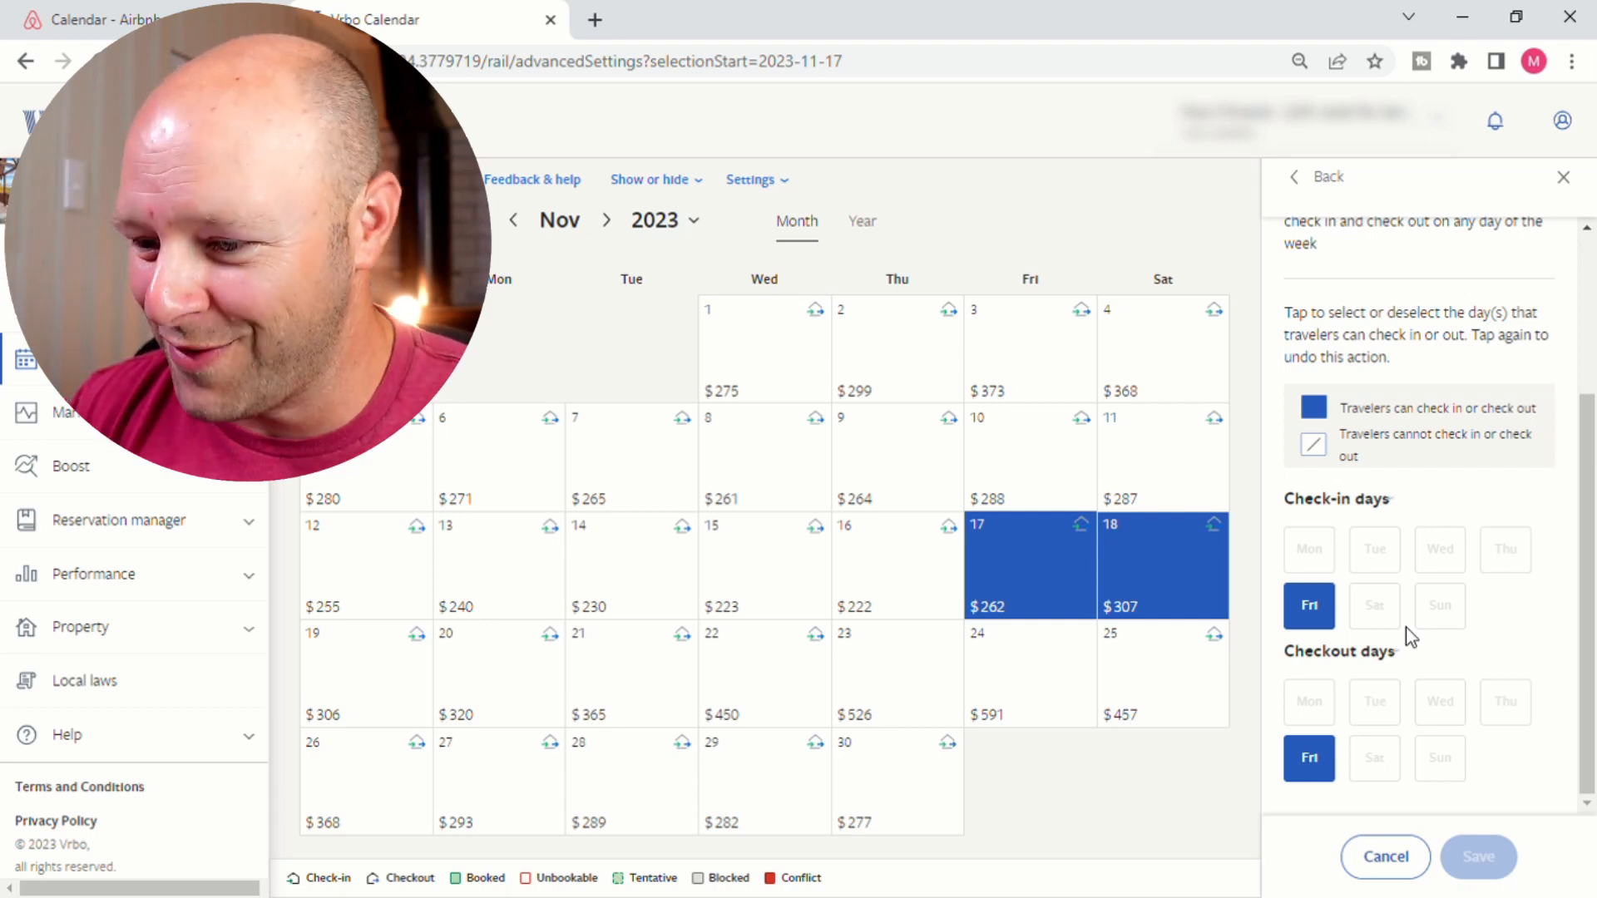
mouse_move(1323, 622)
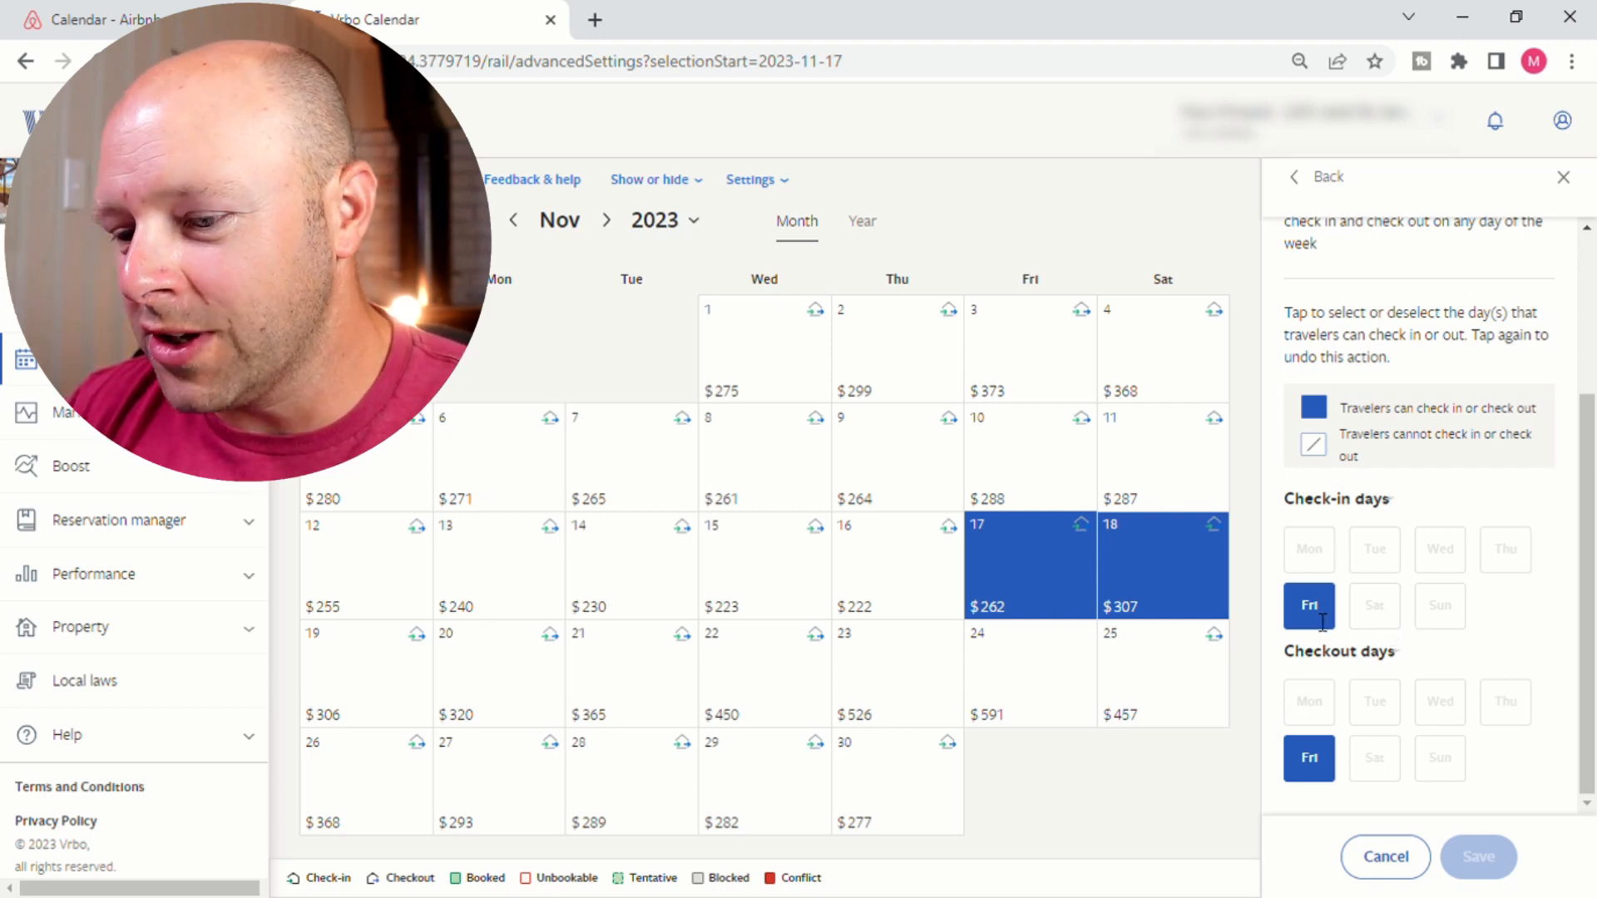
mouse_move(1326, 632)
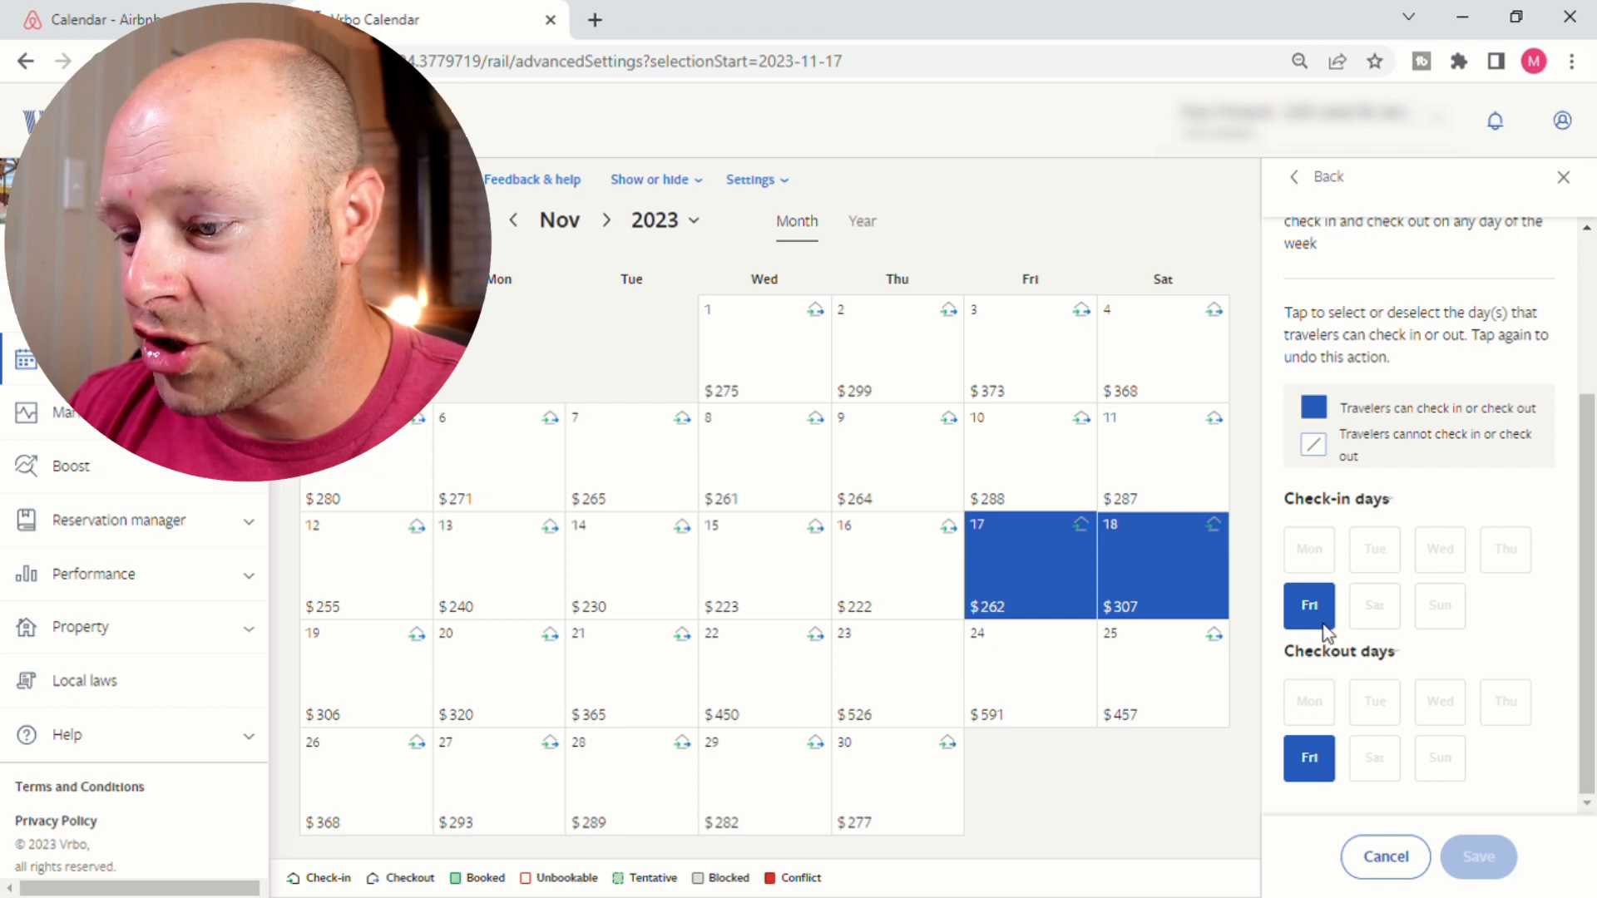
mouse_move(1323, 631)
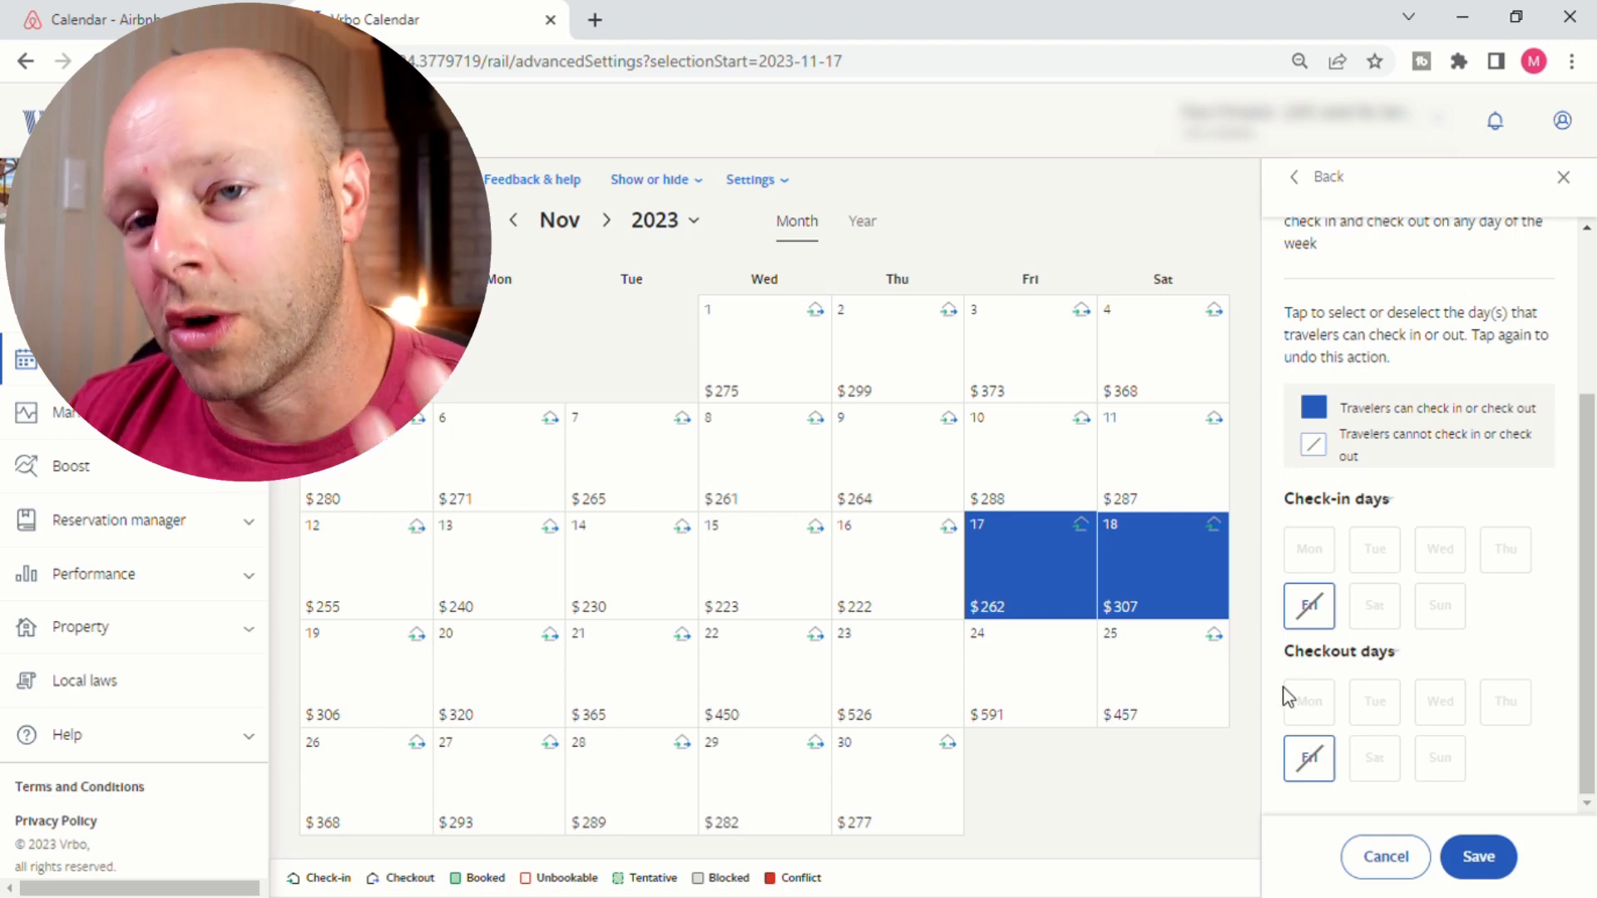
click(1163, 566)
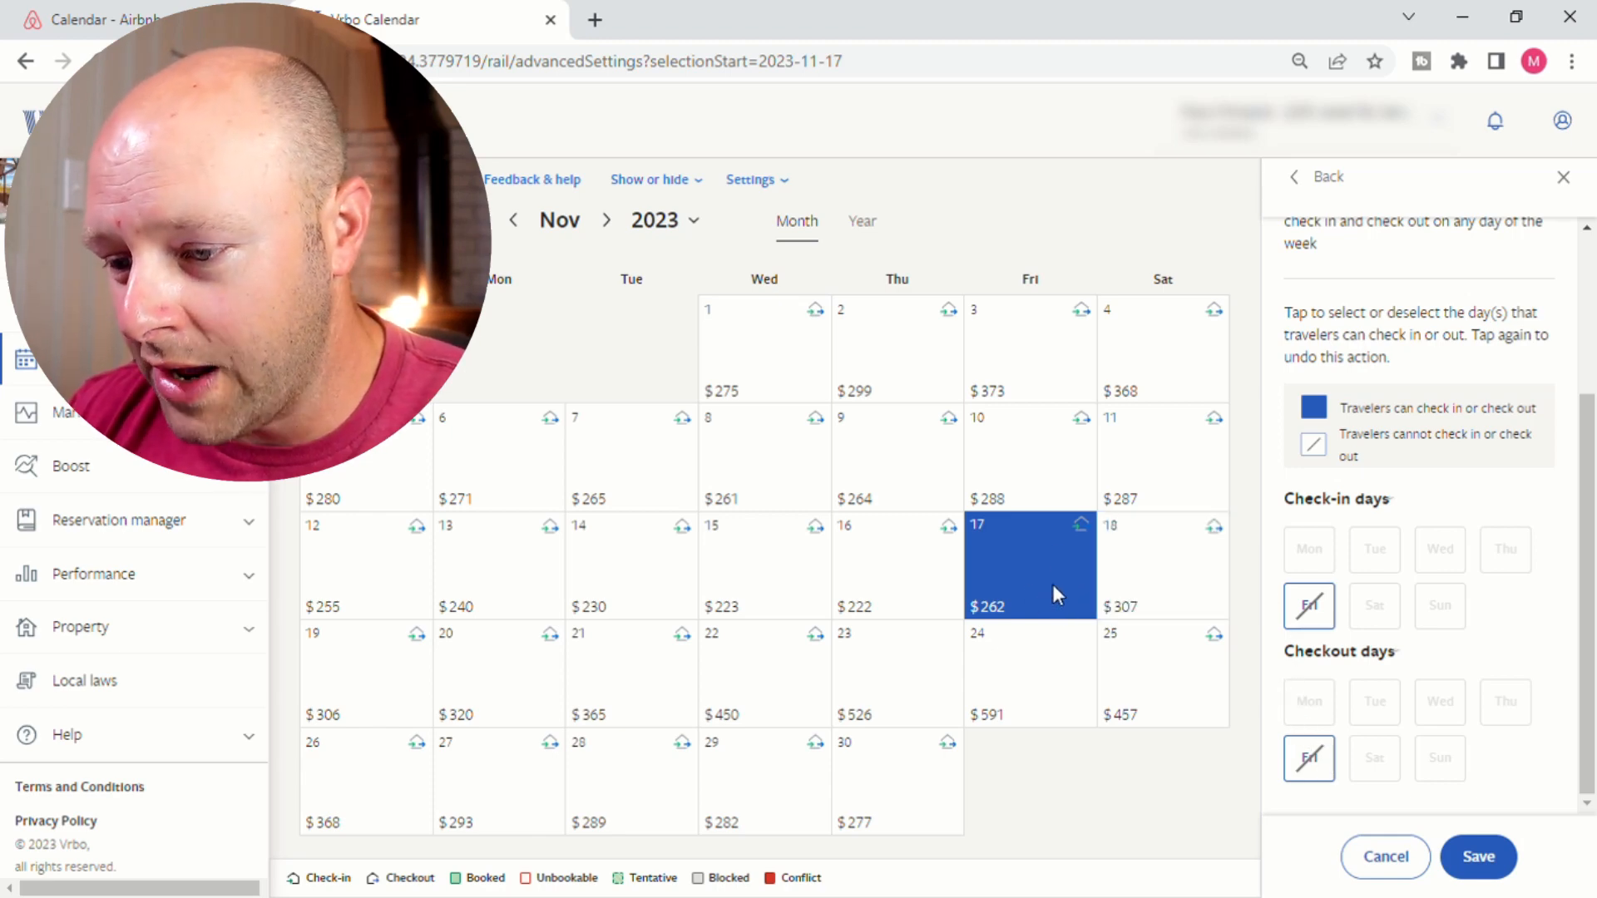
mouse_move(1059, 556)
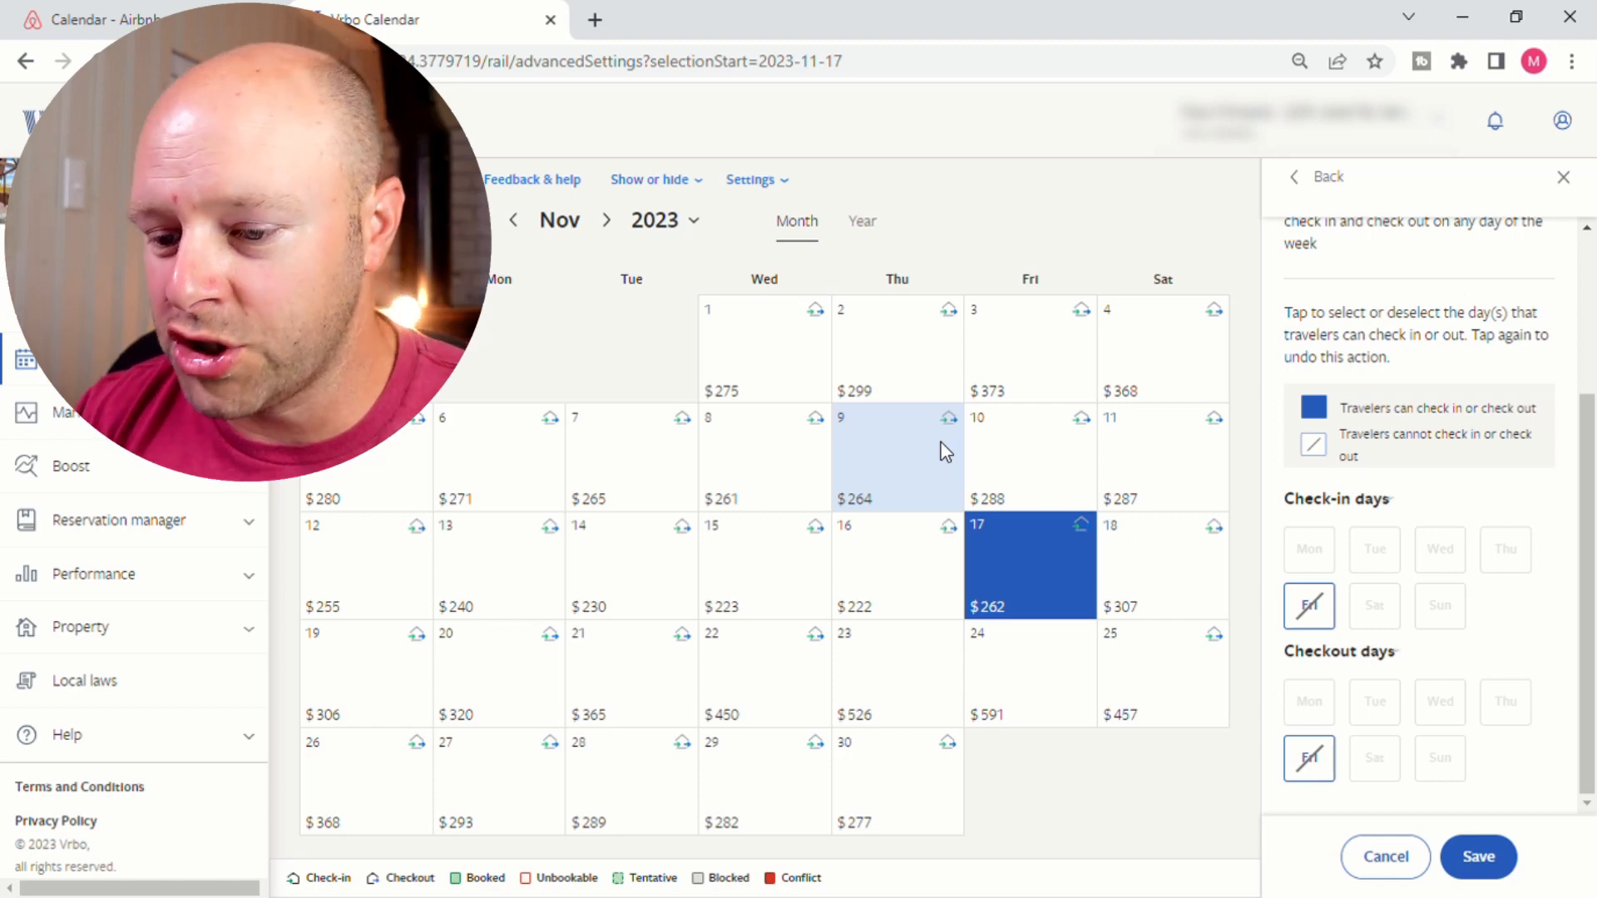
click(897, 672)
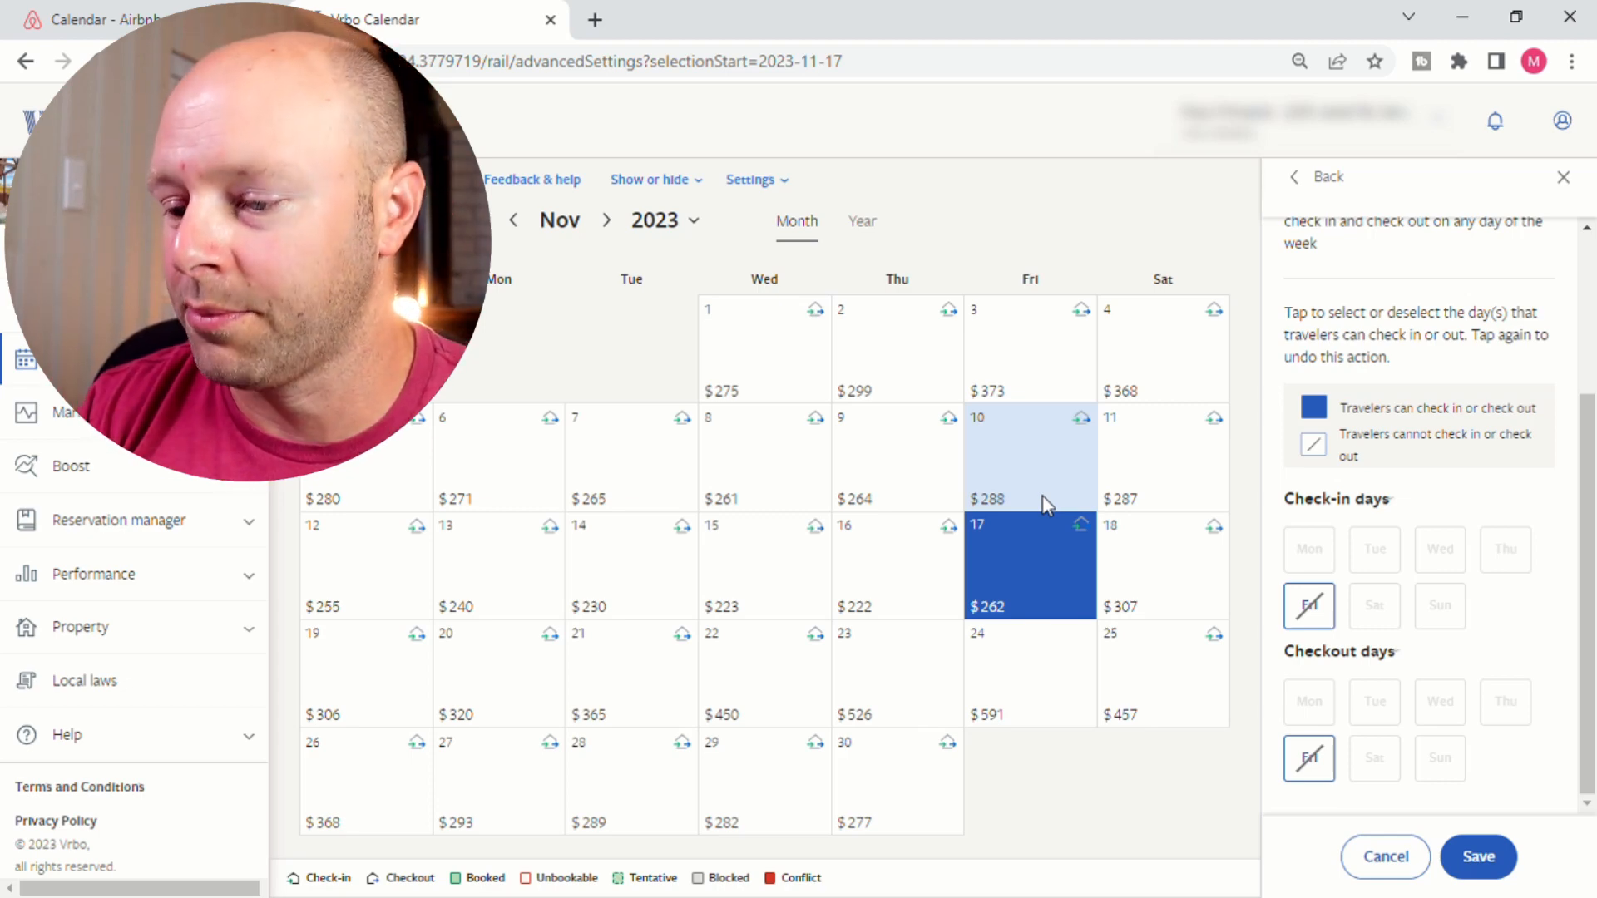
click(1162, 565)
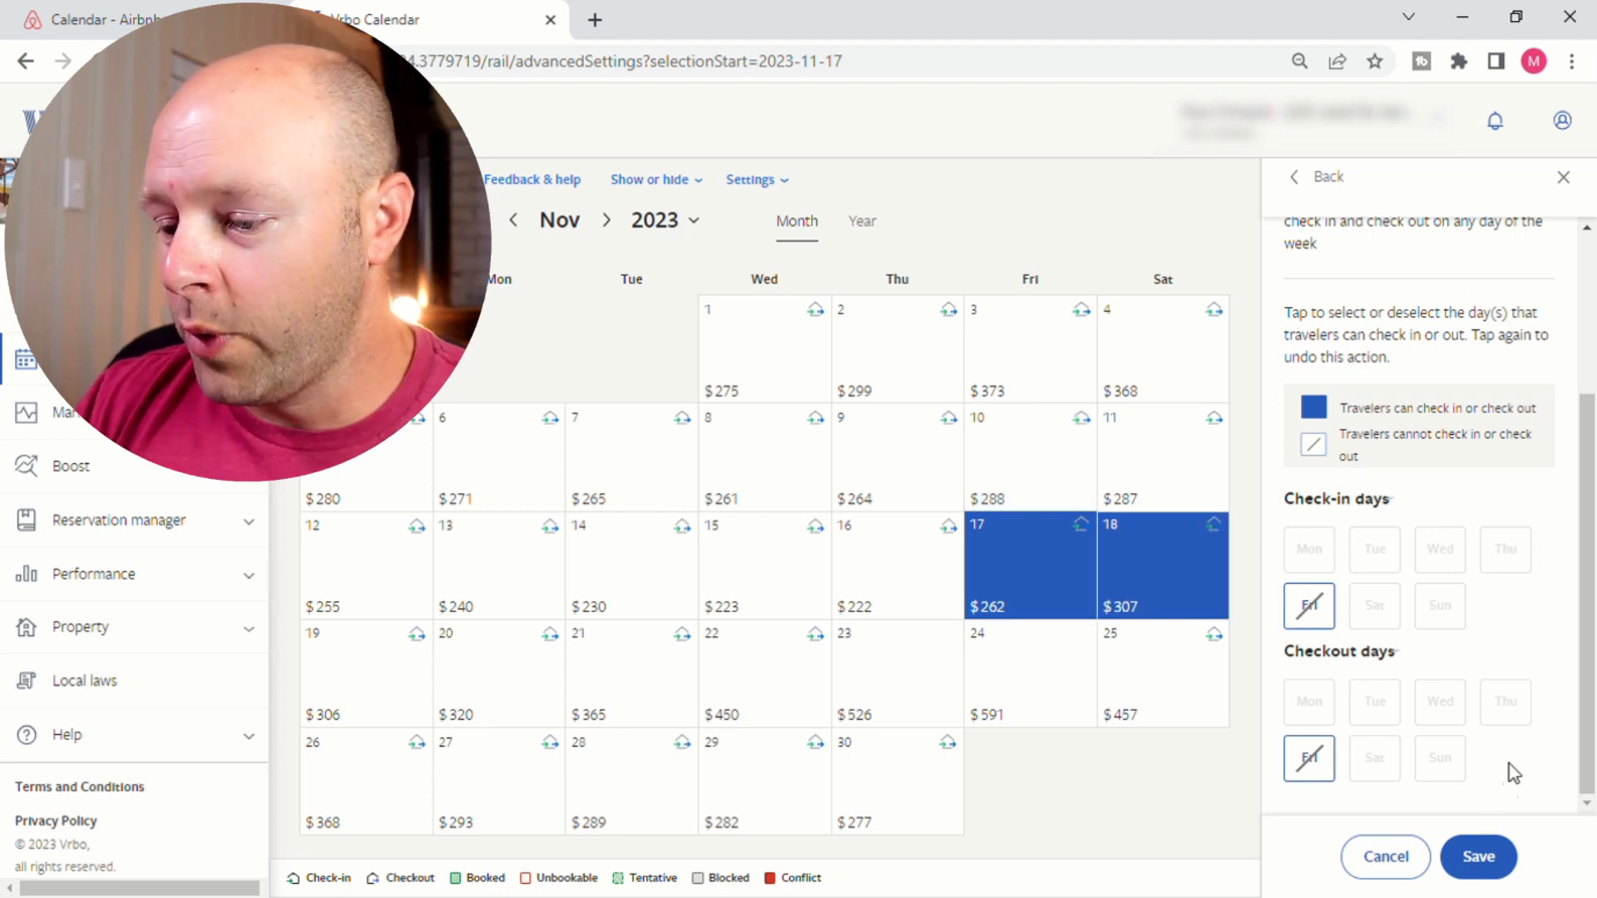
click(1477, 857)
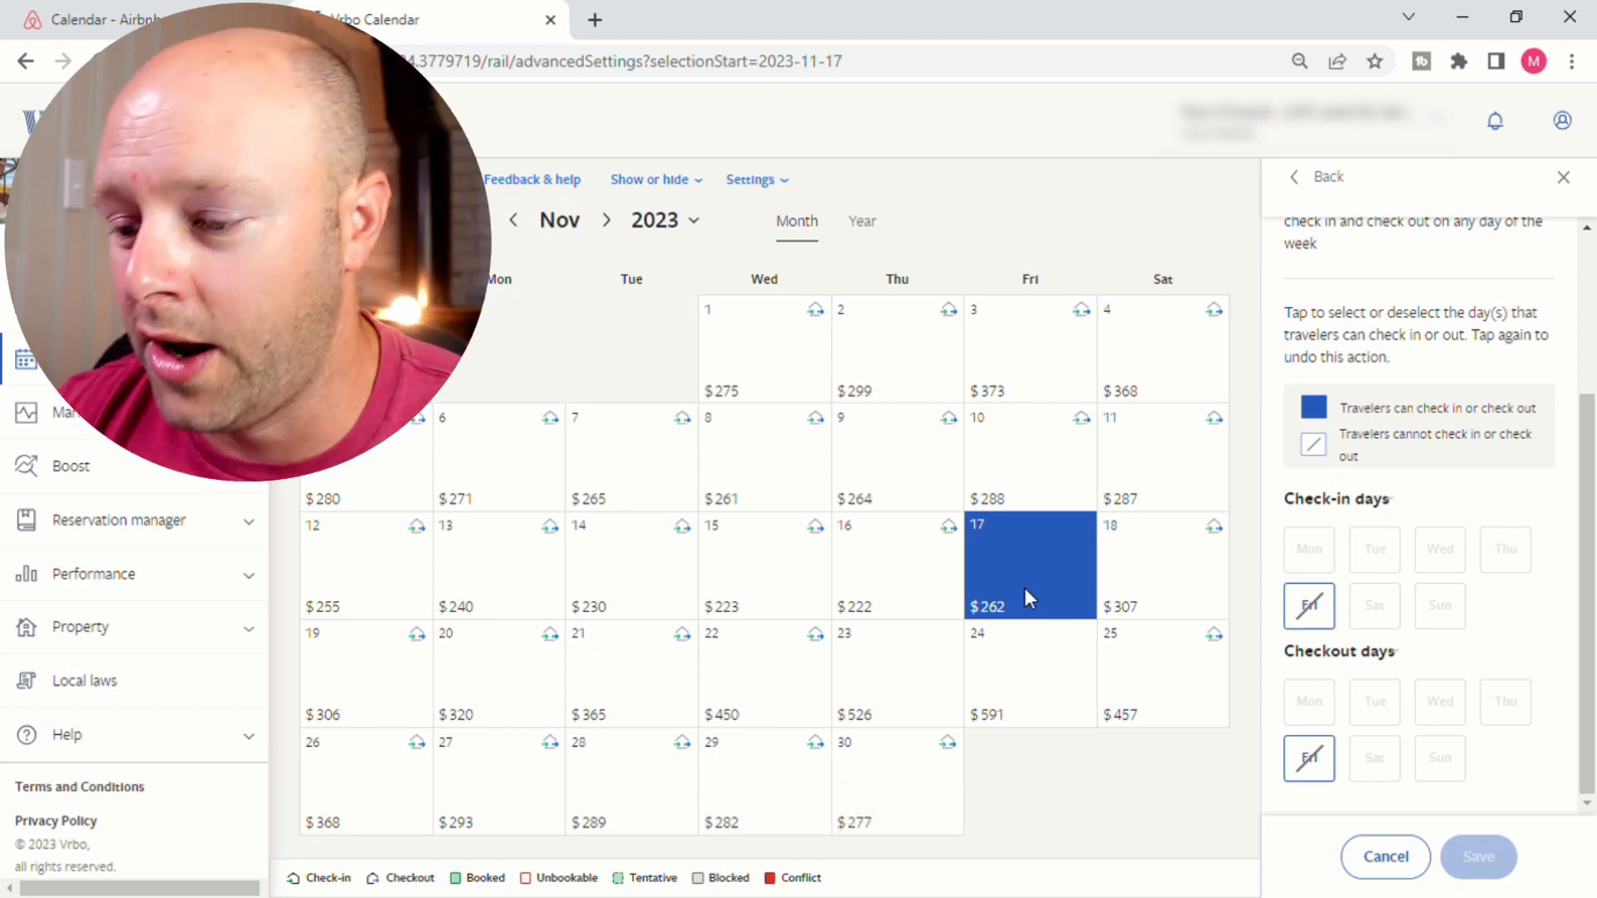
Save November 17's check-in/checkout days with Friday allowed, then select November 10–17.
click(1317, 176)
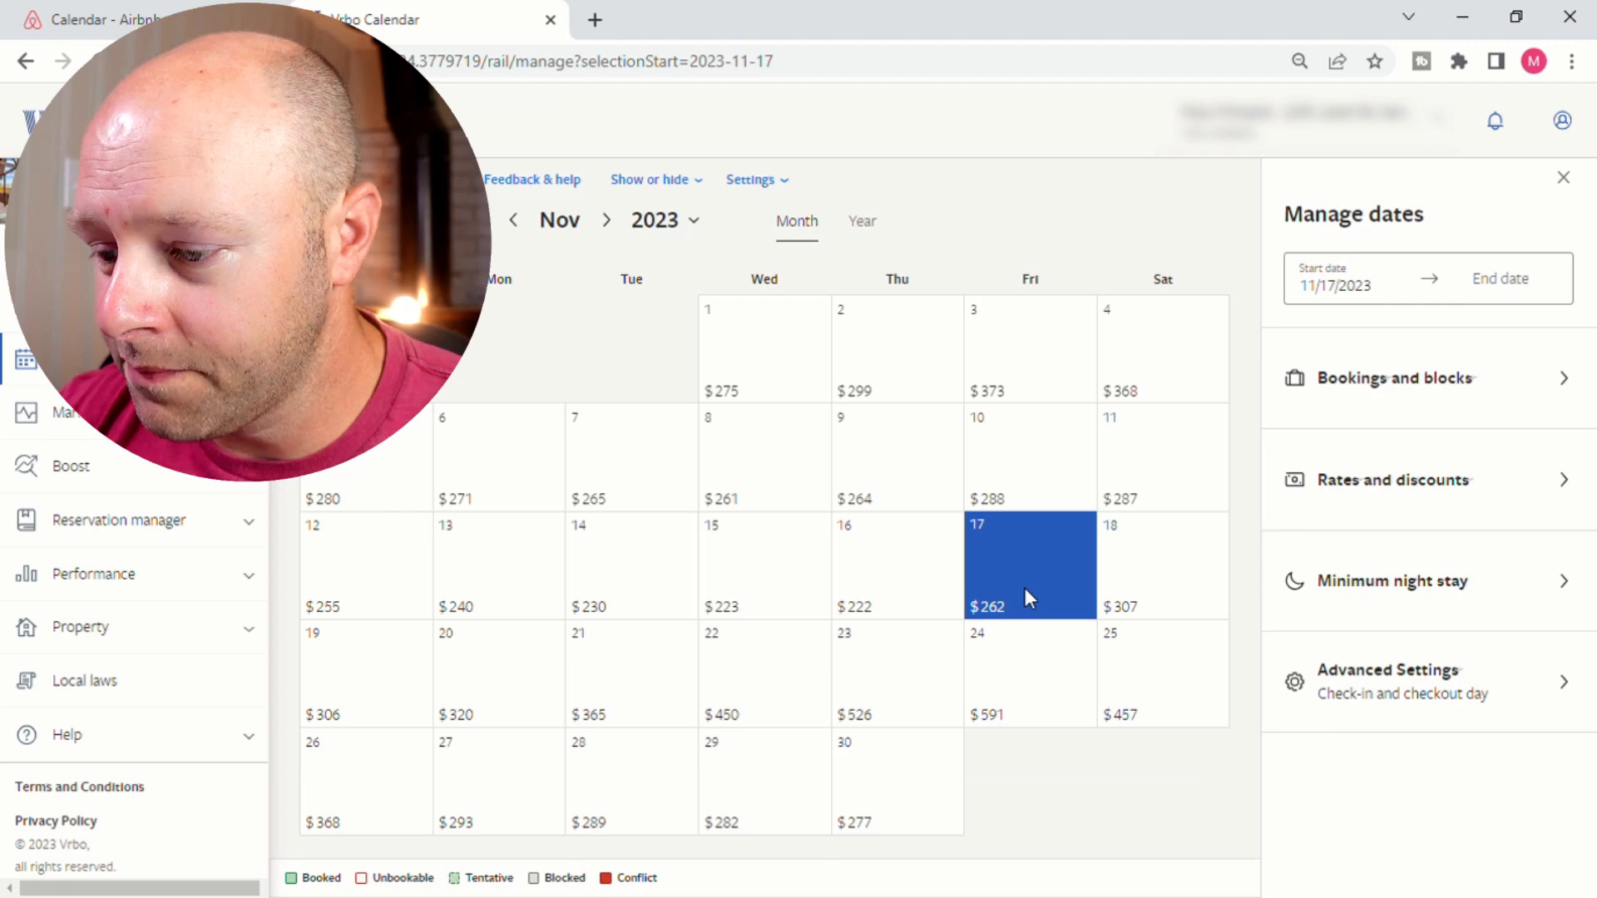
click(1387, 680)
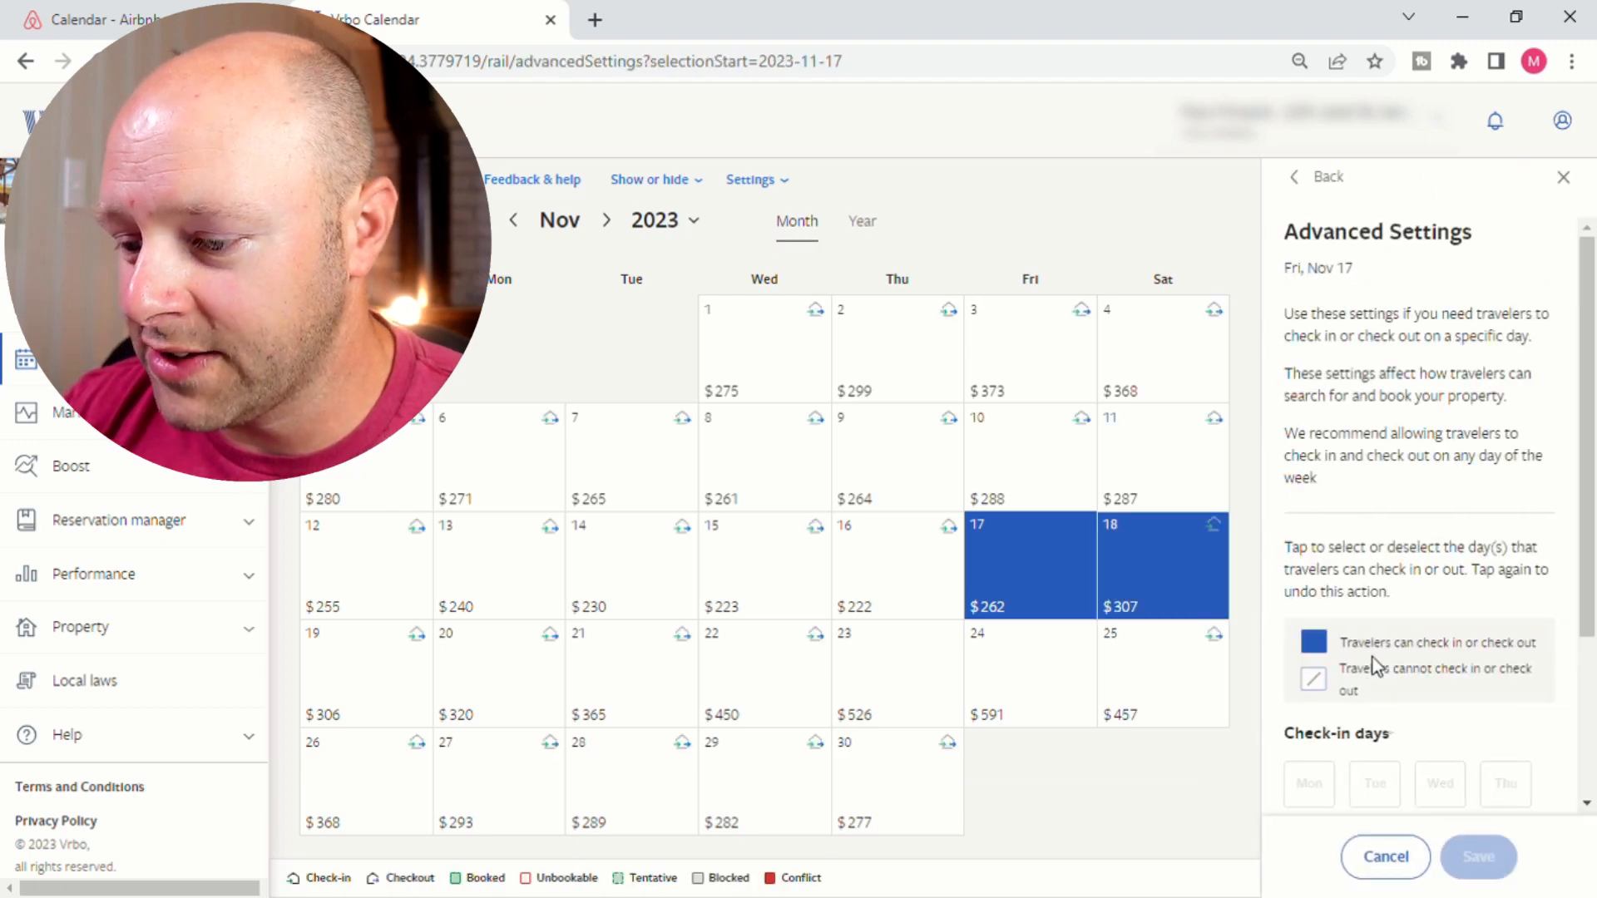
scroll(down, 3)
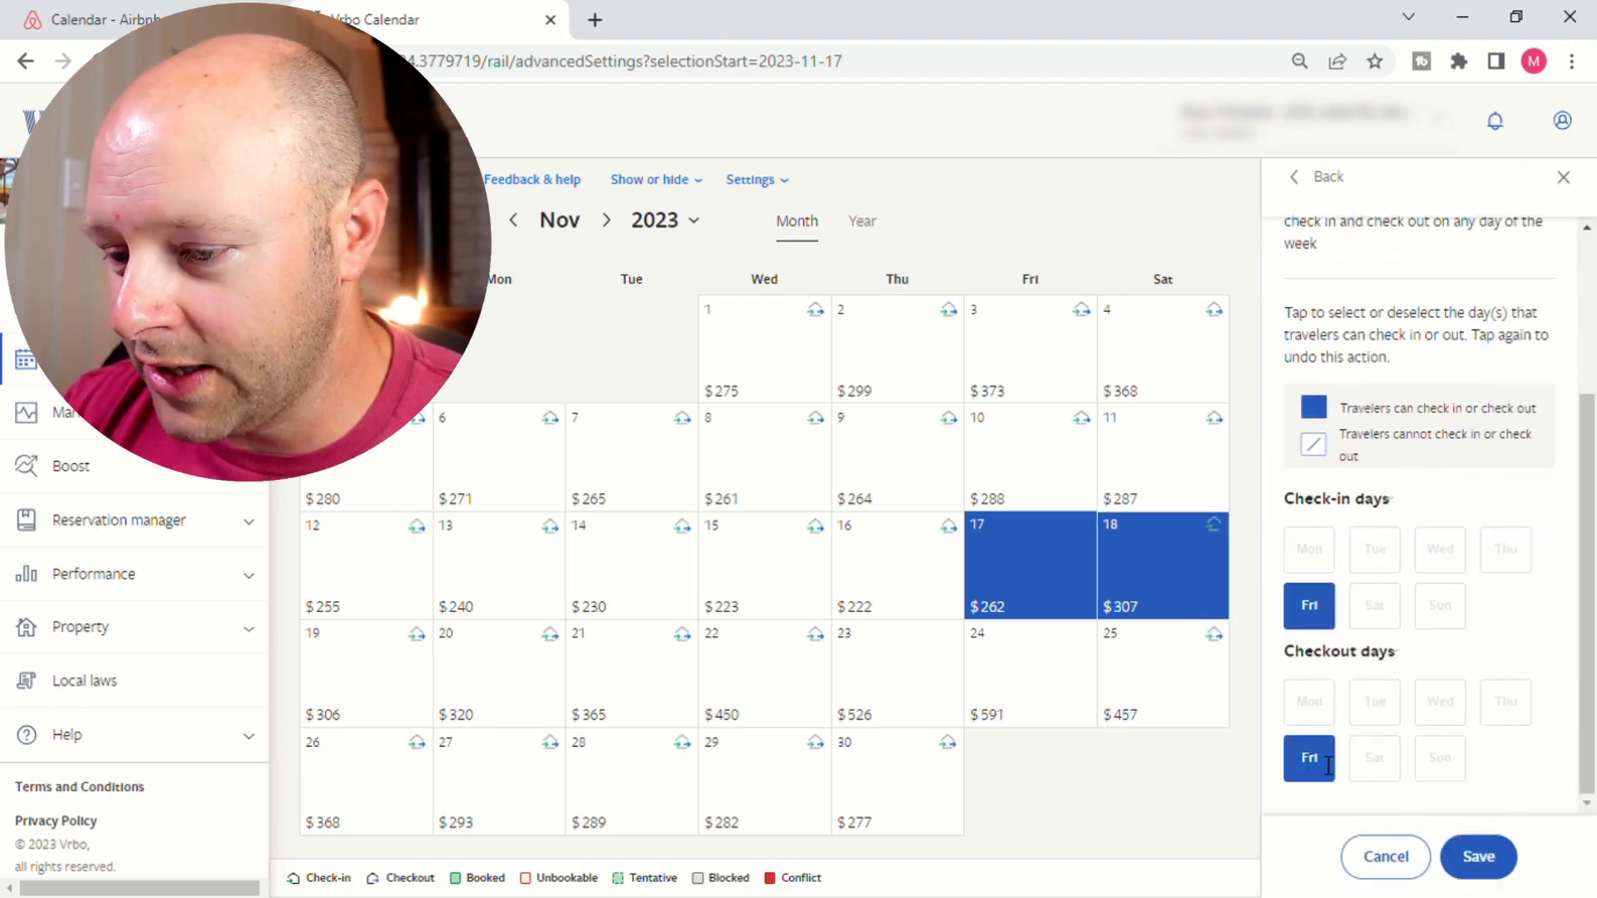
mouse_move(1472, 782)
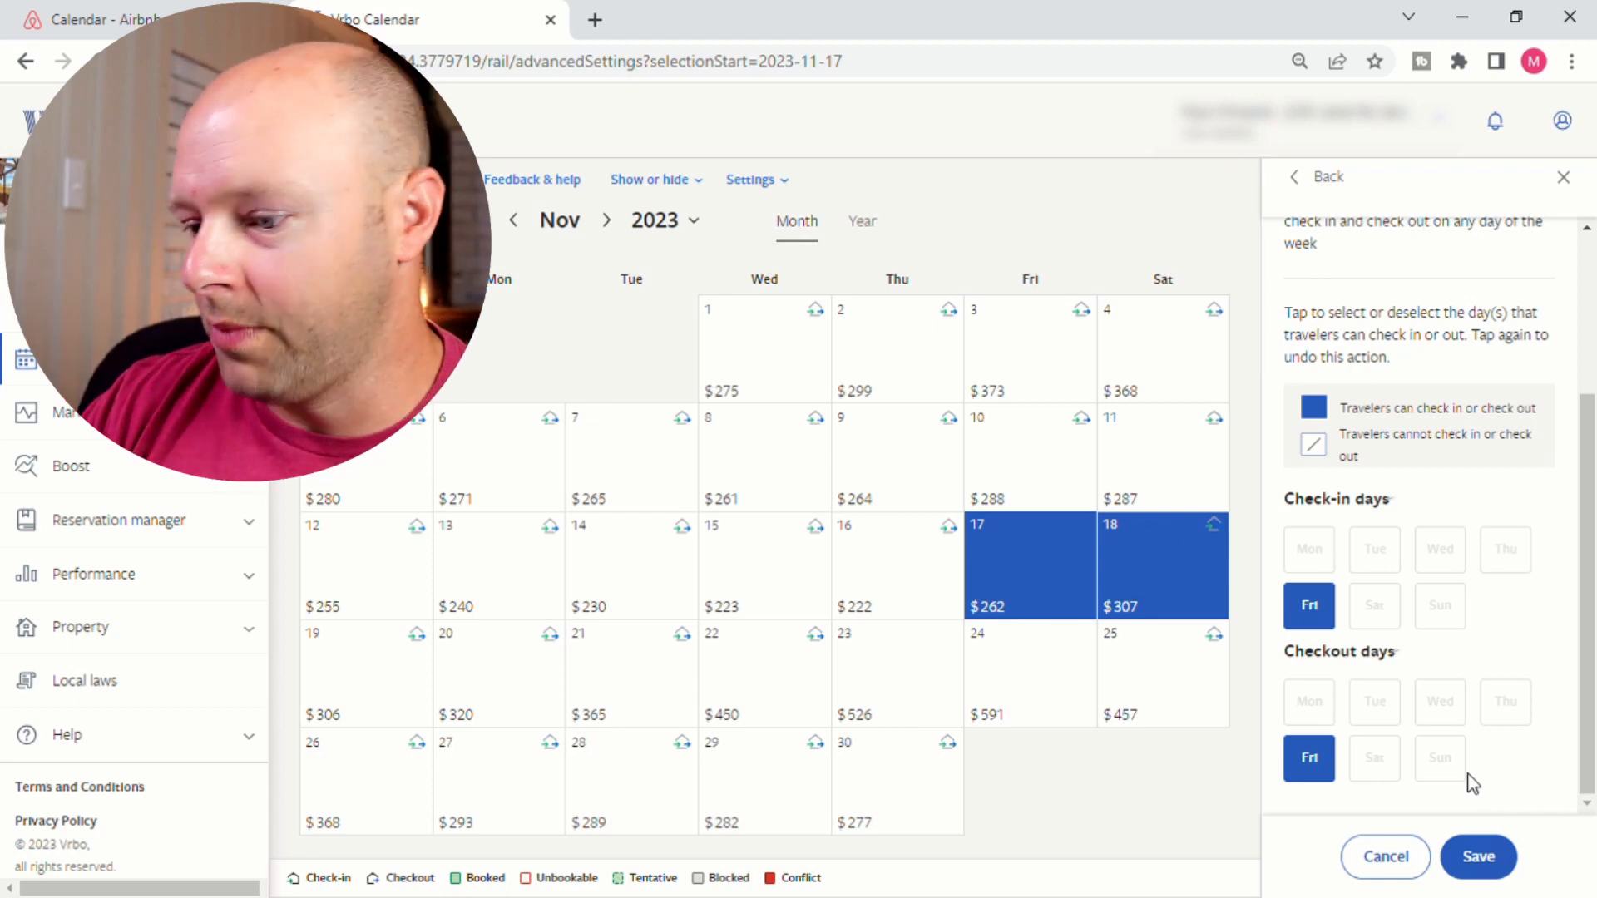
click(1477, 857)
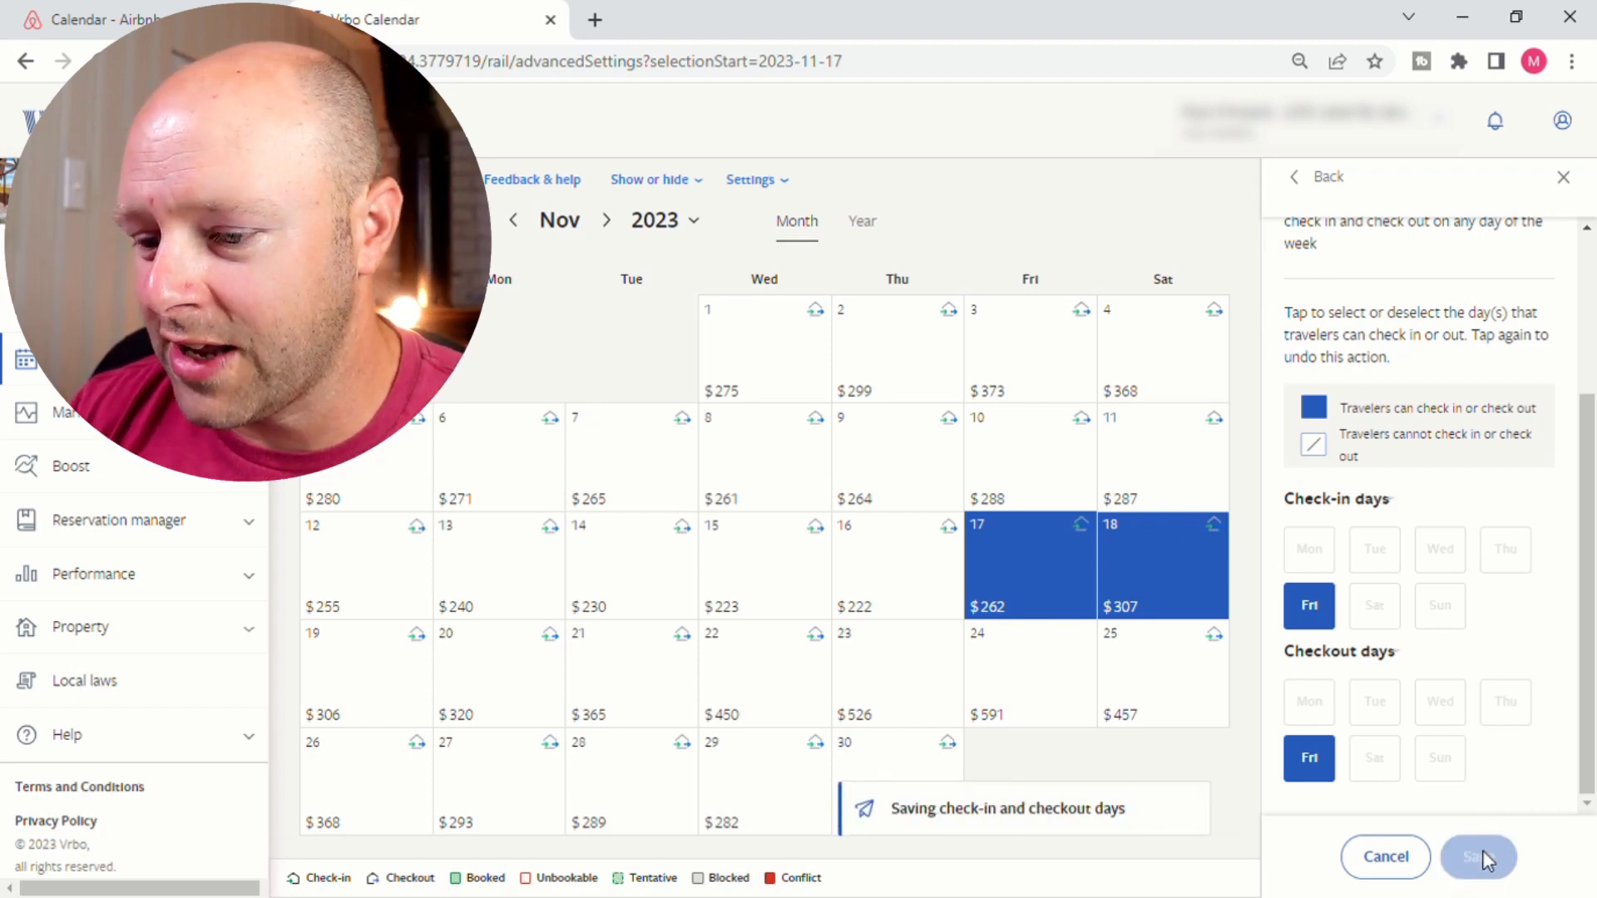
click(1477, 856)
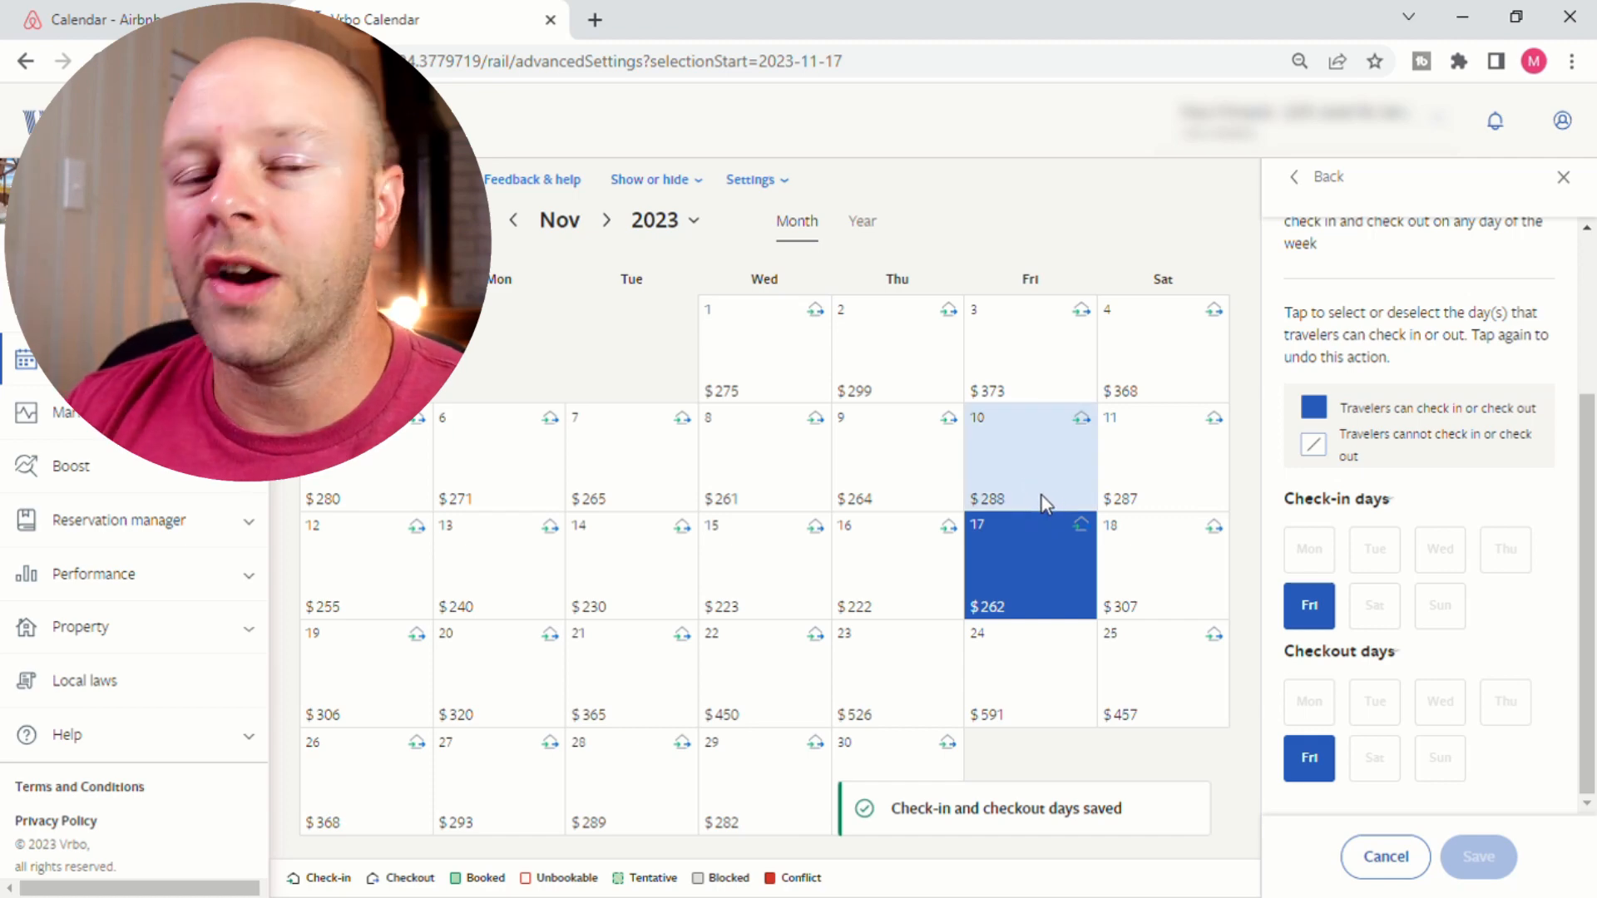
mouse_move(1036, 509)
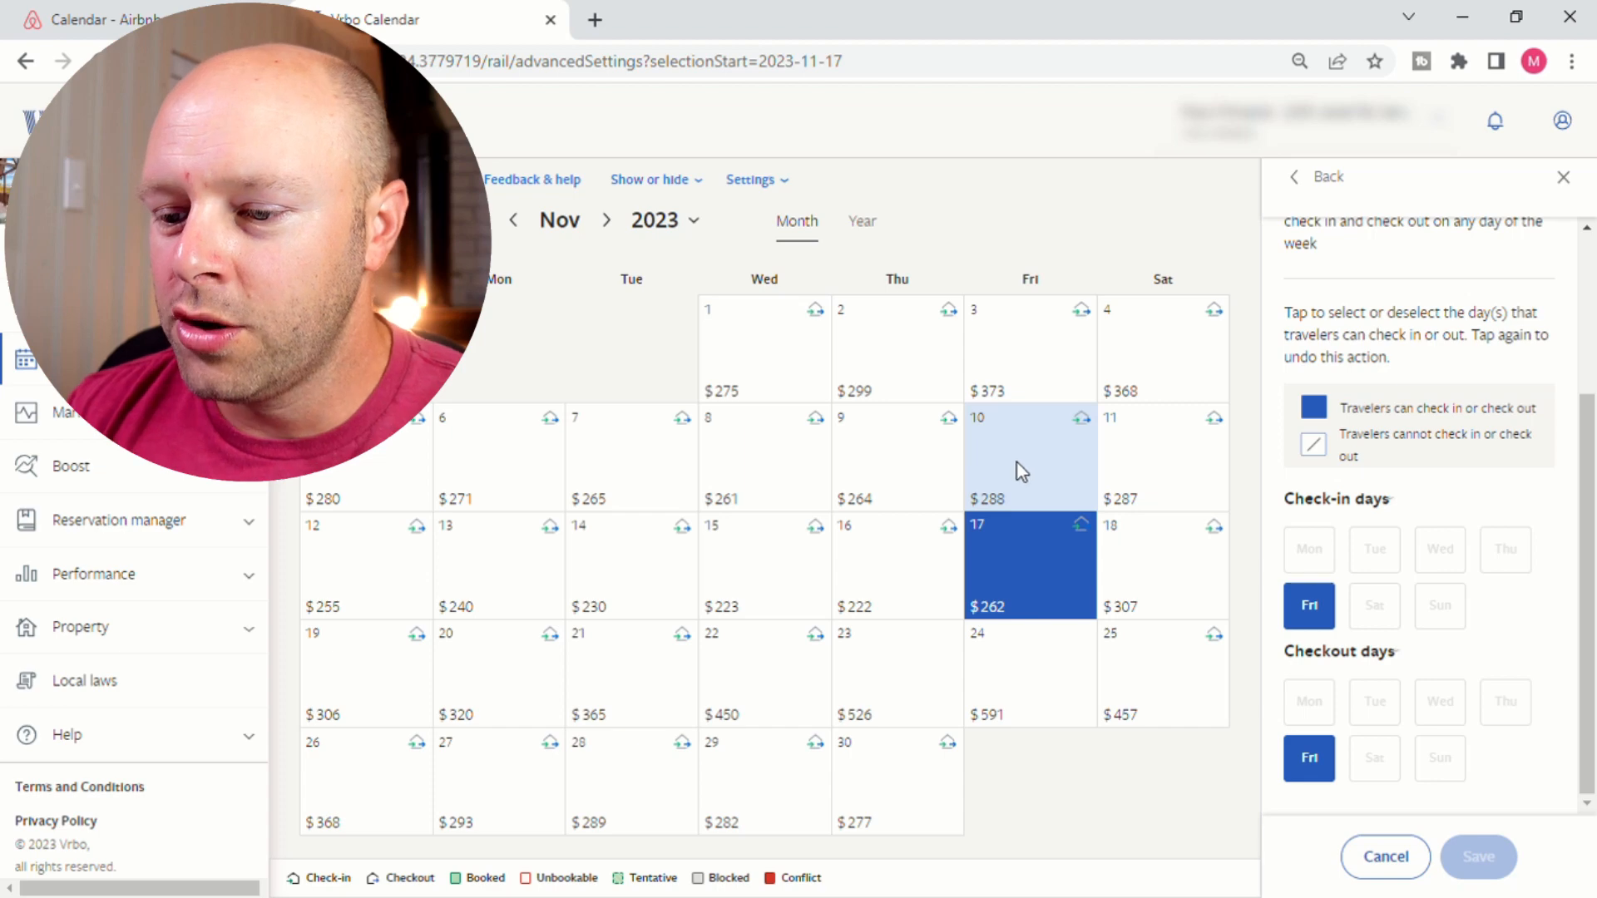
click(1028, 456)
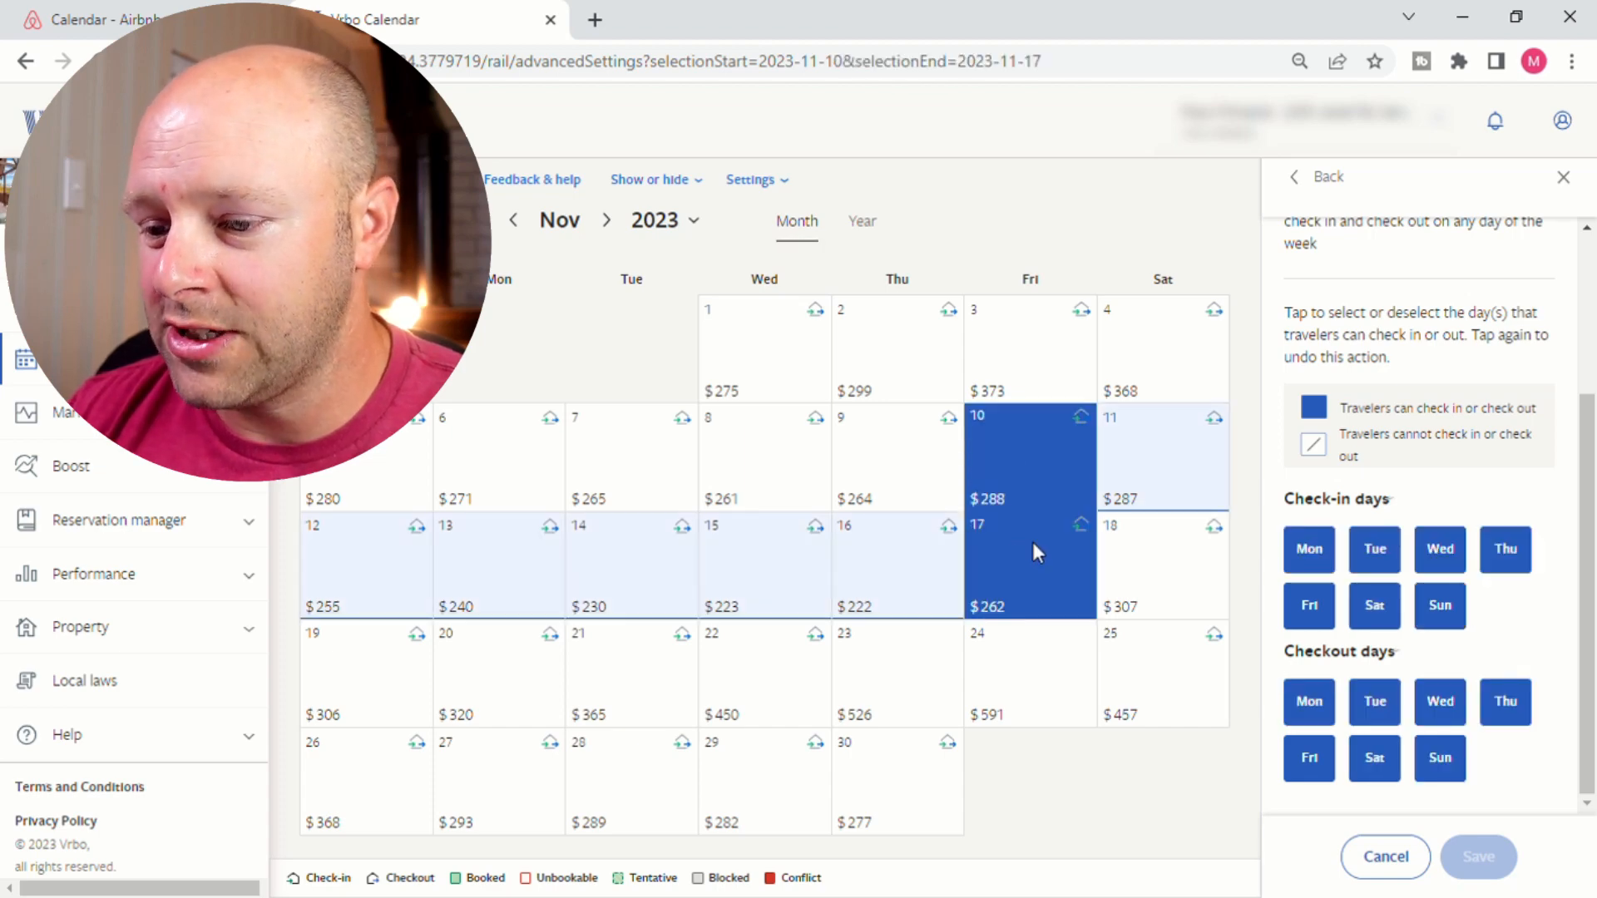